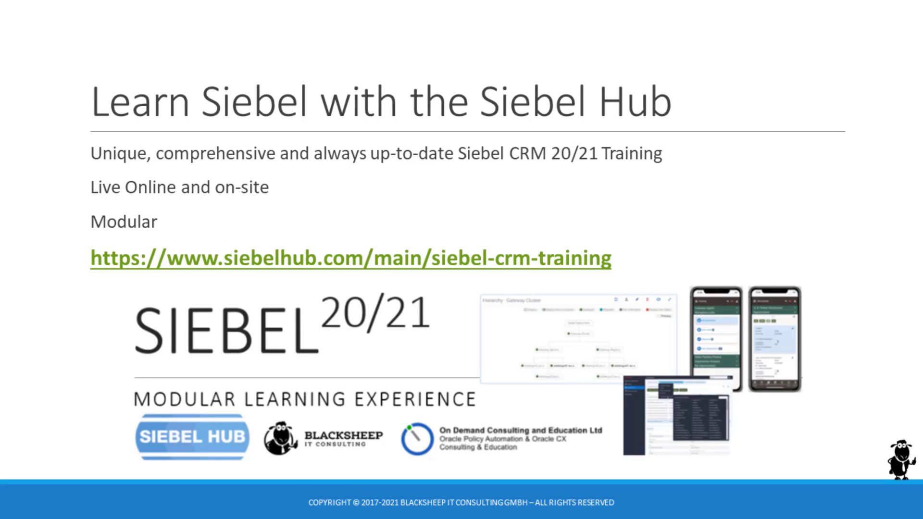
# Start a new workspace named dev_sadmin_21_1_0004 with parent int_release_21_1 version 3
pyautogui.click(212, 17)
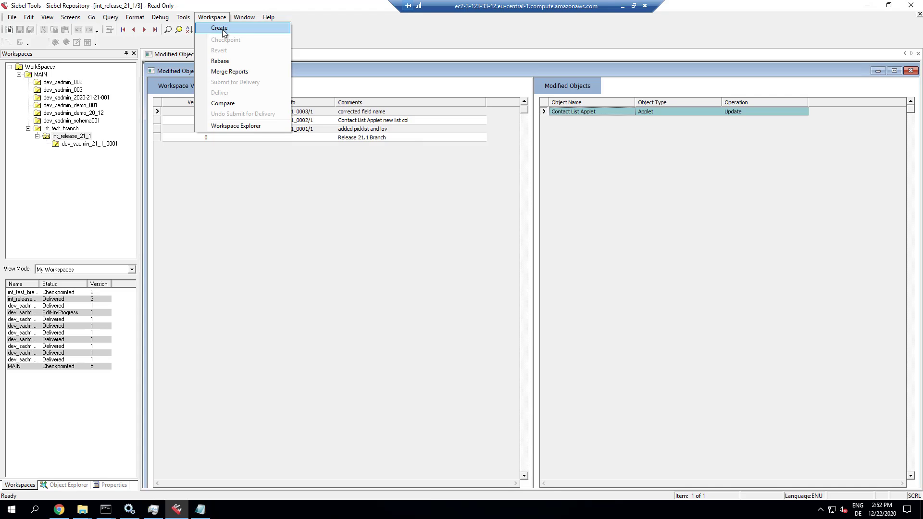
pyautogui.click(219, 28)
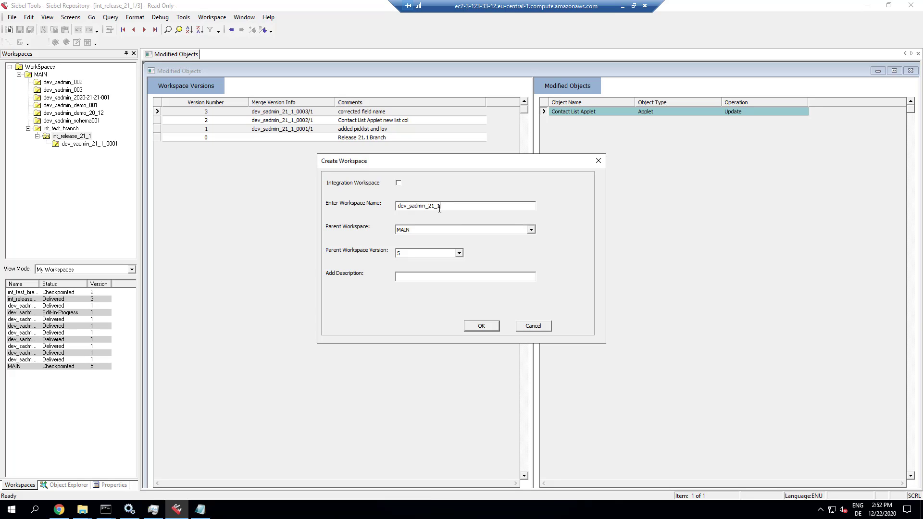
pyautogui.write('t')
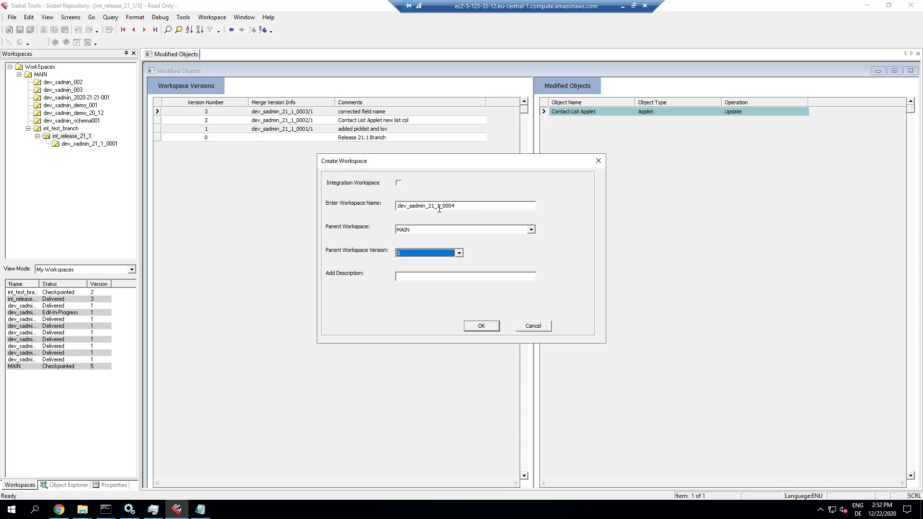
pyautogui.click(531, 229)
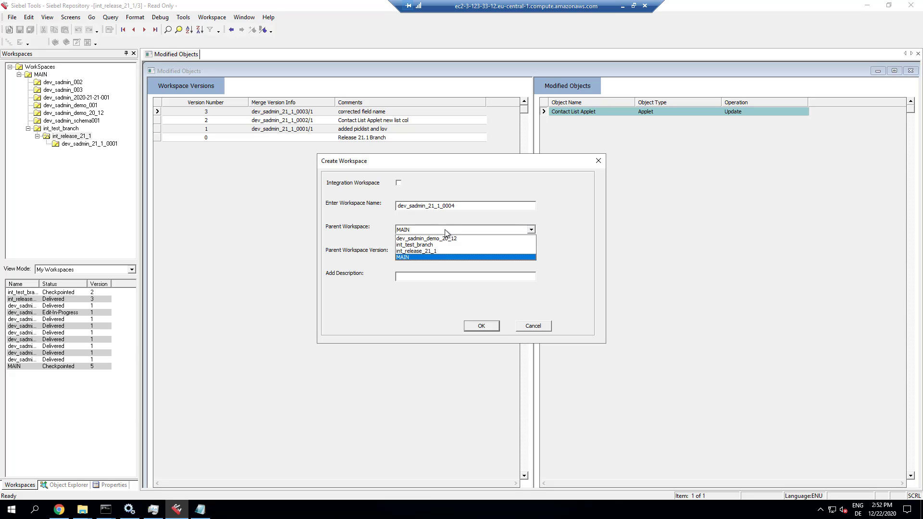
pyautogui.click(415, 250)
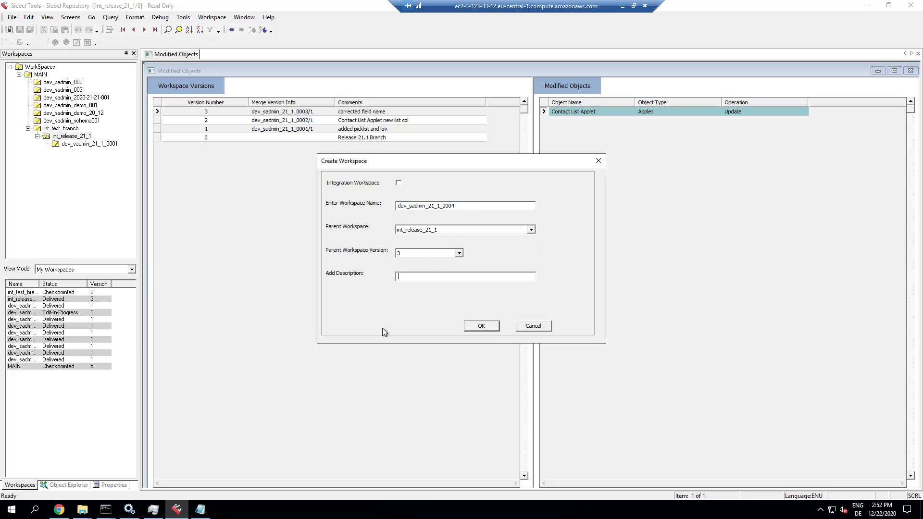
# Describe the workspace as 'app data demo' and create it
pyautogui.write('a')
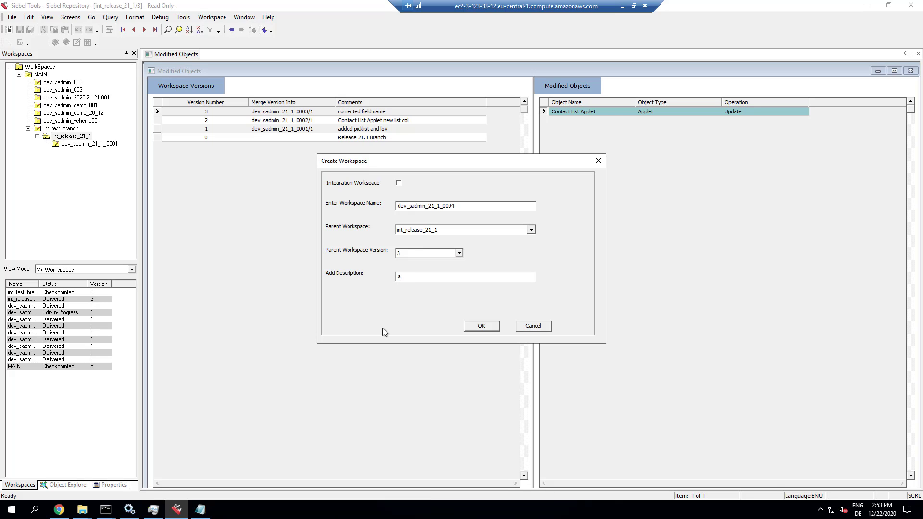
pyautogui.write('pp data d')
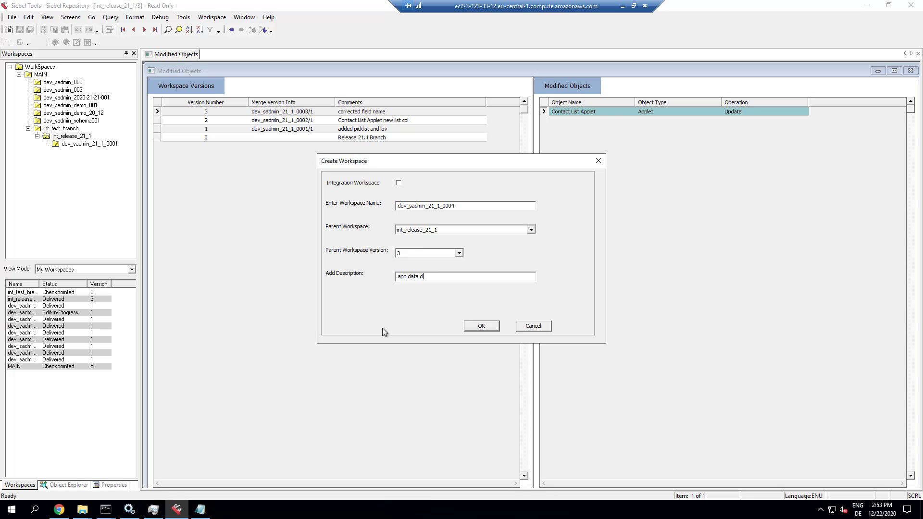
pyautogui.write('emo')
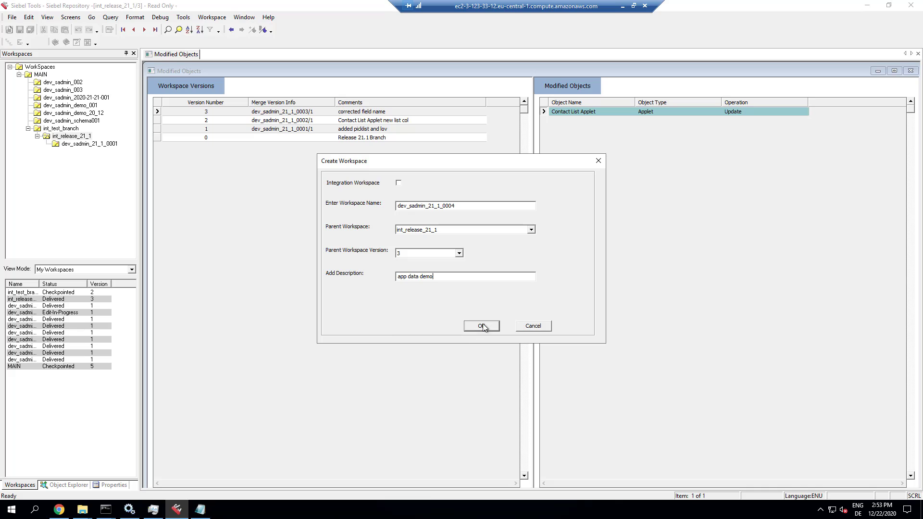
pyautogui.click(481, 326)
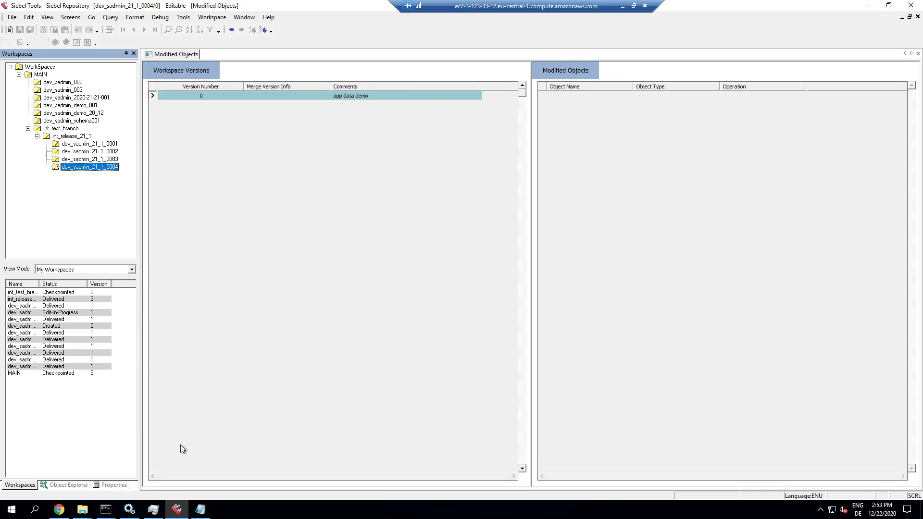
# Query the Business Service list for 'Siebel Account'
pyautogui.click(68, 485)
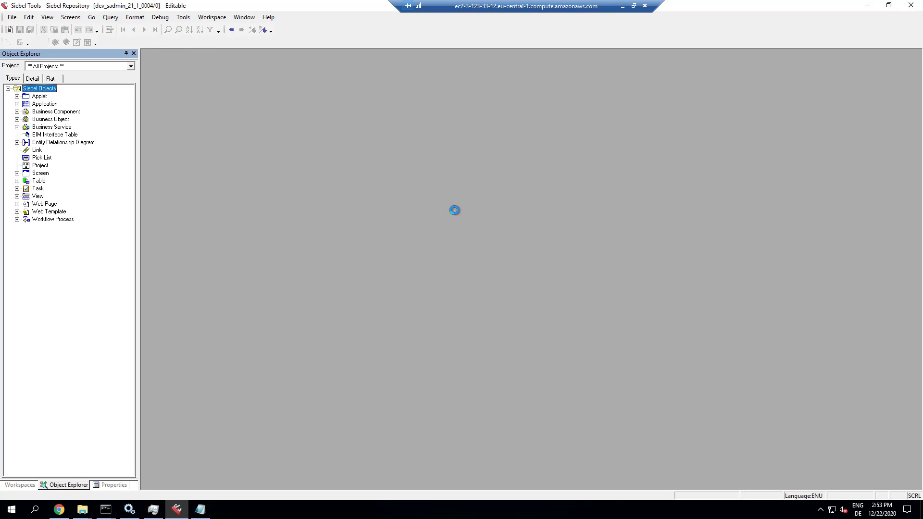
pyautogui.doubleClick(52, 127)
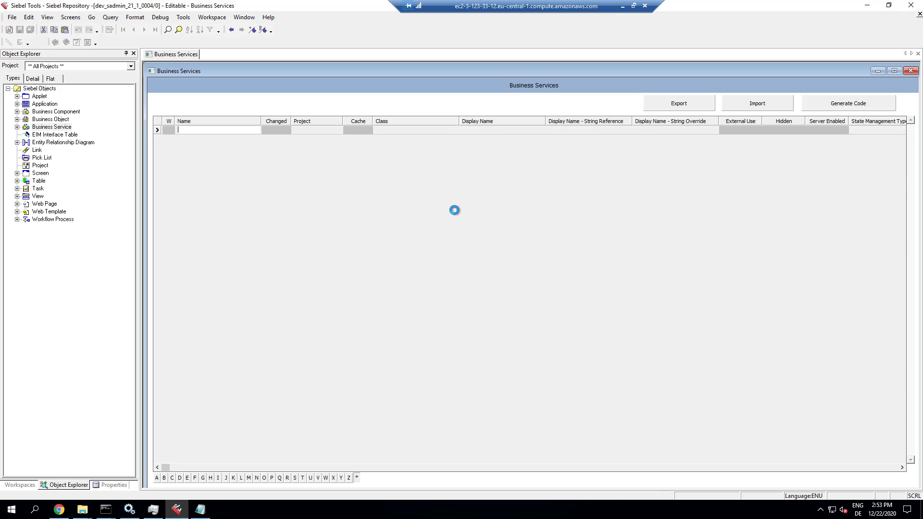
pyautogui.write('Siebel Account')
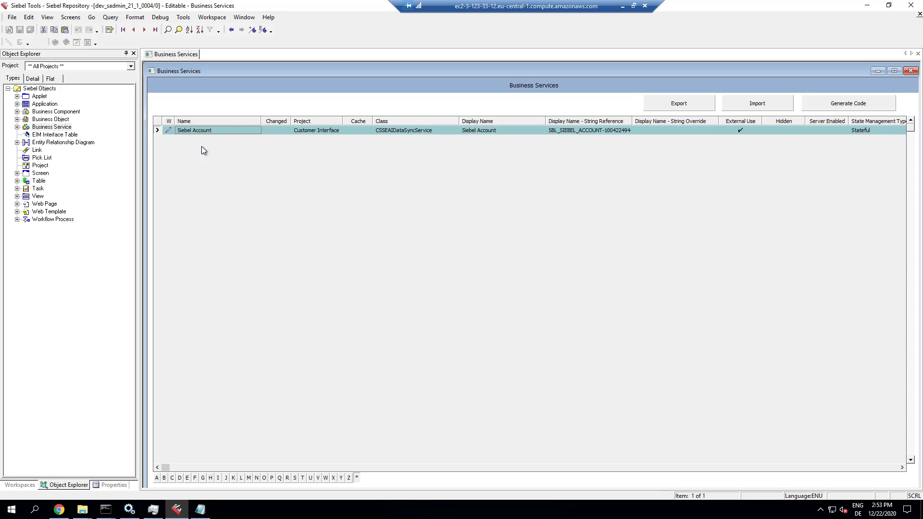
# Copy the Siebel Account record and rename the copy BCRM Siebel Account
pyautogui.rightClick(202, 130)
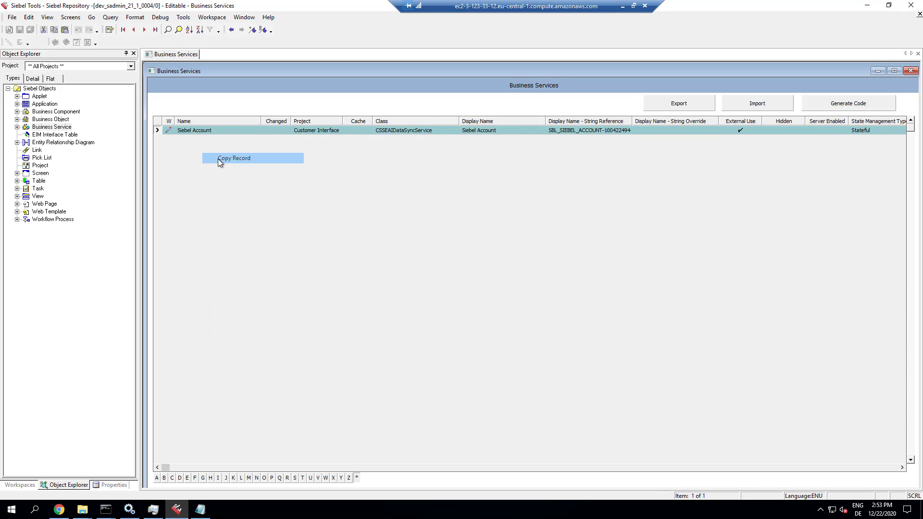
pyautogui.click(234, 158)
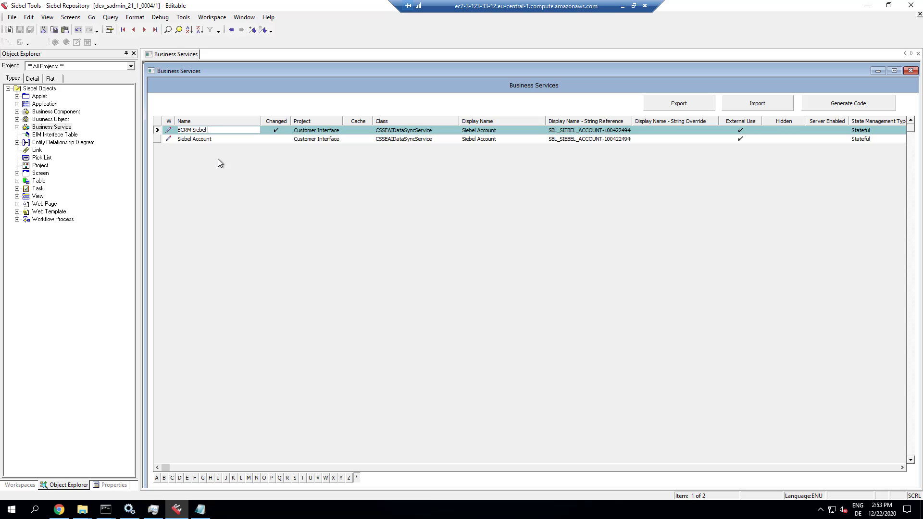
pyautogui.write('Account')
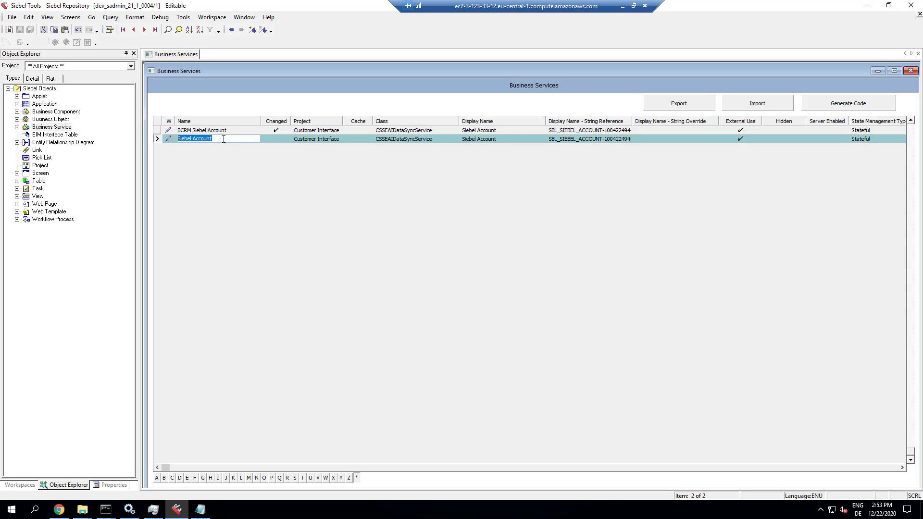
pyautogui.click(202, 130)
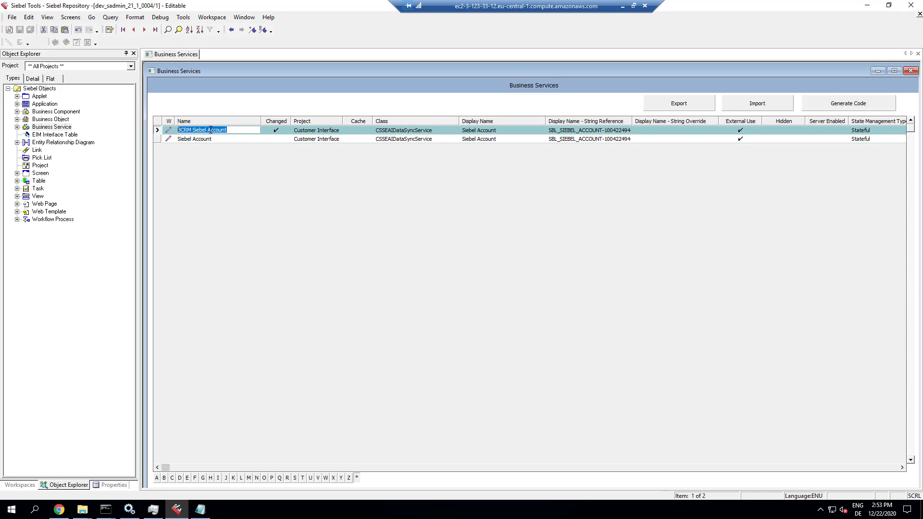
# Deploy BCRM Siebel Account as a web service, including the Delete and QueryByExample operations
pyautogui.rightClick(201, 129)
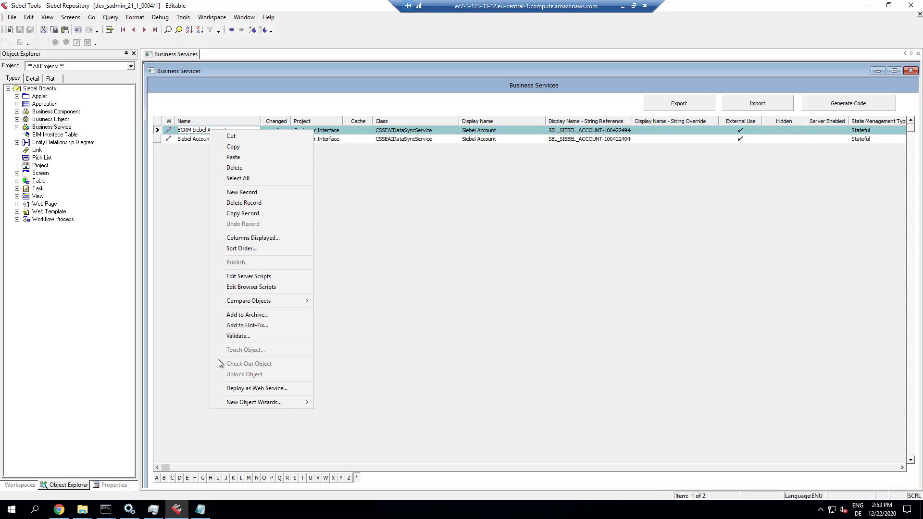
pyautogui.moveTo(243, 388)
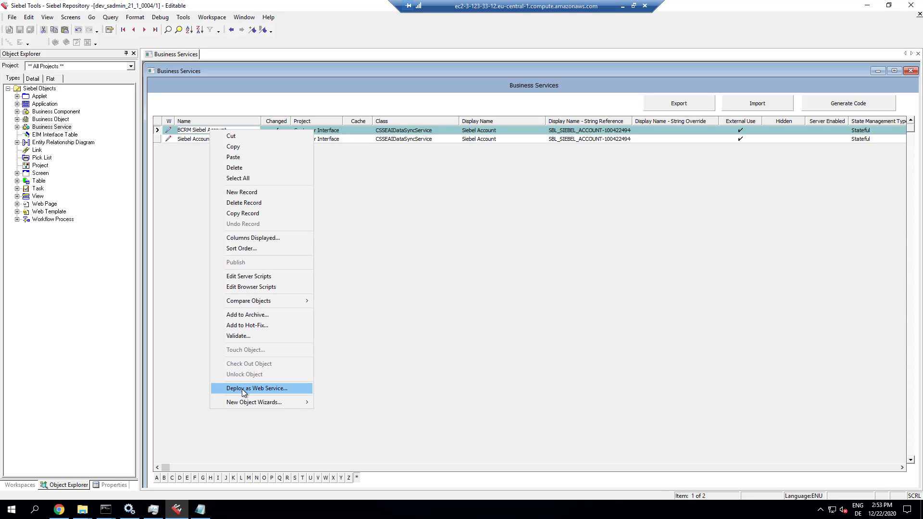
pyautogui.click(255, 387)
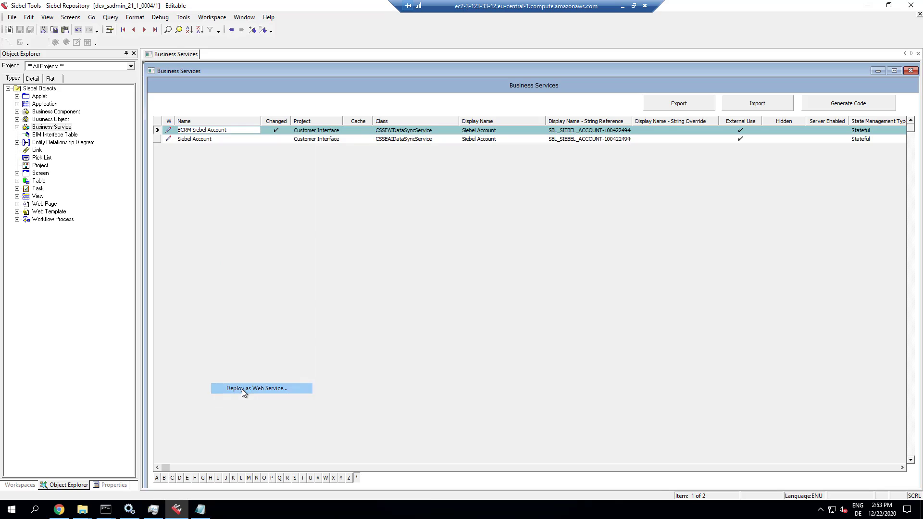
pyautogui.click(261, 388)
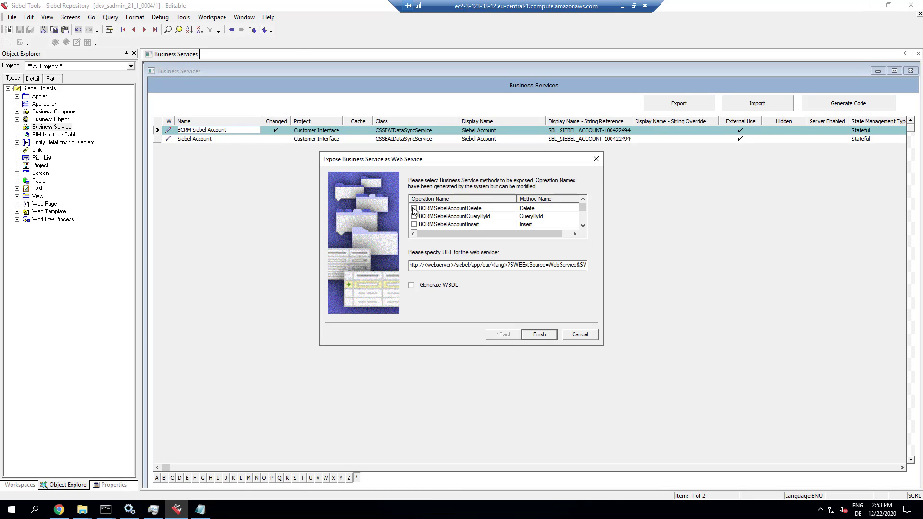
pyautogui.click(415, 208)
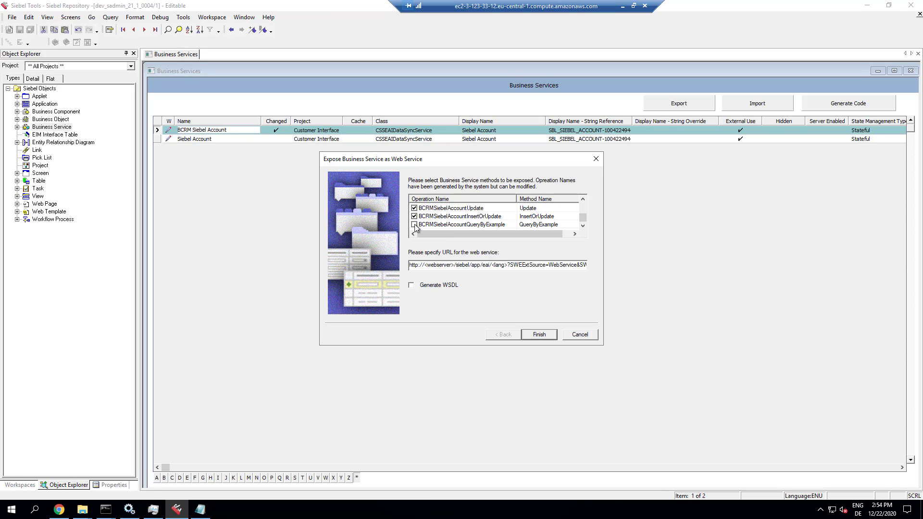
pyautogui.click(414, 224)
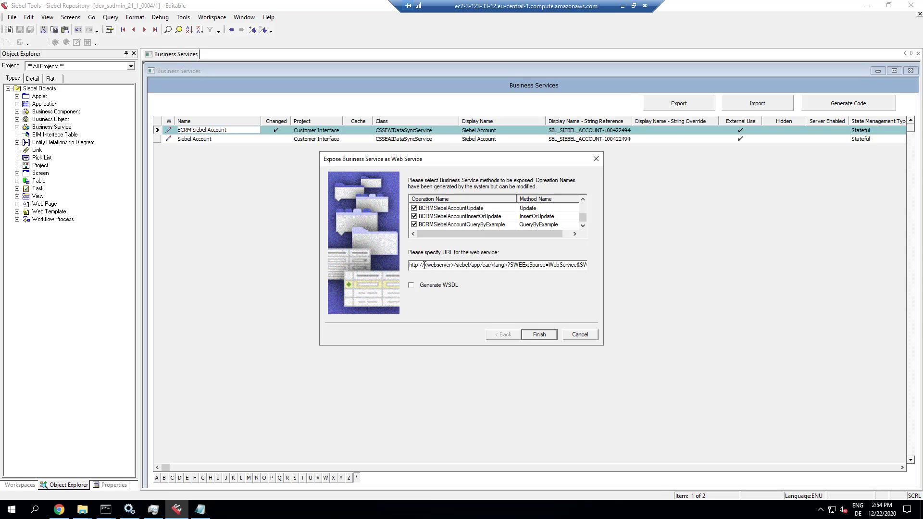
# Replace the <webserver> placeholder in the URL with siebel21 and finish the deployment
pyautogui.doubleClick(439, 265)
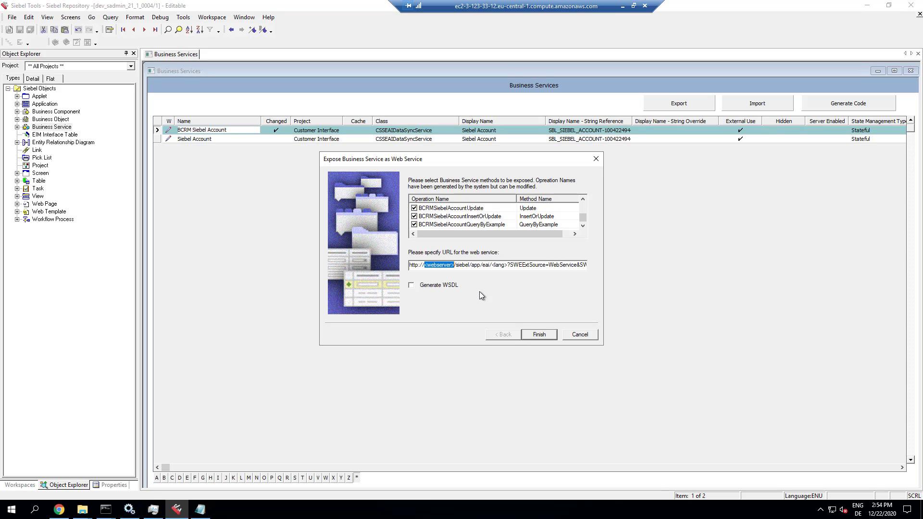
pyautogui.write('siebel21')
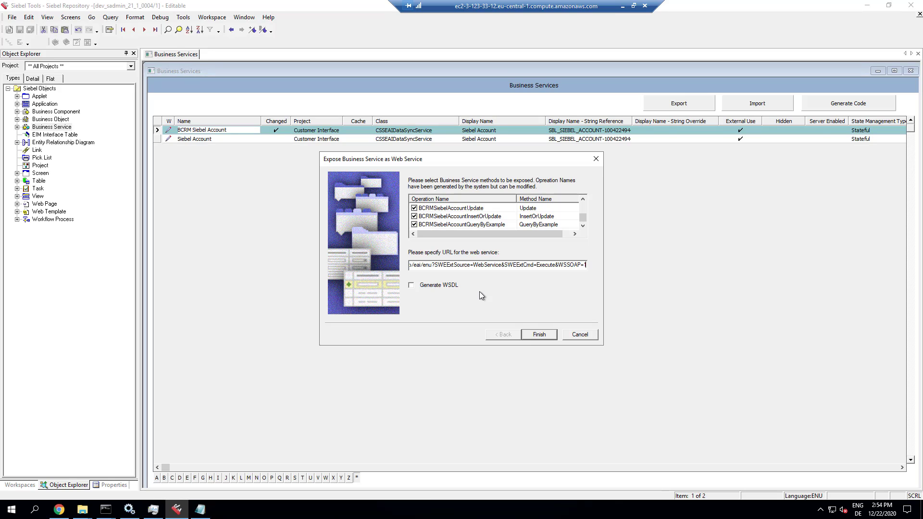
pyautogui.moveTo(441, 280)
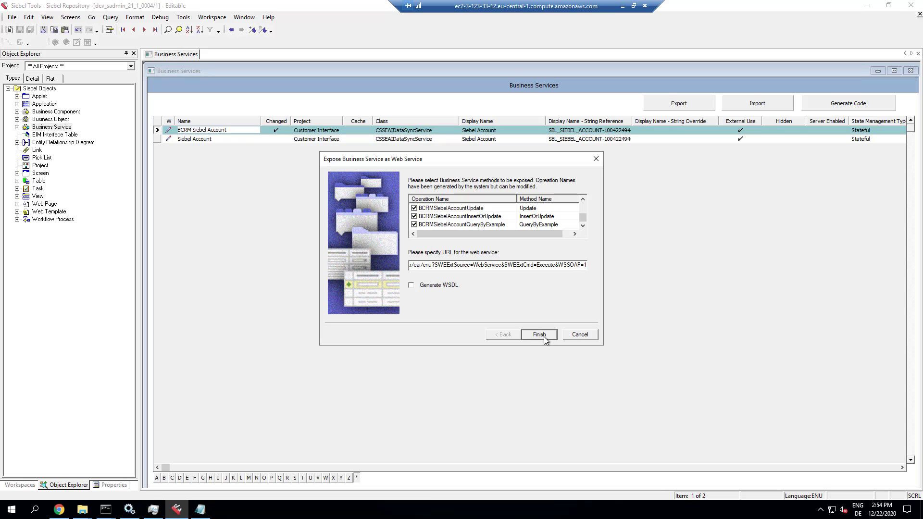
pyautogui.click(538, 334)
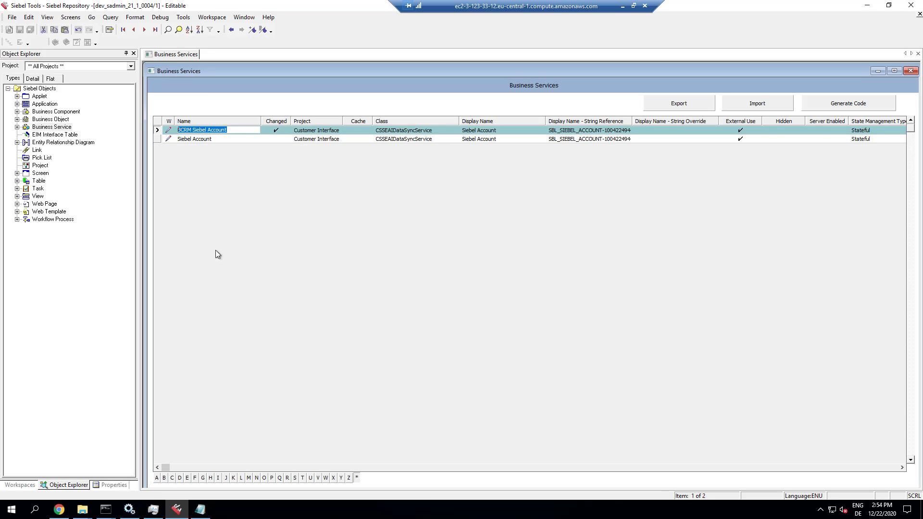
pyautogui.moveTo(218, 141)
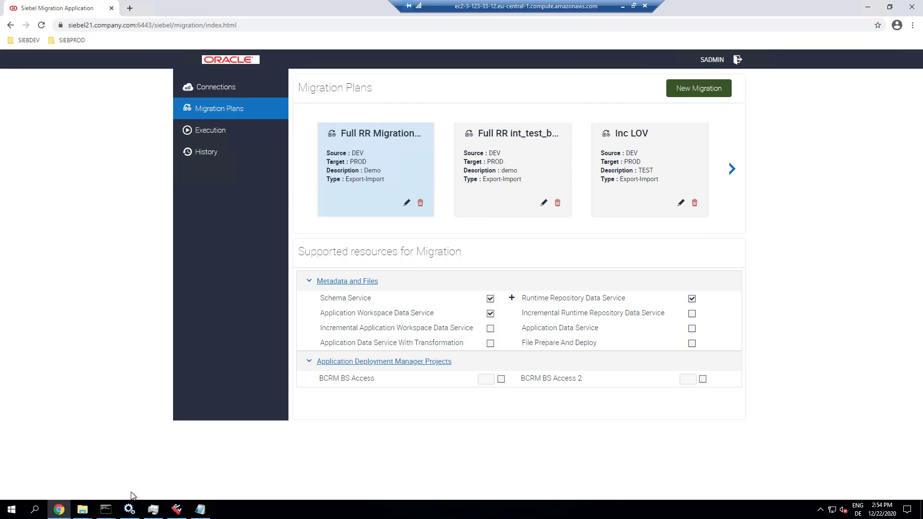
# Log in to Siebel Call Center in a private browsing window
pyautogui.rightClick(58, 510)
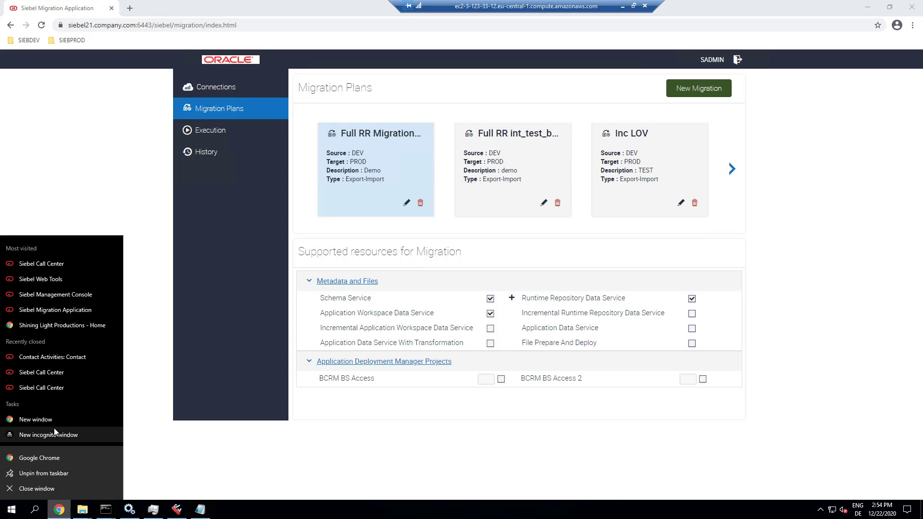
pyautogui.click(49, 435)
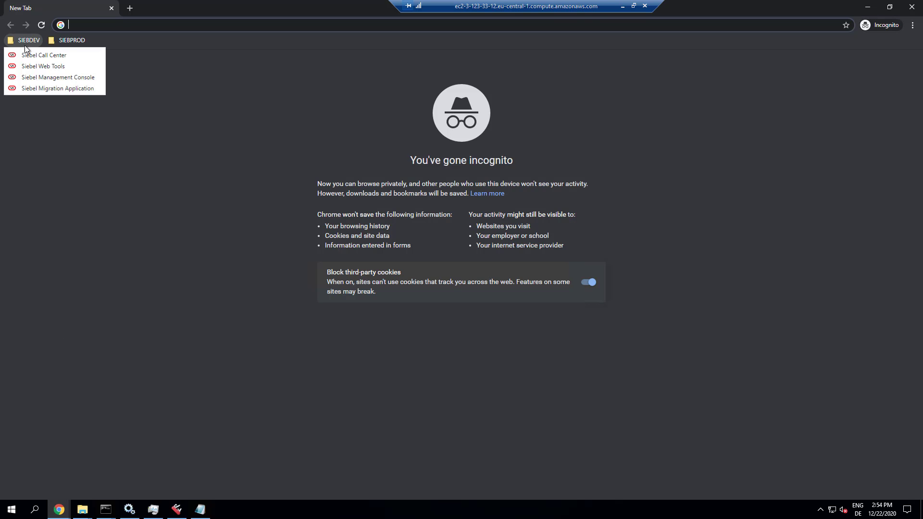
pyautogui.click(43, 55)
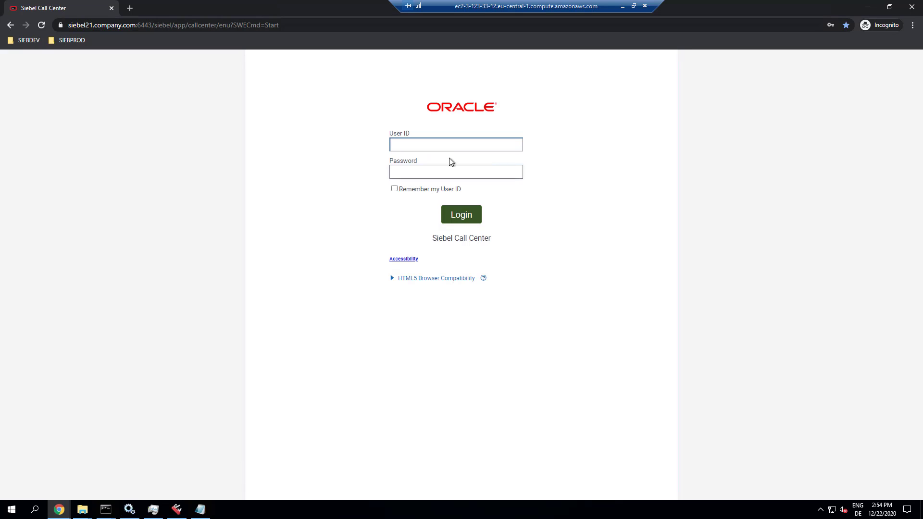
pyautogui.click(462, 215)
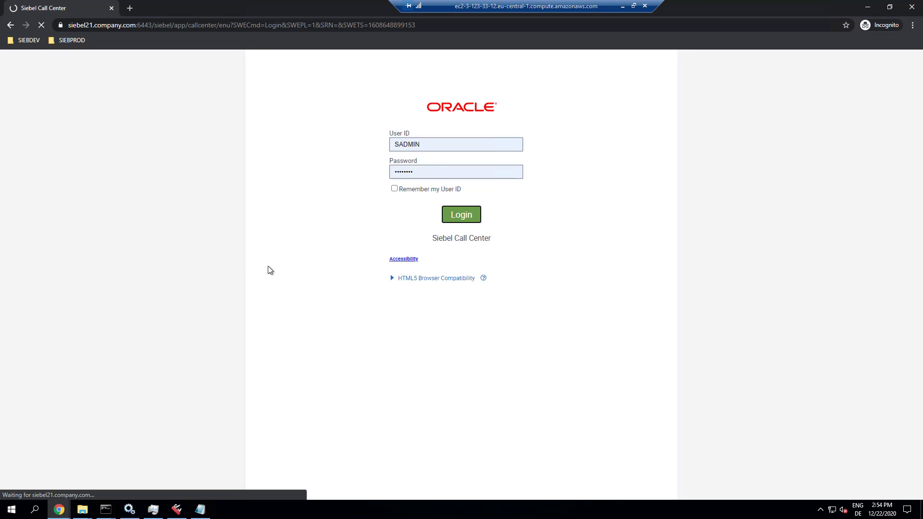
pyautogui.click(460, 214)
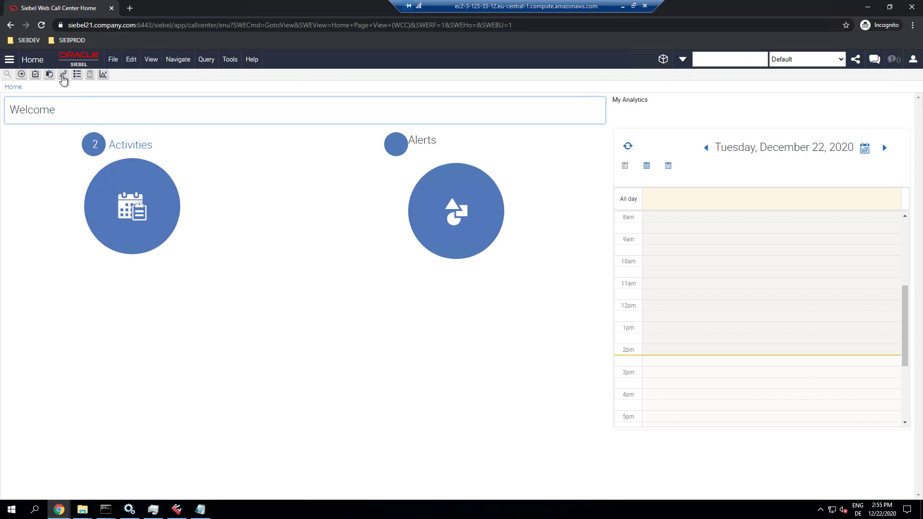
# Filter the site map on 'inbound' to find Inbound Web Services
pyautogui.click(62, 74)
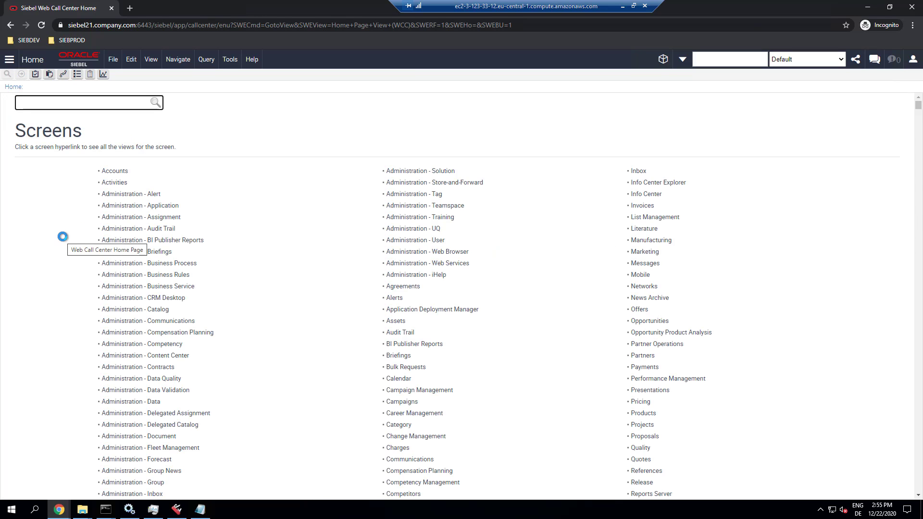
pyautogui.write('inbound')
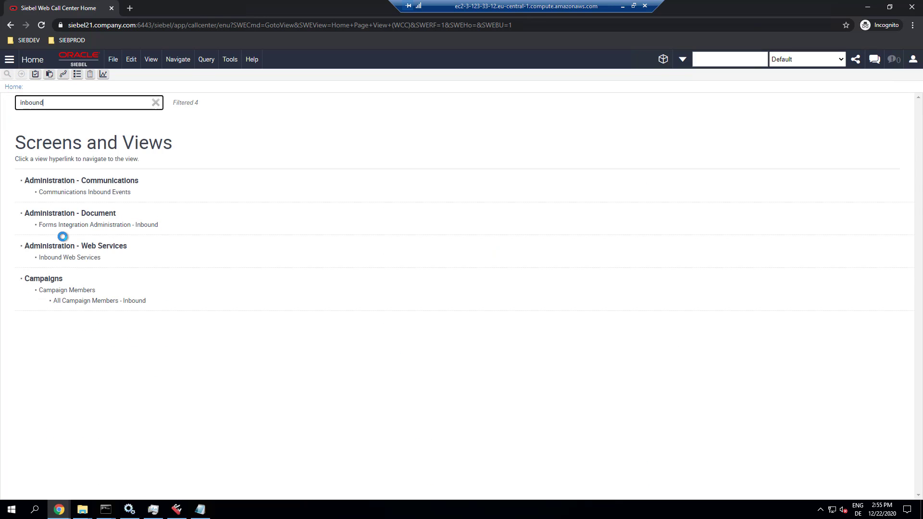
# Show BCRM Siebel Account in Inbound Web Services with operation names widened to read in full
pyautogui.click(69, 257)
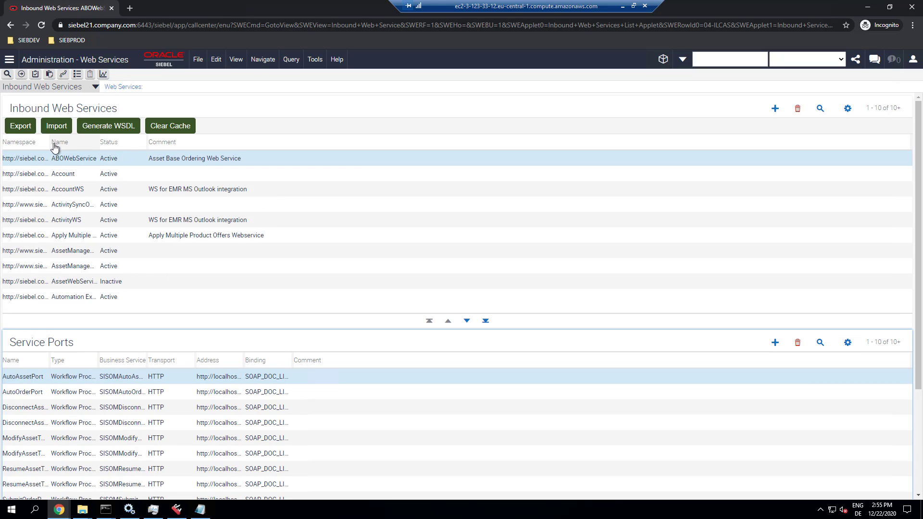
pyautogui.moveTo(820, 109)
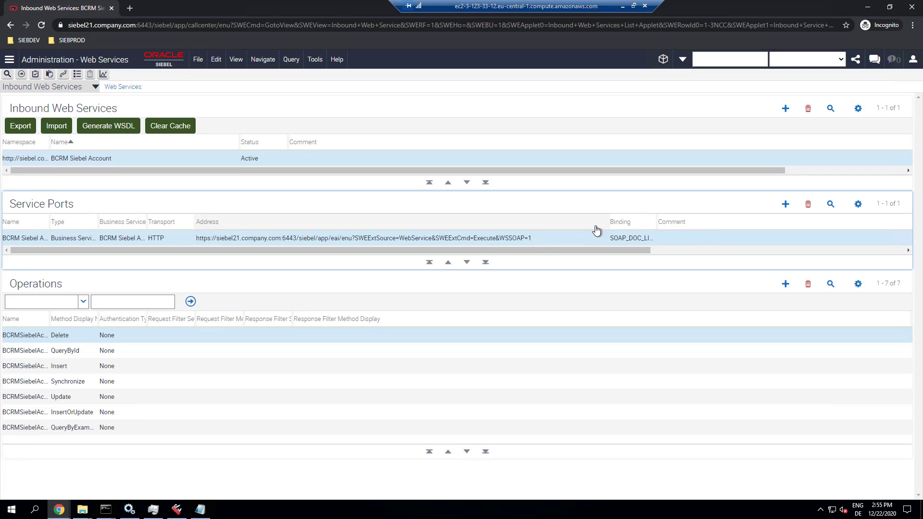
pyautogui.doubleClick(364, 237)
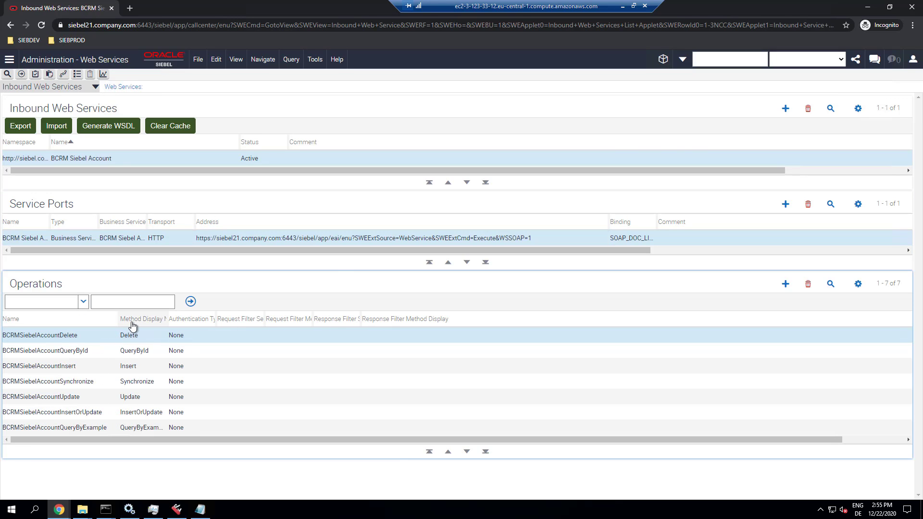
pyautogui.moveTo(197, 340)
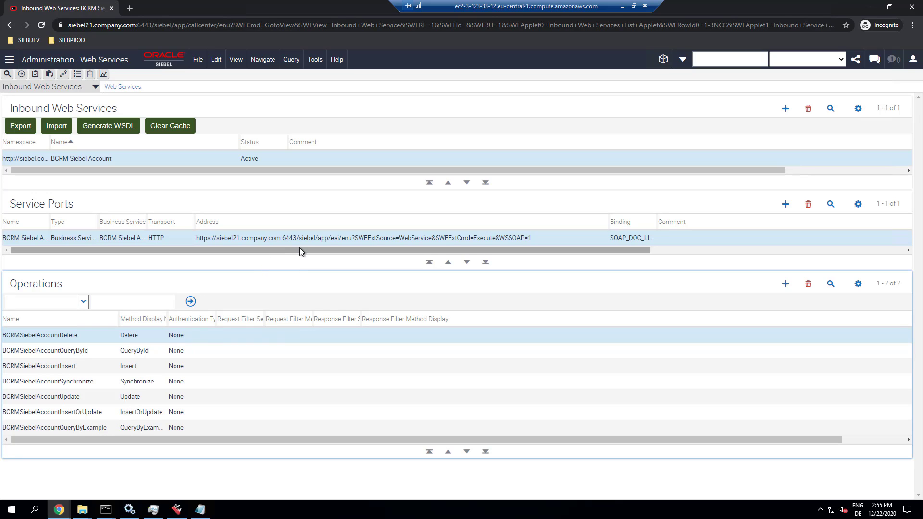
pyautogui.moveTo(323, 240)
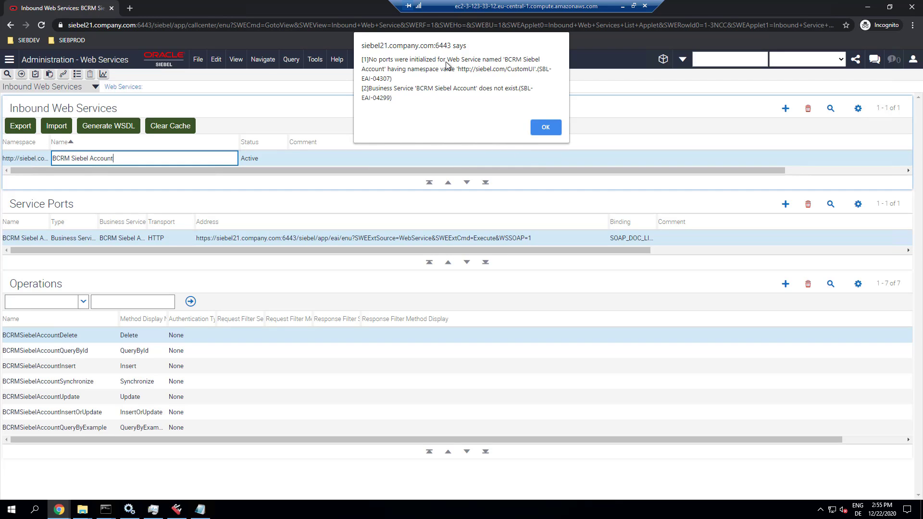
# Expand int_test_branch and int_release_21_1, then open and inspect workspace dev_sadmin_21_1_0004
pyautogui.click(544, 127)
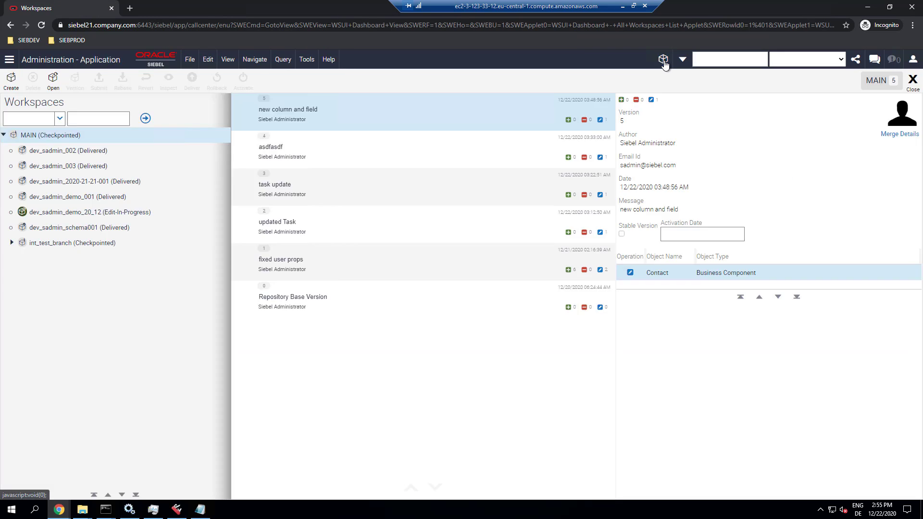
pyautogui.click(72, 243)
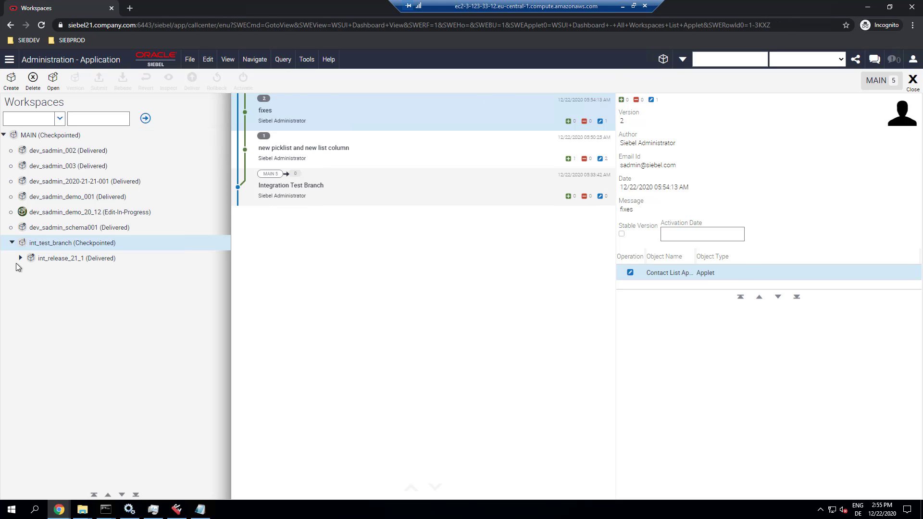
pyautogui.click(20, 258)
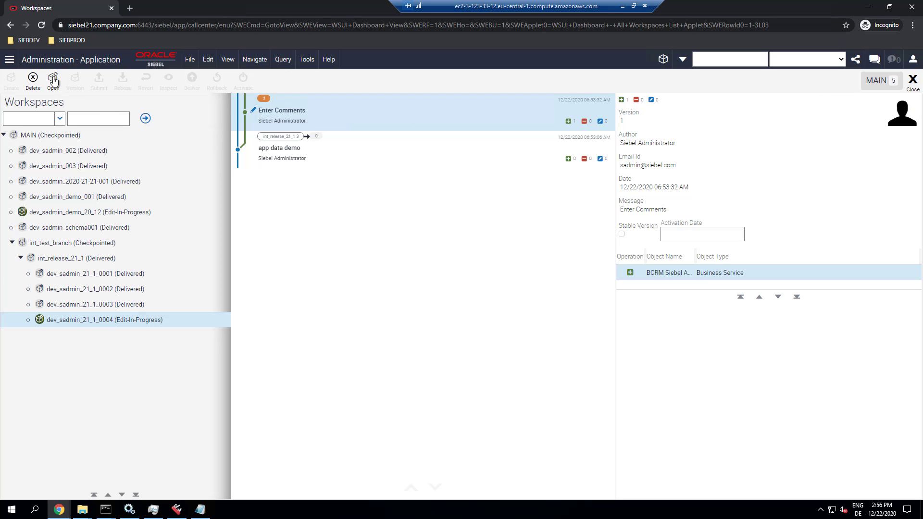
pyautogui.click(53, 80)
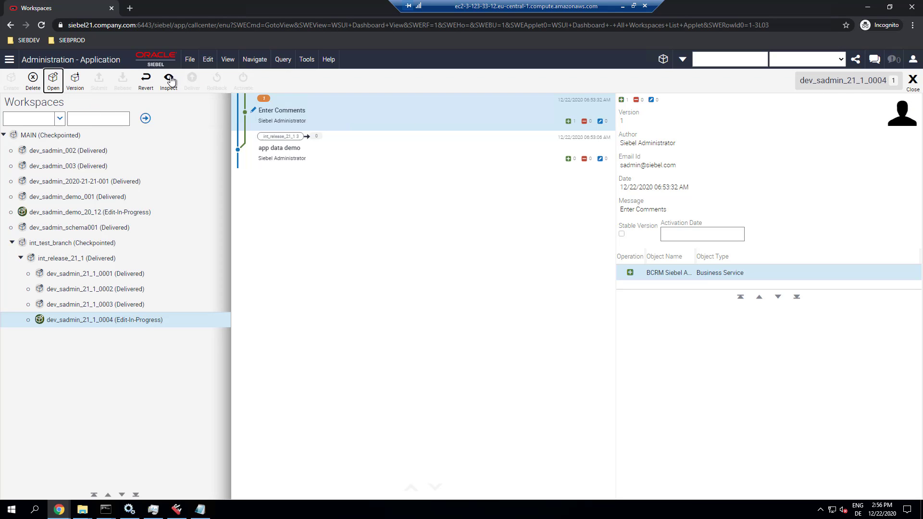
pyautogui.click(53, 81)
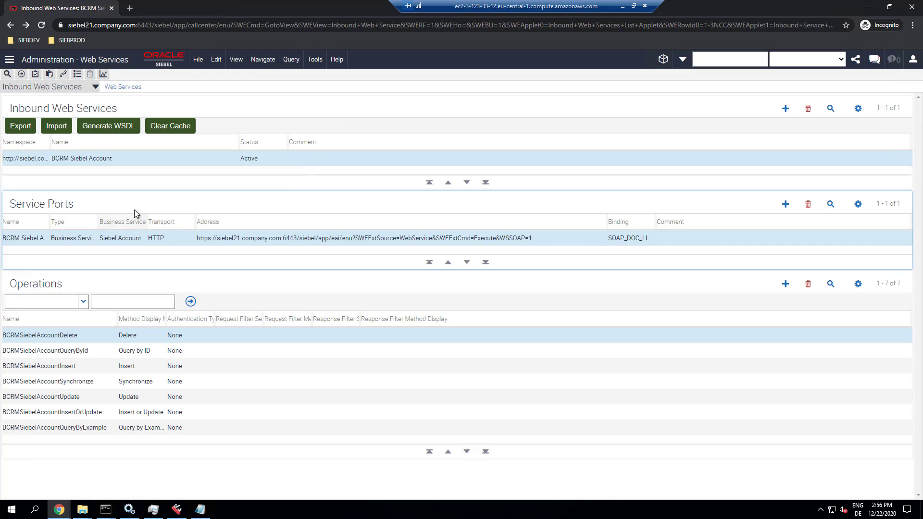
# Review the BCRM Siebel Account service port and operations in Inbound Web Services
pyautogui.click(108, 125)
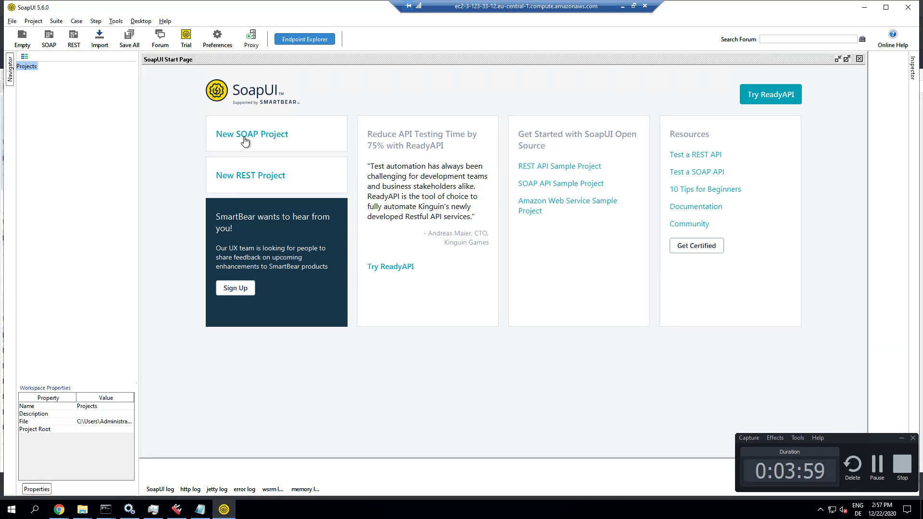
# Name a new SOAP project BCRM Account Test and pick the BCRM Siebel Account WSDL from Downloads
pyautogui.click(251, 134)
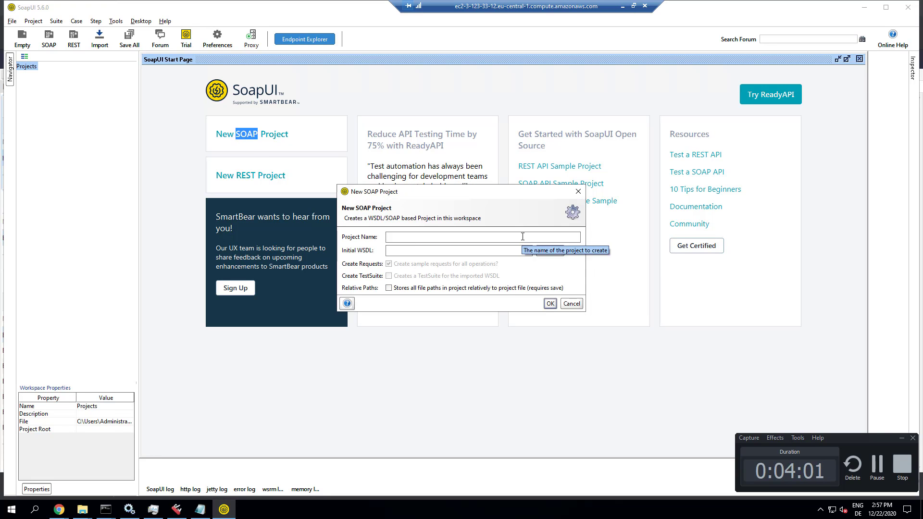
pyautogui.write('BCRM Account Test')
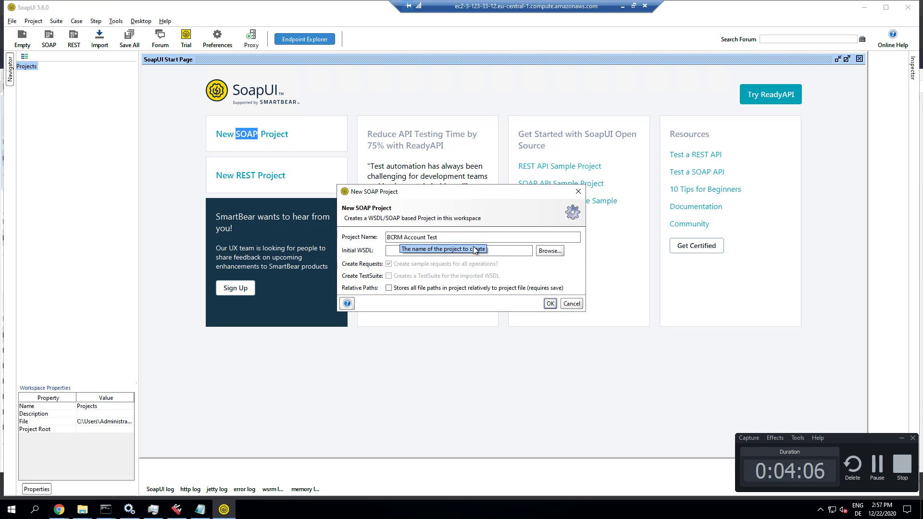
pyautogui.click(549, 251)
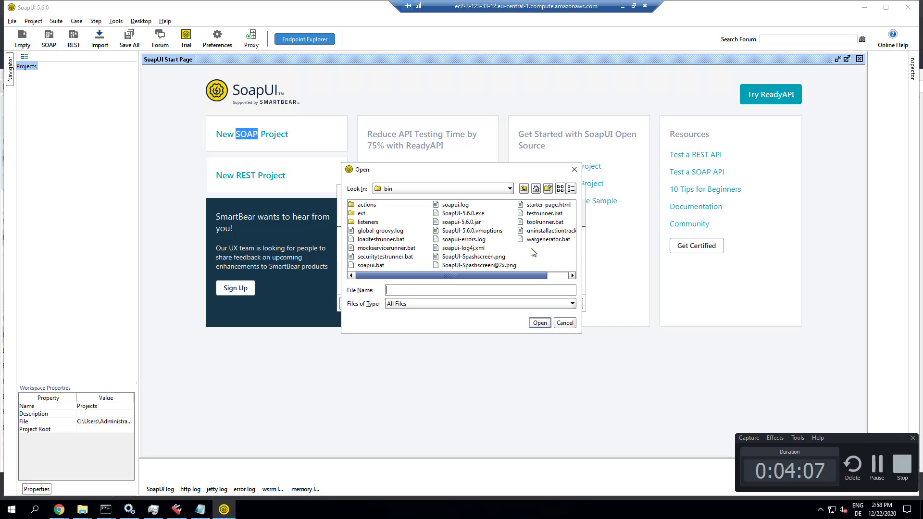
pyautogui.click(509, 189)
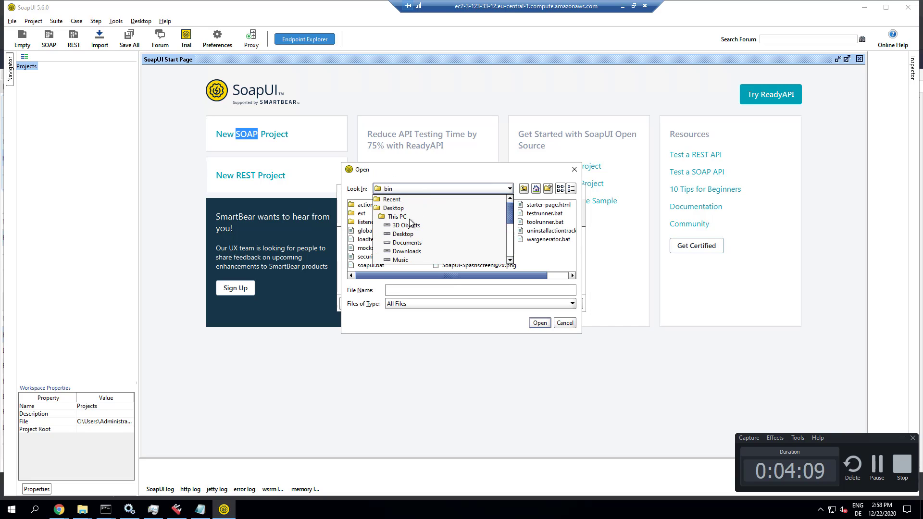
pyautogui.click(406, 251)
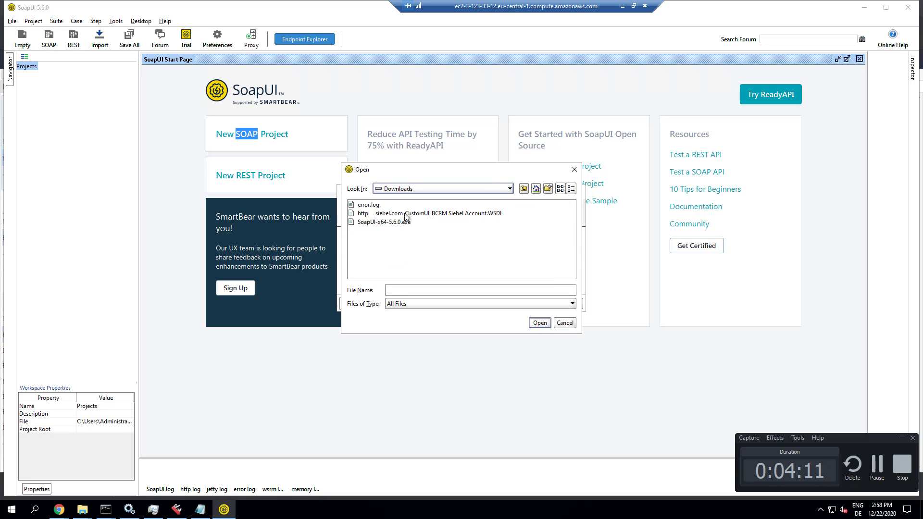
pyautogui.click(539, 324)
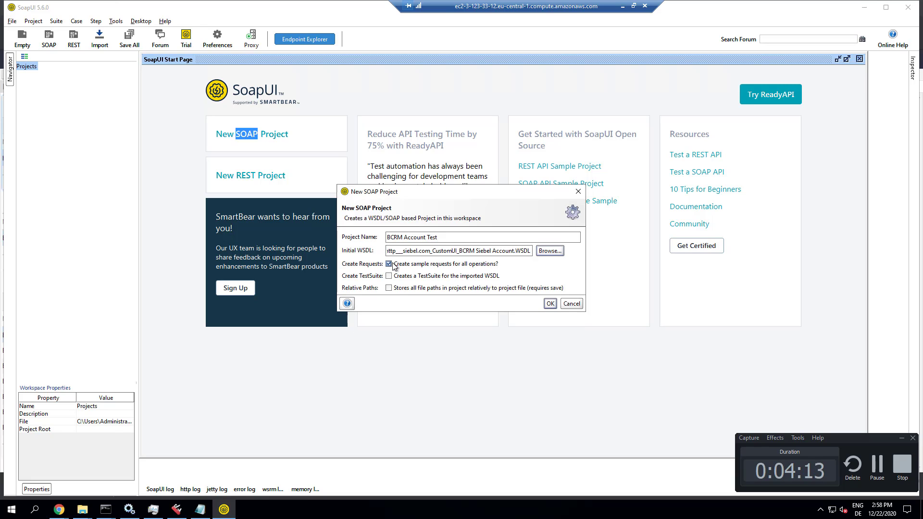
# Create the project with a test suite and generated load tests, accepting the default suite name
pyautogui.click(389, 276)
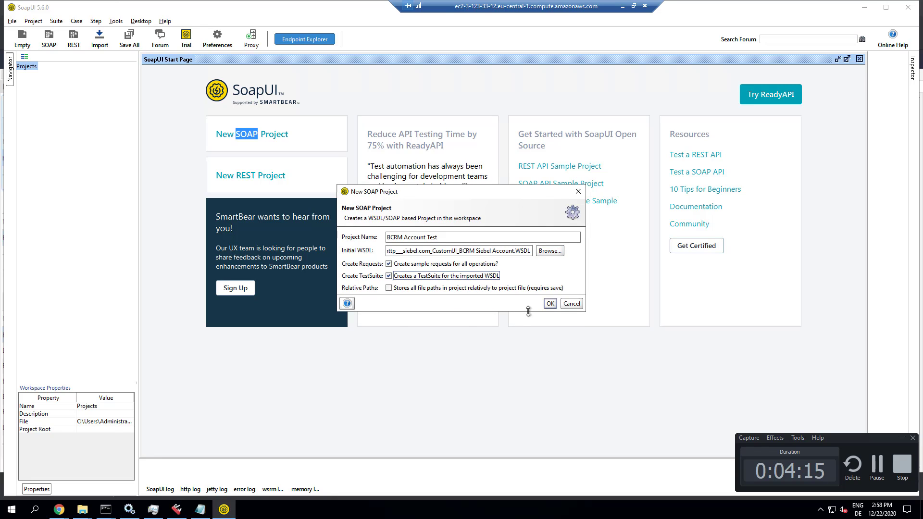
pyautogui.click(549, 303)
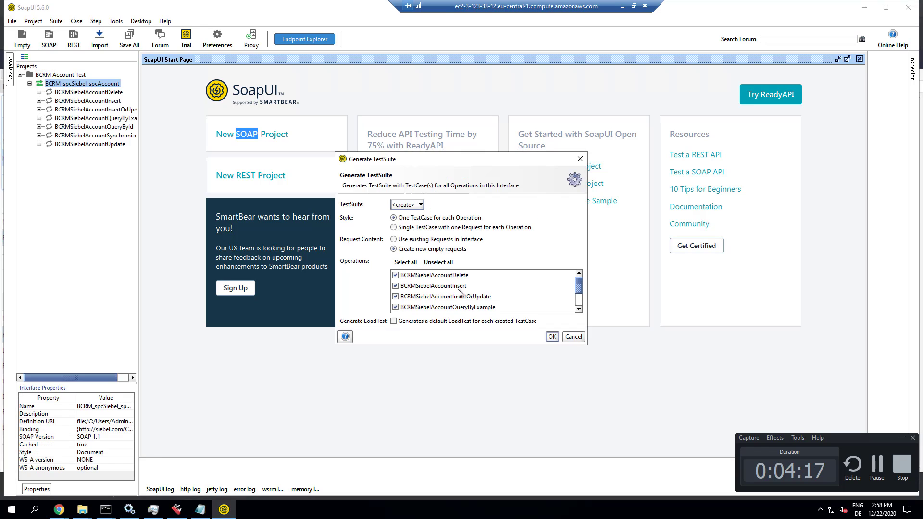
pyautogui.click(394, 321)
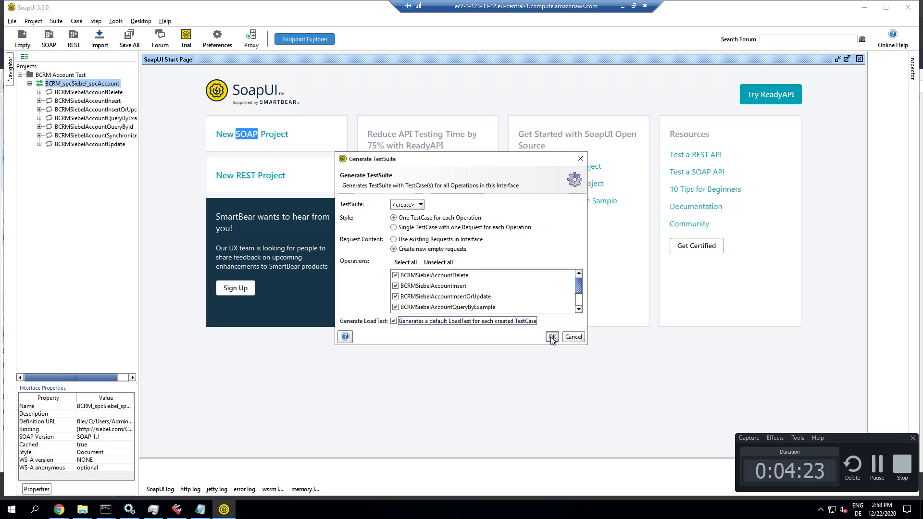
pyautogui.click(550, 336)
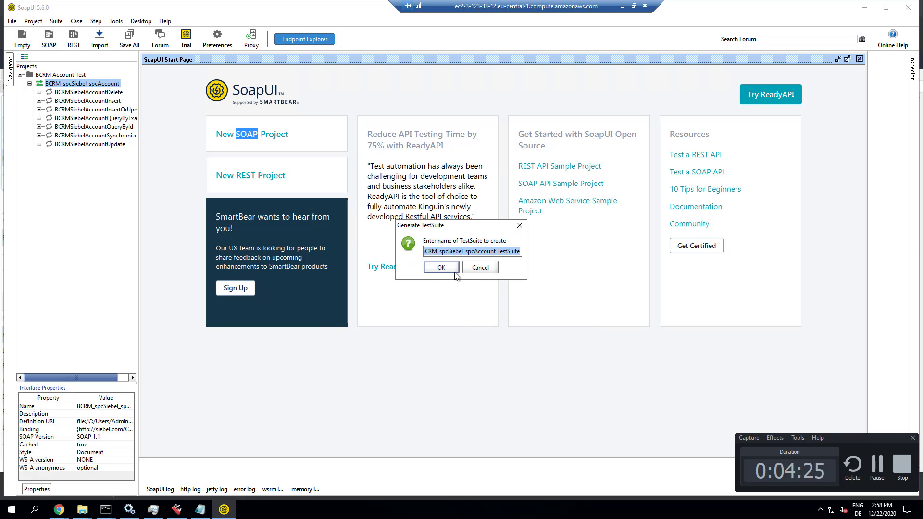
pyautogui.click(441, 267)
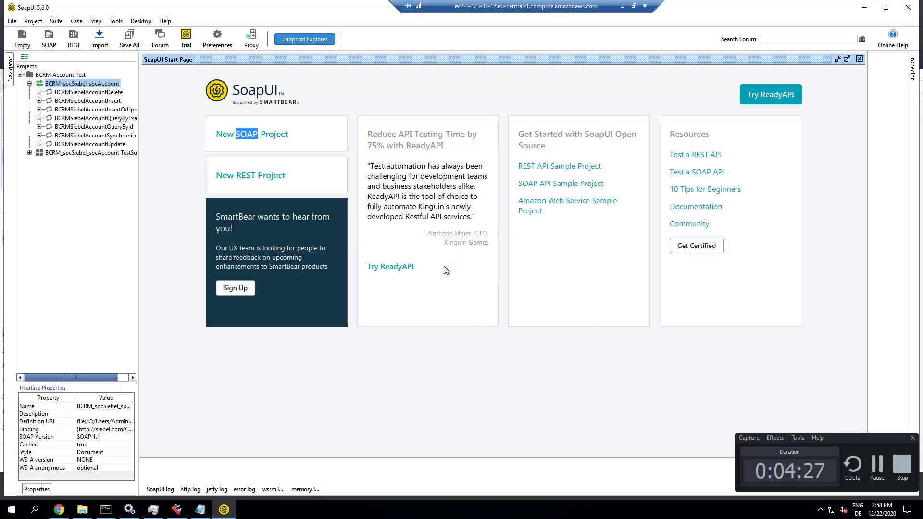
pyautogui.moveTo(99, 110)
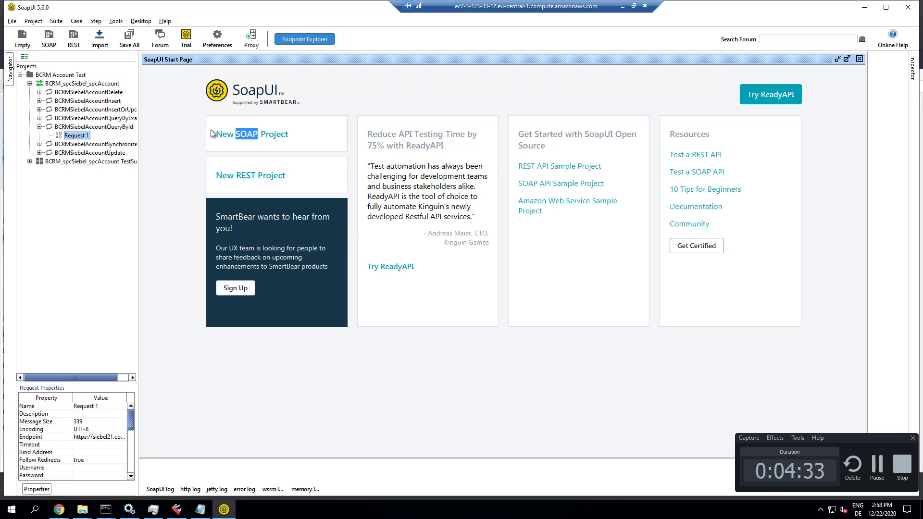
# Open Request 1 of the BCRMSiebelAccountQueryById operation
pyautogui.doubleClick(77, 136)
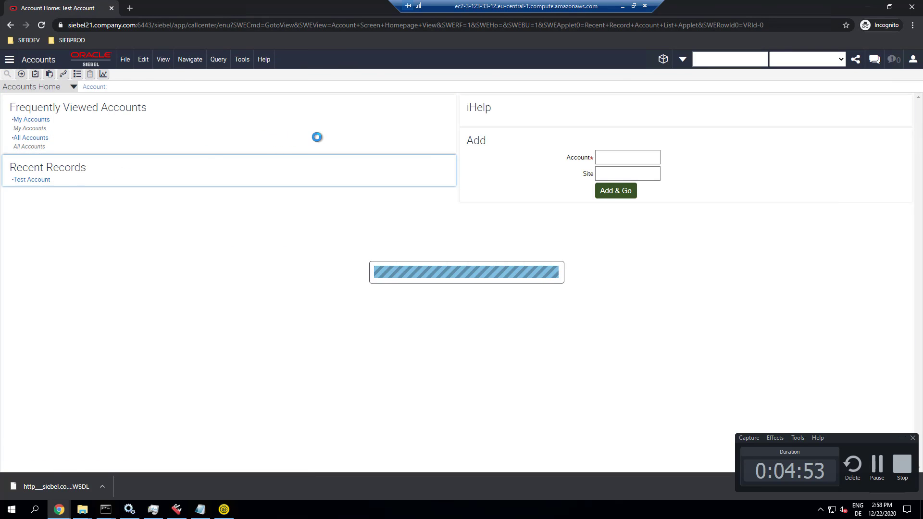
# Open Test Account and select its row ID 1-32CE for copying
pyautogui.click(31, 180)
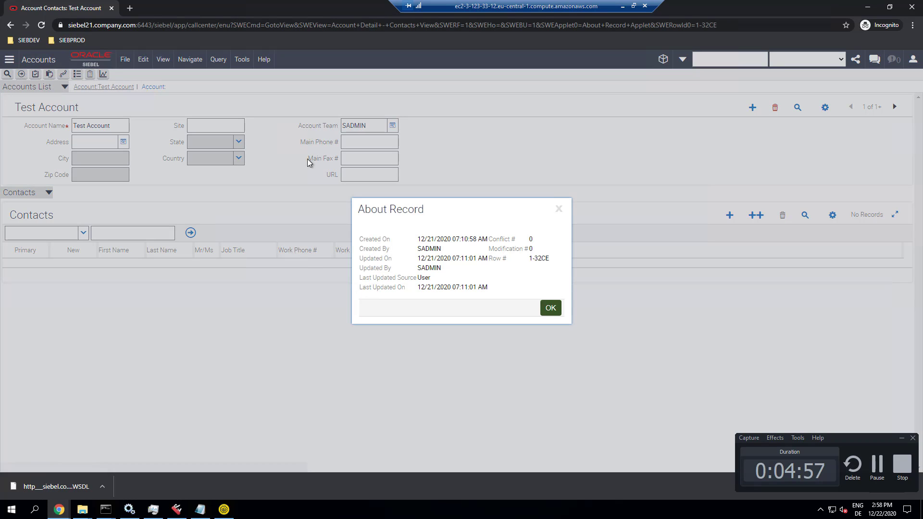
pyautogui.doubleClick(538, 258)
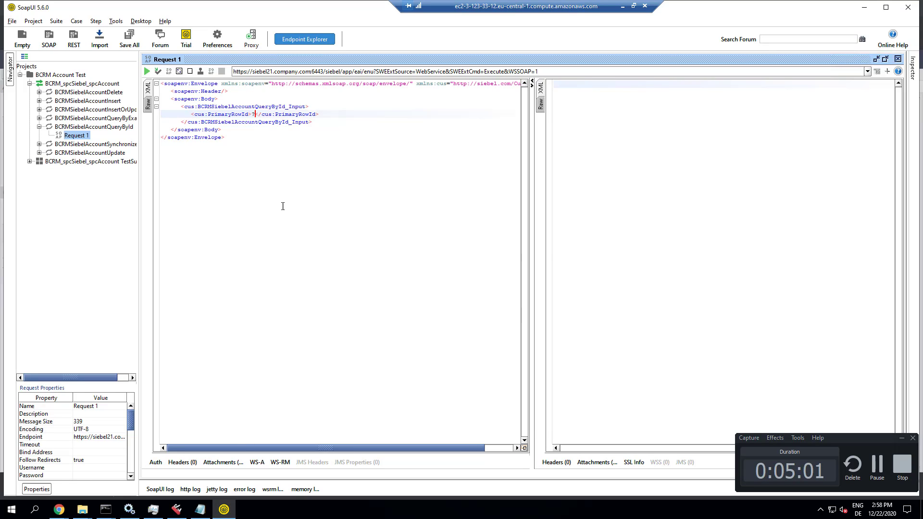
pyautogui.write('1-32CE')
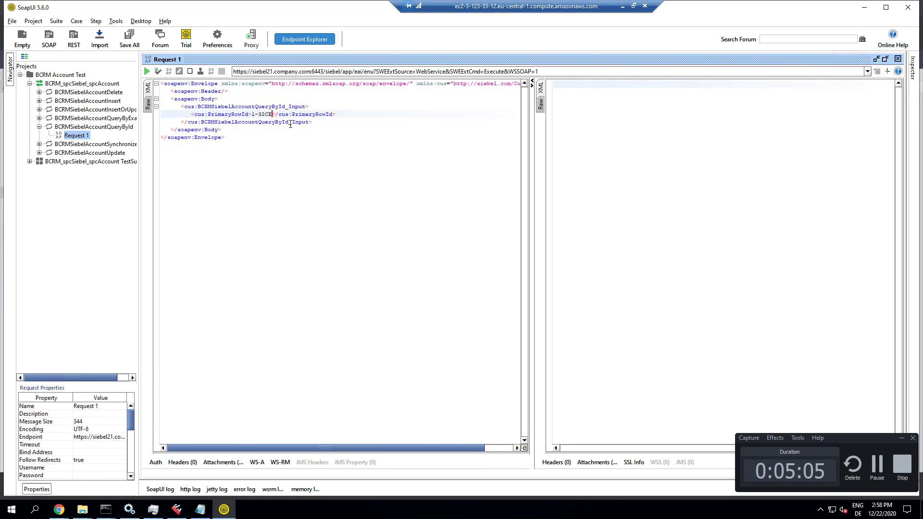
pyautogui.moveTo(375, 124)
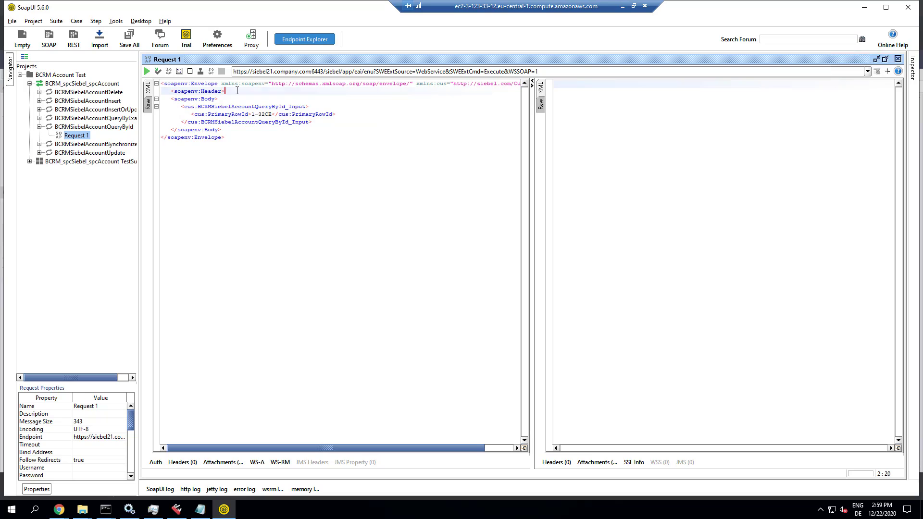
pyautogui.write('<')
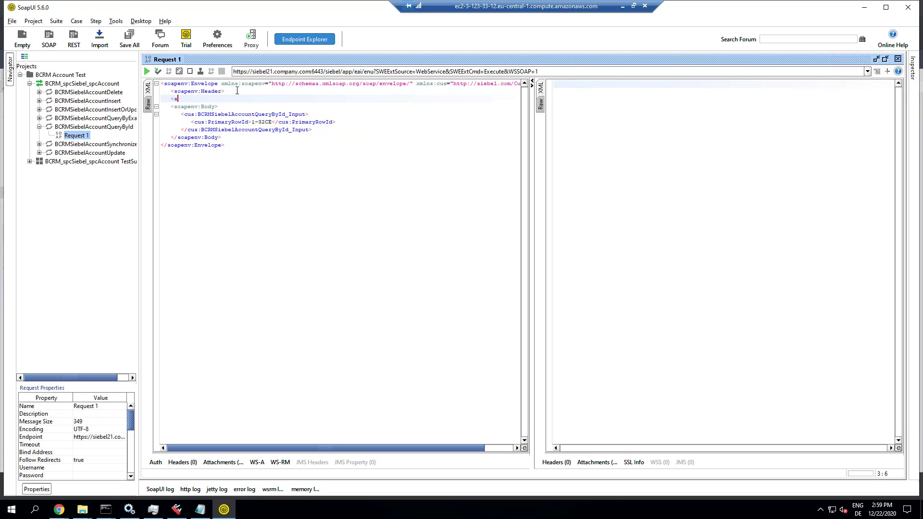
pyautogui.write('sc')
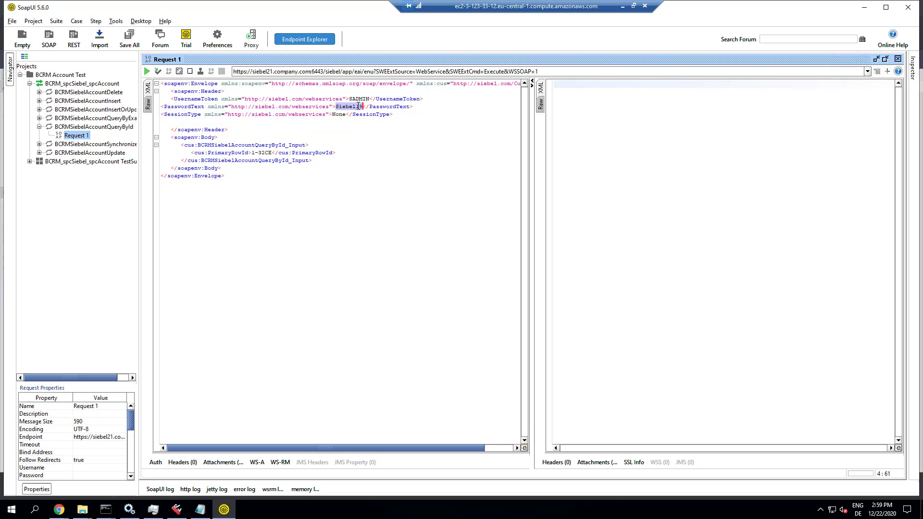
pyautogui.write('Web')
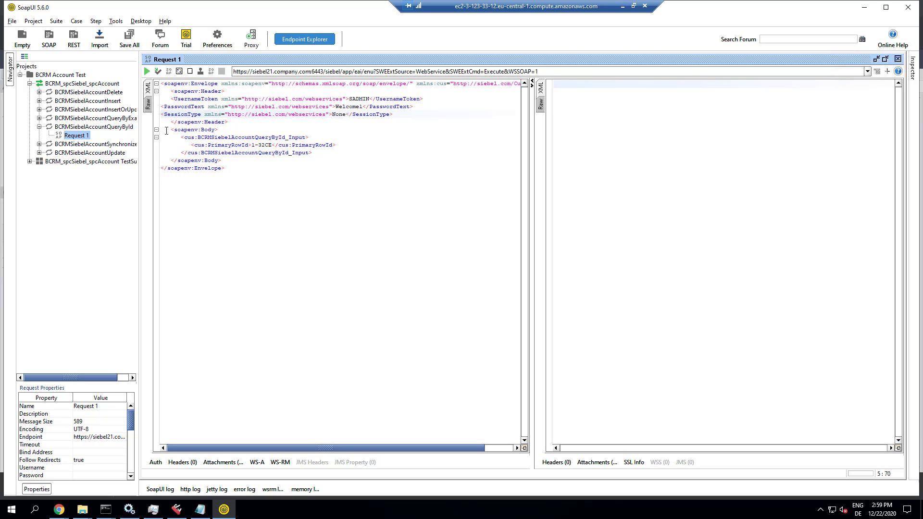
# Send the QueryById request, mark the no-active-web-service fault and begin appending &workspace= to the endpoint
pyautogui.click(147, 70)
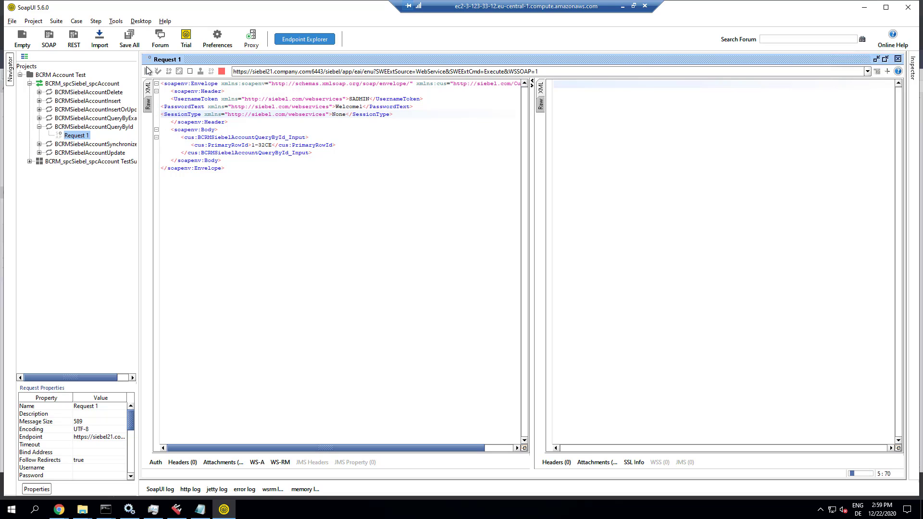
pyautogui.click(151, 71)
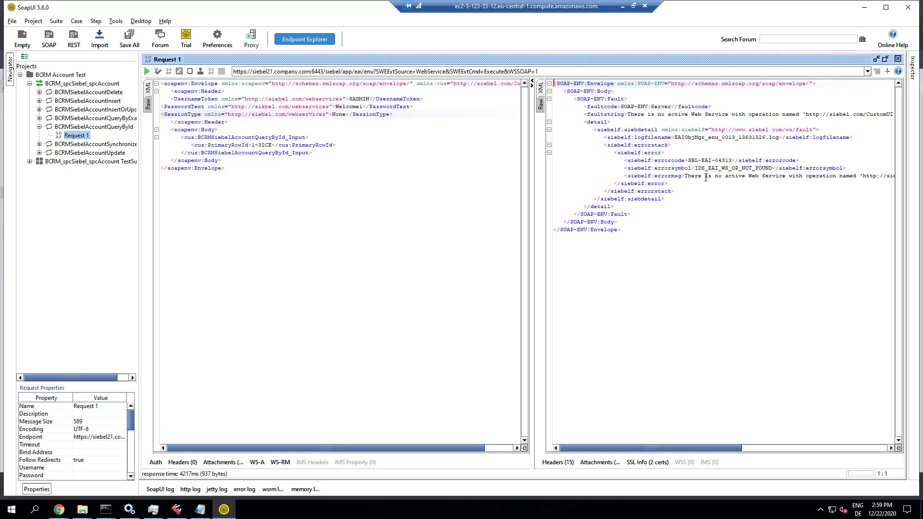
pyautogui.moveTo(704, 175); pyautogui.dragTo(855, 175)
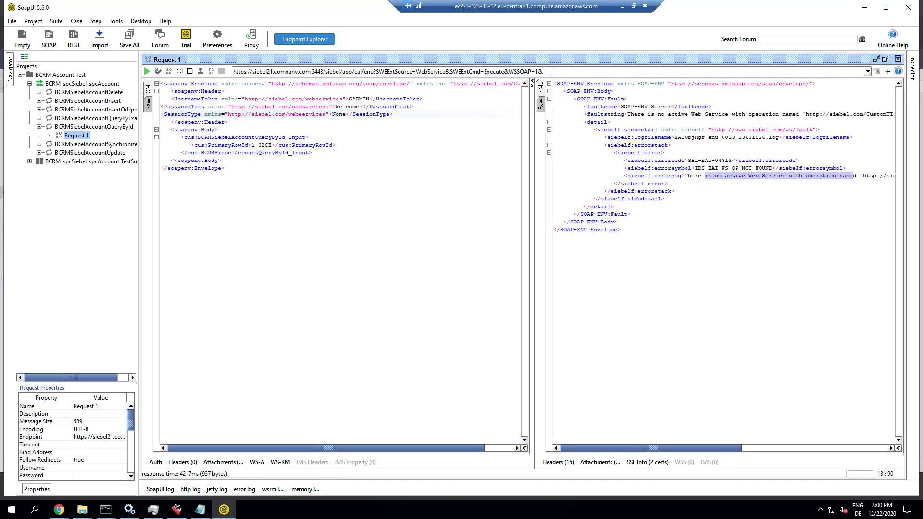
pyautogui.write('works')
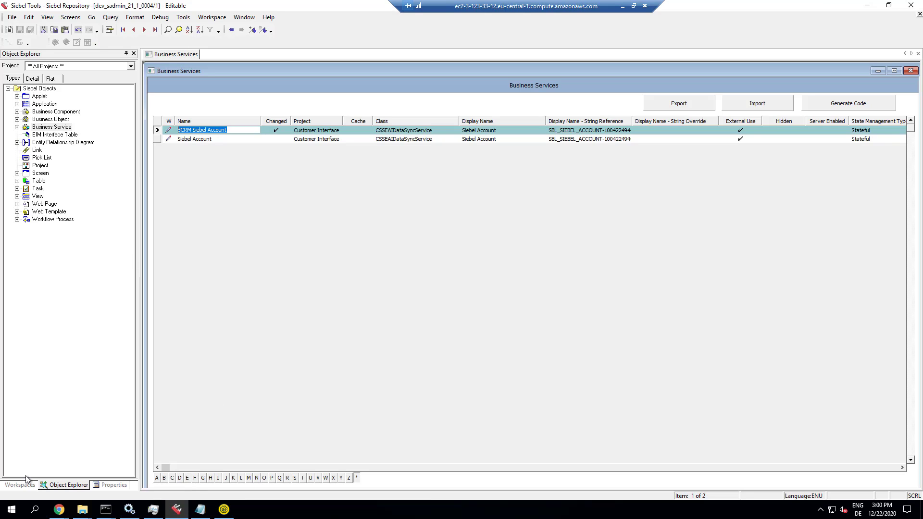
# Read the workspace holding BCRM Siebel Account in Siebel Tools and switch back to SoapUI
pyautogui.click(19, 485)
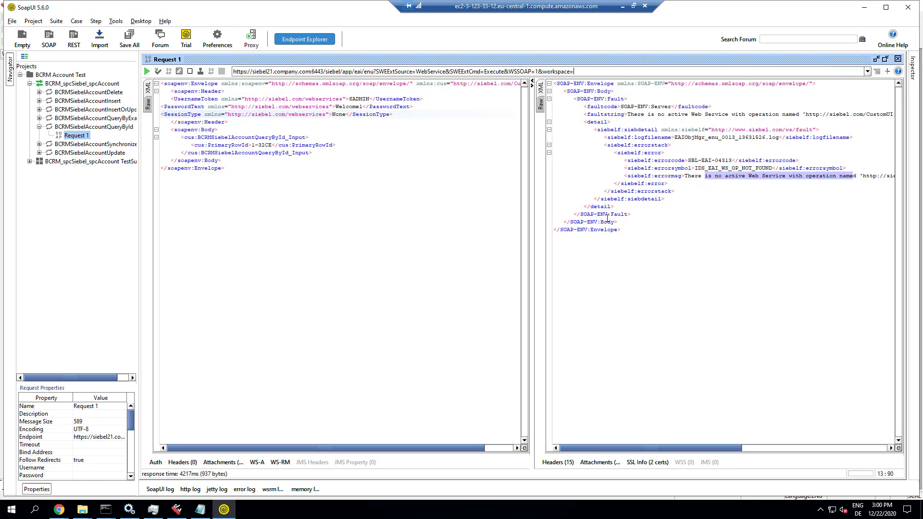
# Set workspace=dev_sadmin_21_1_0004 in the endpoint and resend the query, still getting the fault
pyautogui.write('dev_sadmin_21_1_0004')
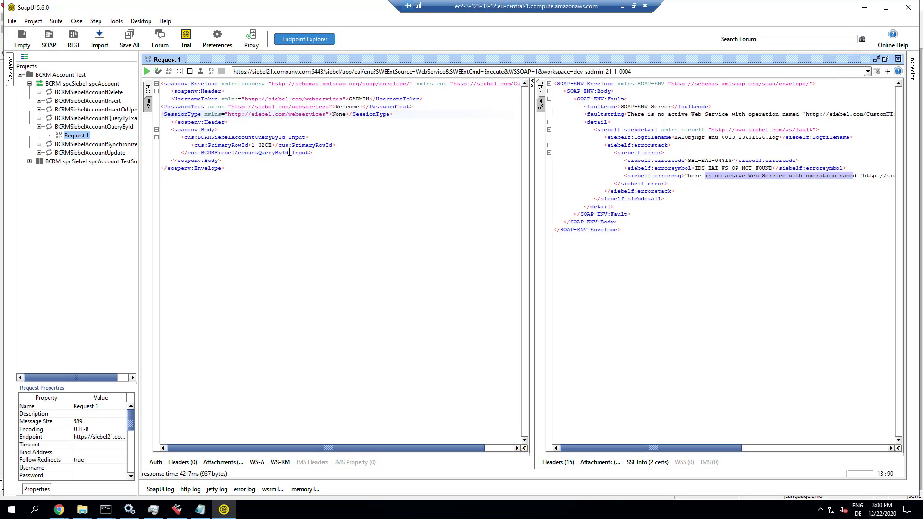
pyautogui.click(147, 70)
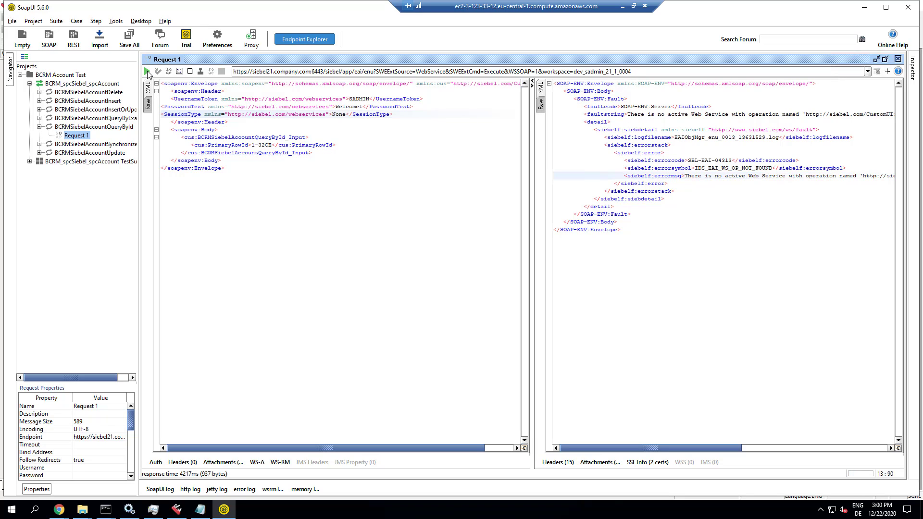
pyautogui.click(146, 70)
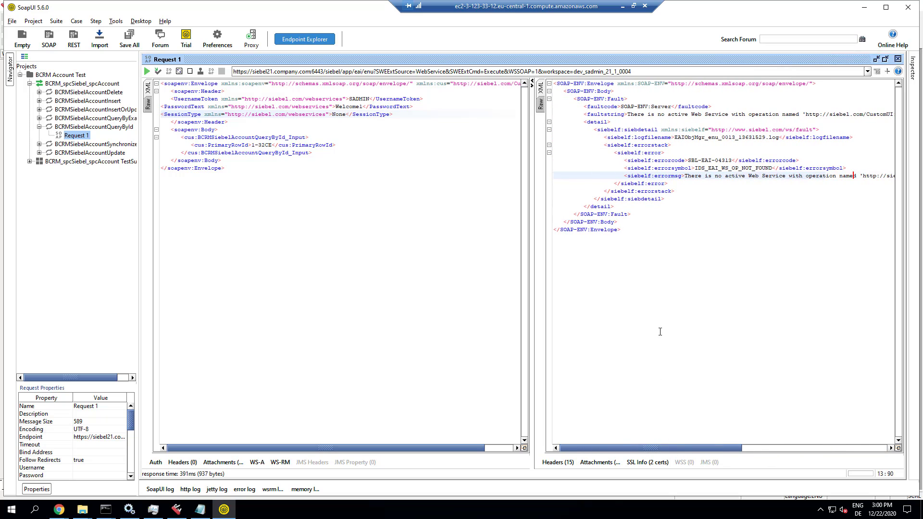
pyautogui.click(146, 70)
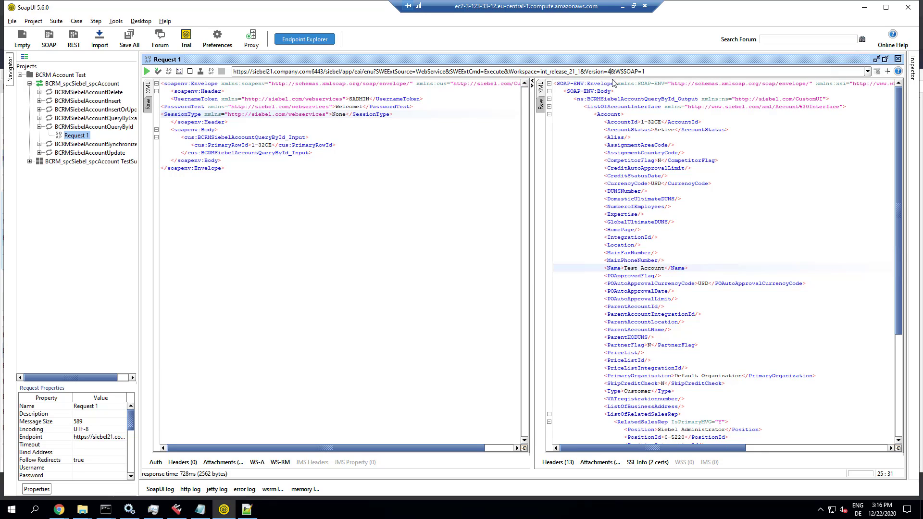
pyautogui.moveTo(674, 141)
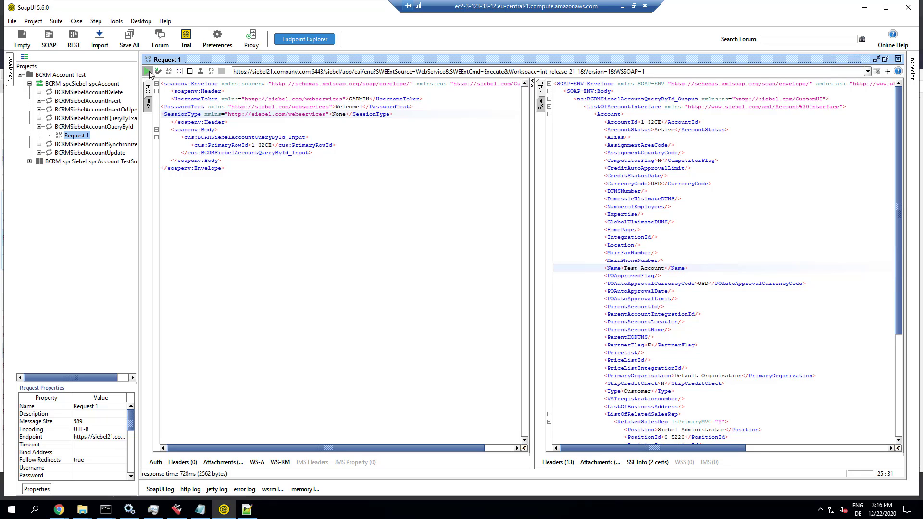
# Query int_release_21_1 at Version=1 (fails), then Version=4, which returns Test Account
pyautogui.click(149, 70)
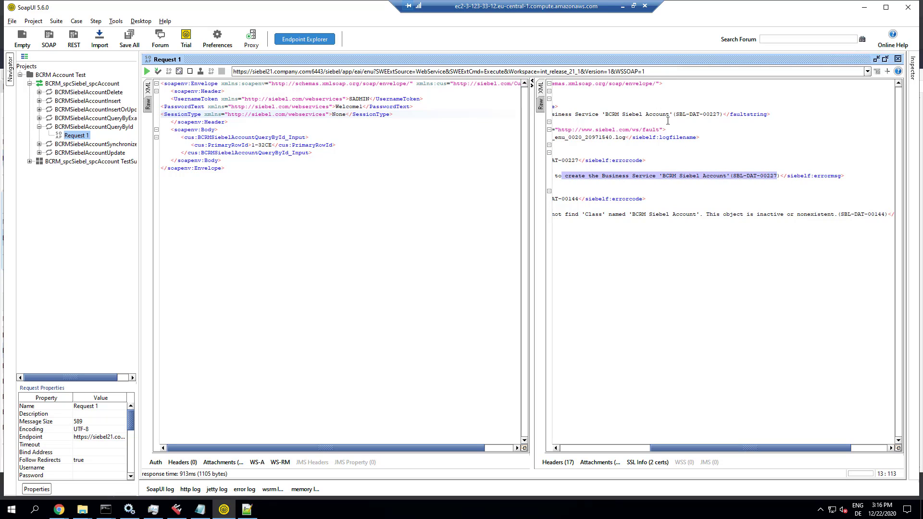
pyautogui.moveTo(642, 81)
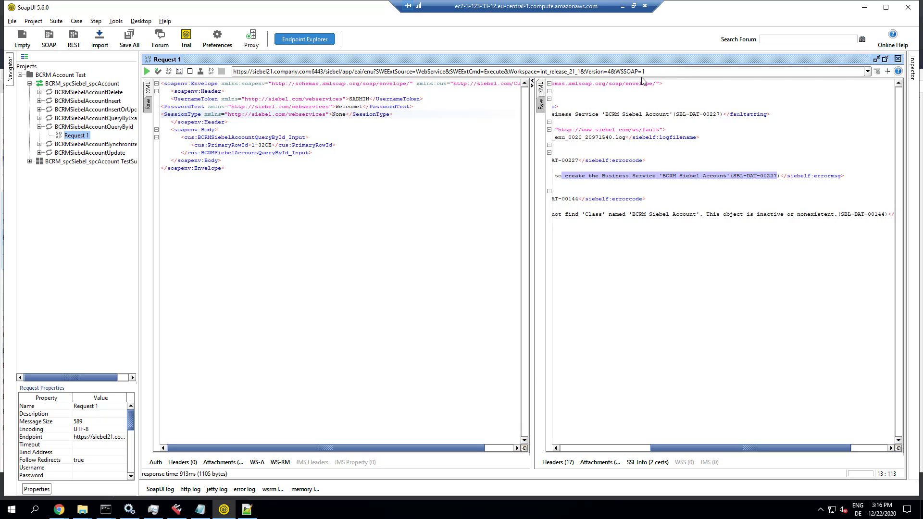
pyautogui.click(146, 70)
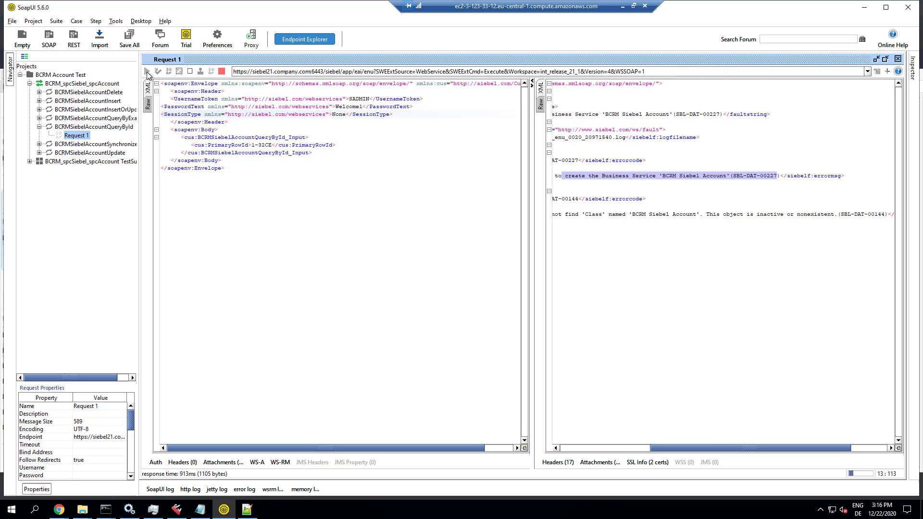
pyautogui.click(146, 71)
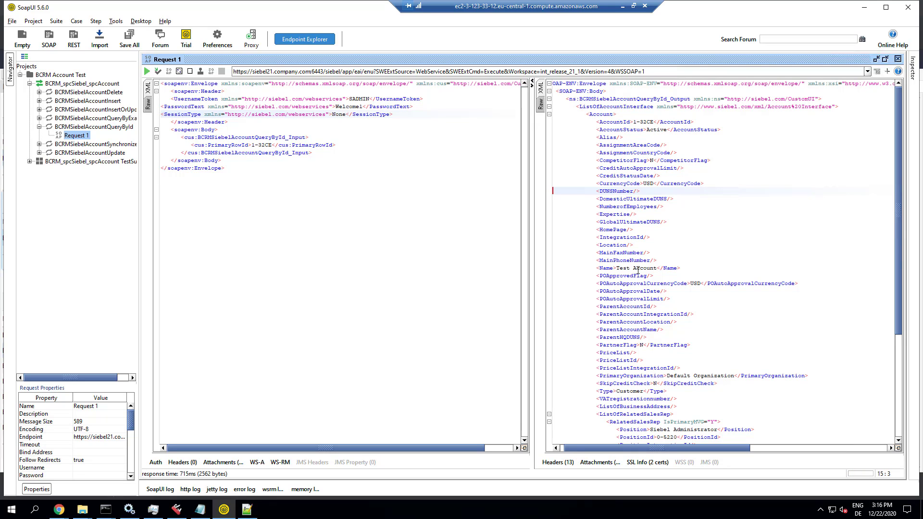
pyautogui.doubleClick(636, 268)
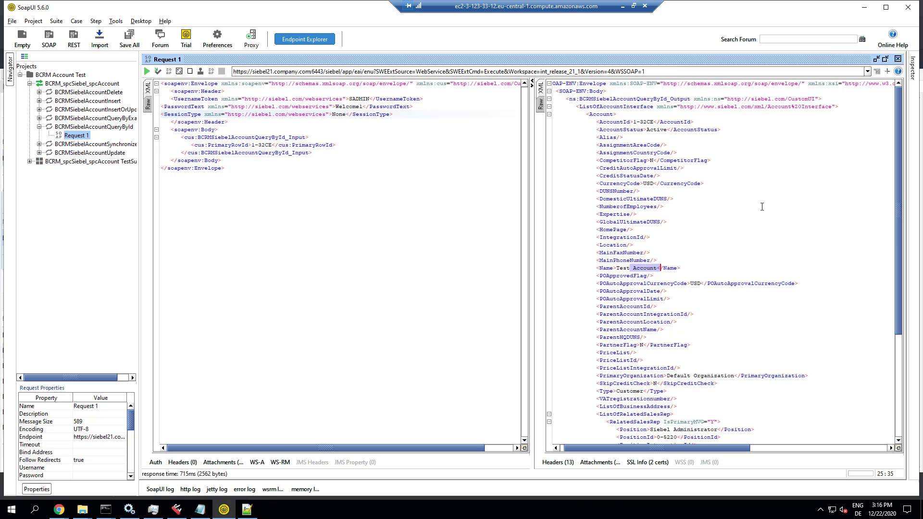
pyautogui.moveTo(557, 78)
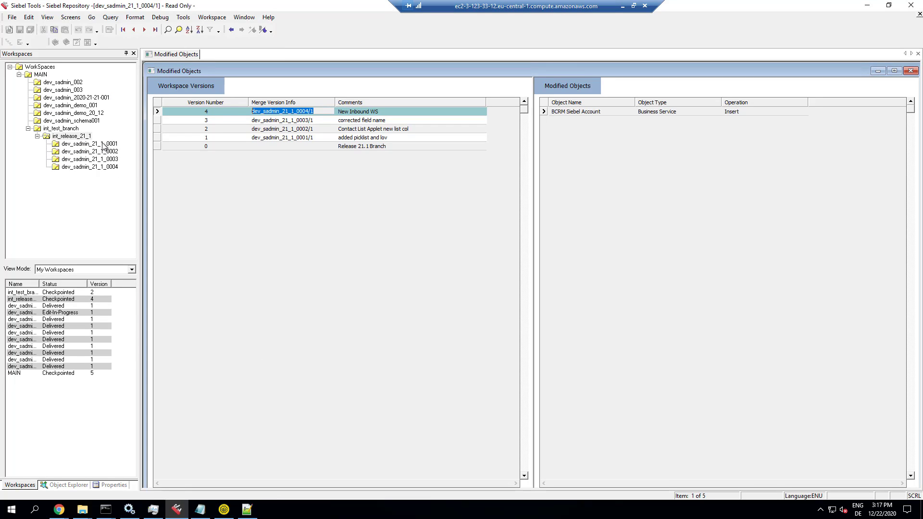
# Review versions of int_test_branch and int_release_21_1, finding version 4 'New Inbound WS'
pyautogui.click(60, 128)
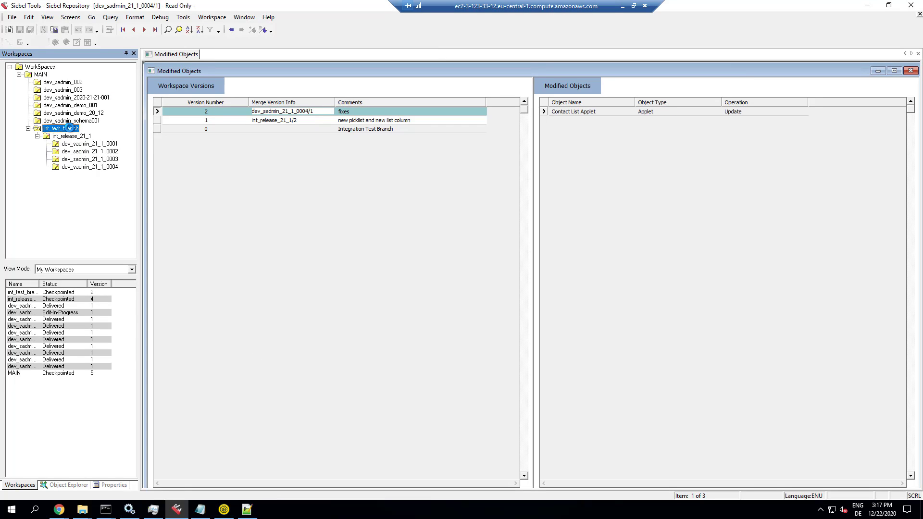
pyautogui.click(71, 135)
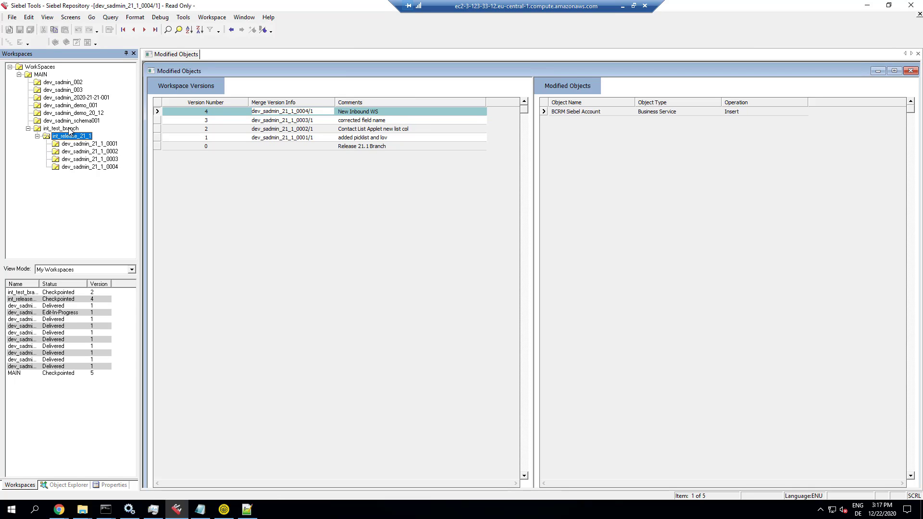
pyautogui.moveTo(212, 78)
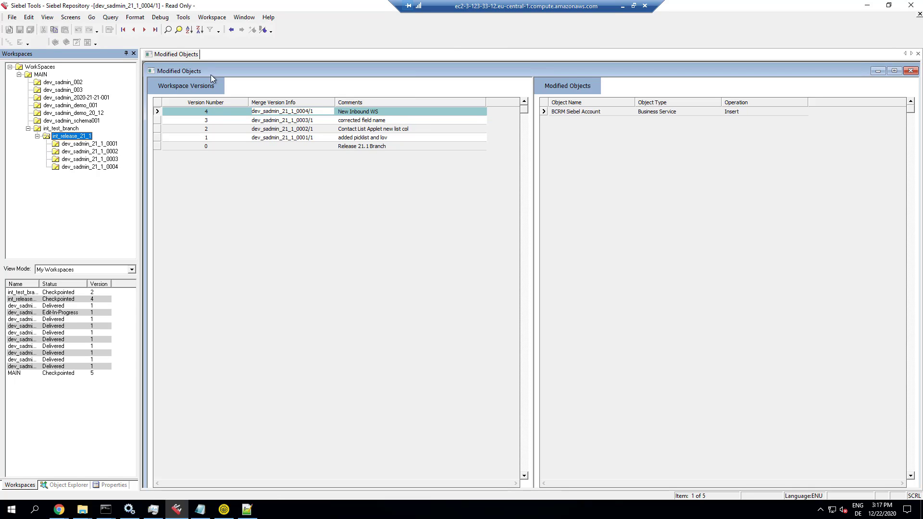
pyautogui.rightClick(70, 136)
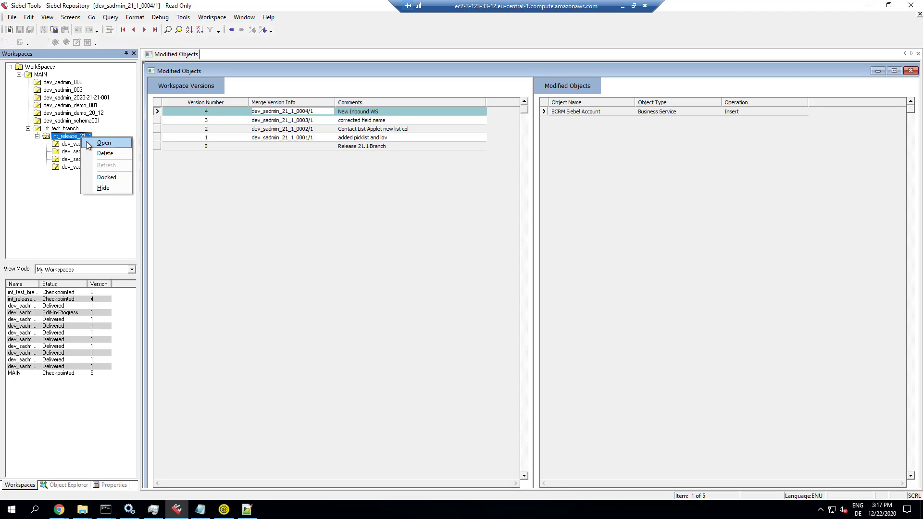
# Open int_release_21_1, submit it for delivery with comment 'new inbound WS' and start the merge into int_test_branch
pyautogui.click(211, 17)
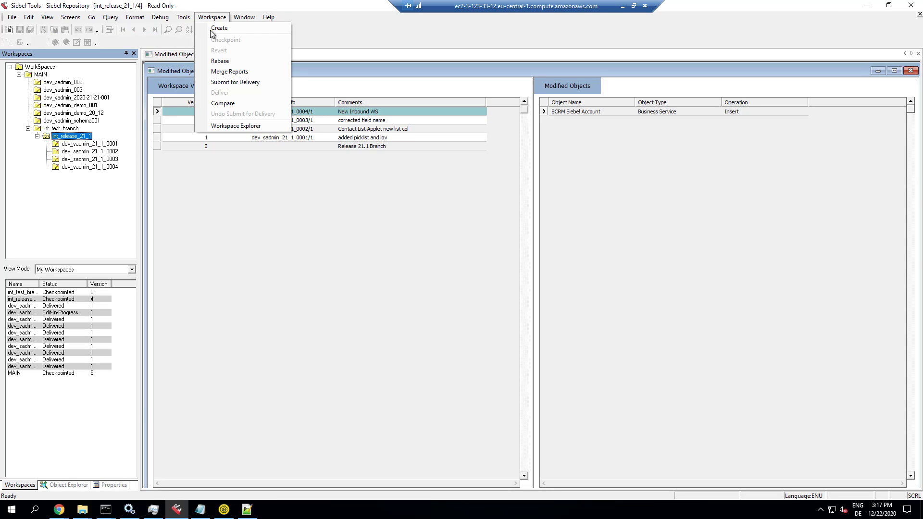
pyautogui.moveTo(235, 82)
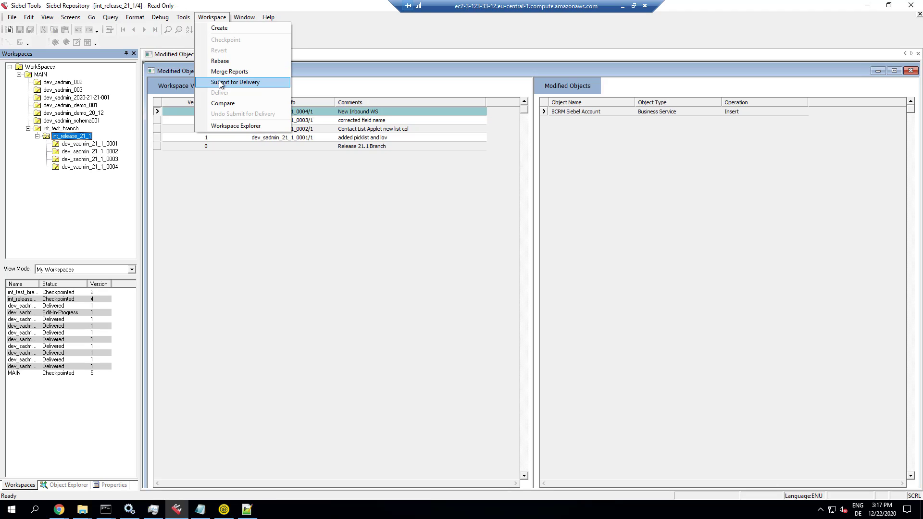
pyautogui.click(235, 82)
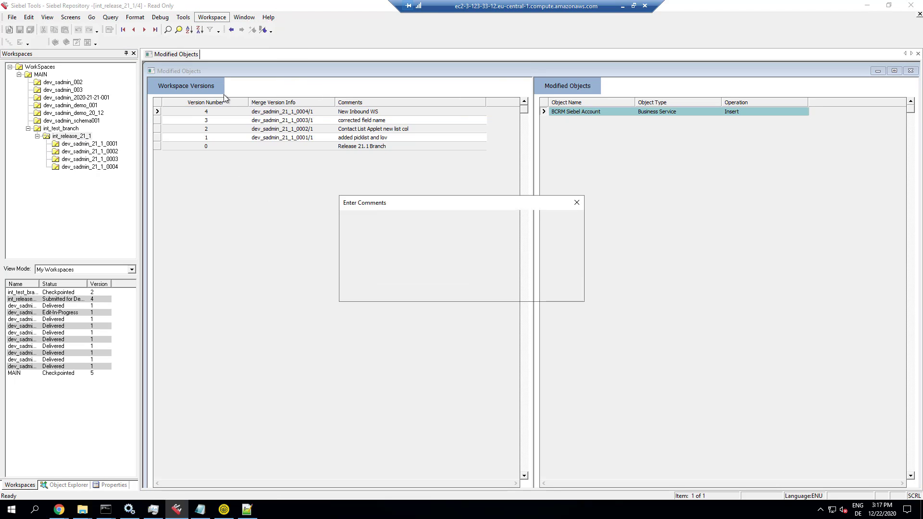
pyautogui.write('new inbound WS')
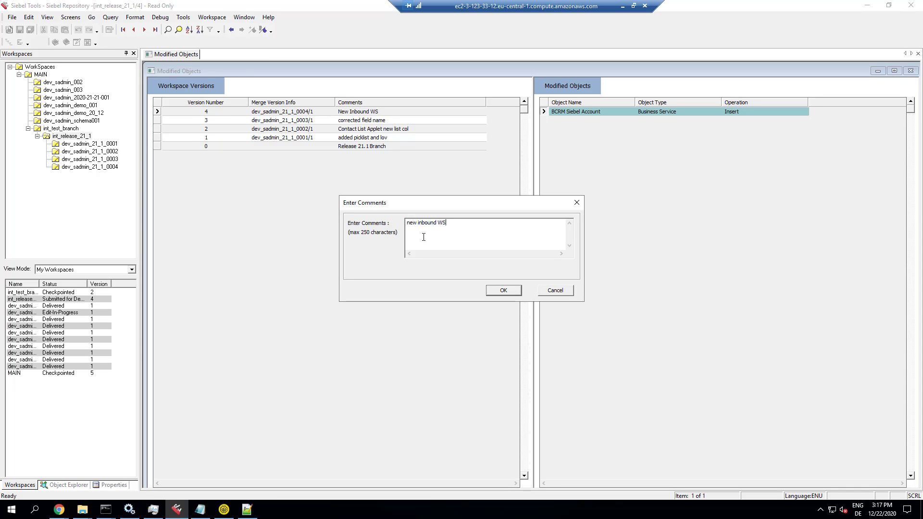
pyautogui.click(503, 291)
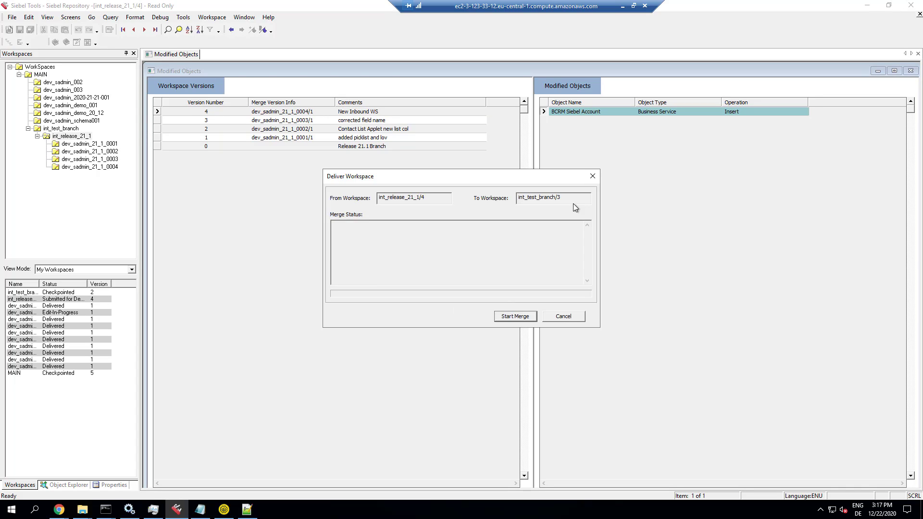
pyautogui.click(515, 316)
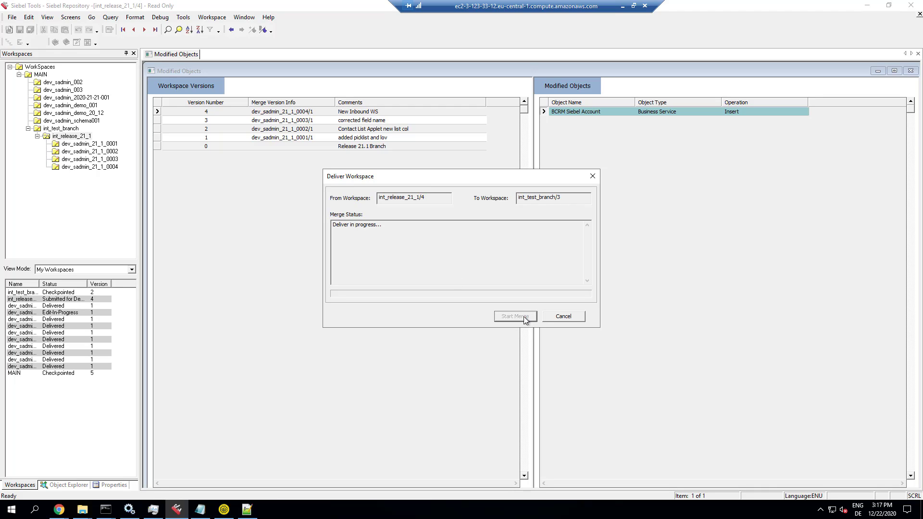
pyautogui.click(514, 316)
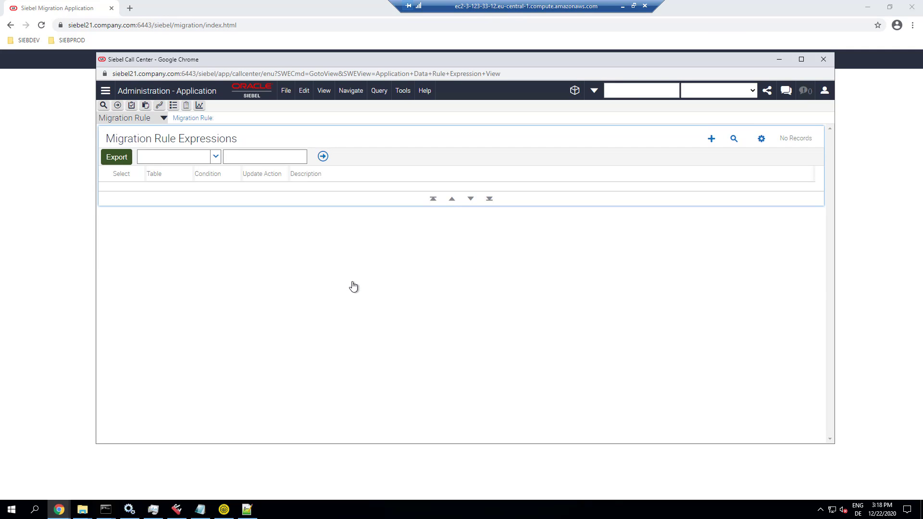
pyautogui.moveTo(700, 308)
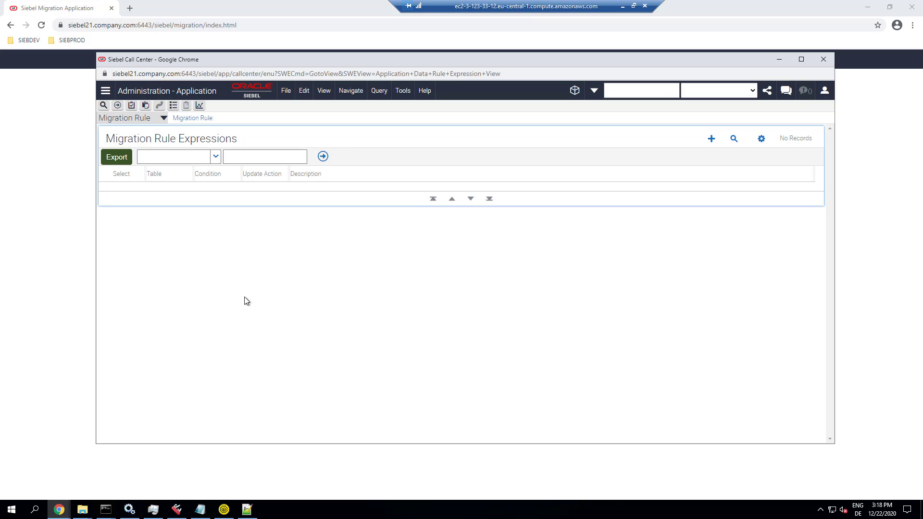
pyautogui.moveTo(289, 57)
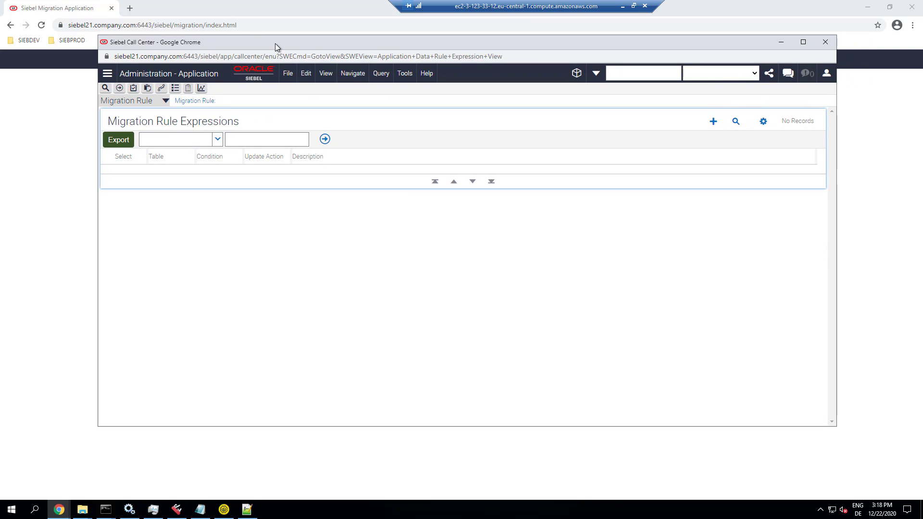
pyautogui.moveTo(699, 146)
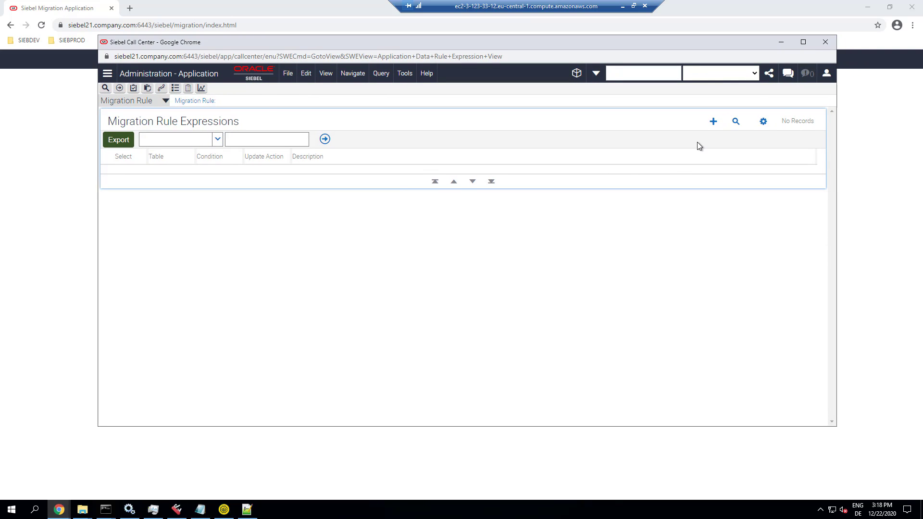
pyautogui.moveTo(706, 136)
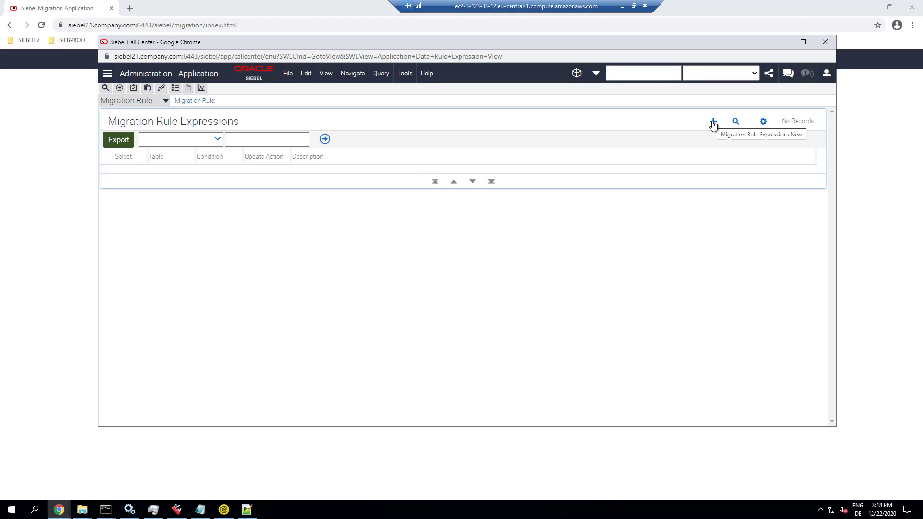
# Add a new empty record in the Migration Rule Expressions list
pyautogui.click(713, 121)
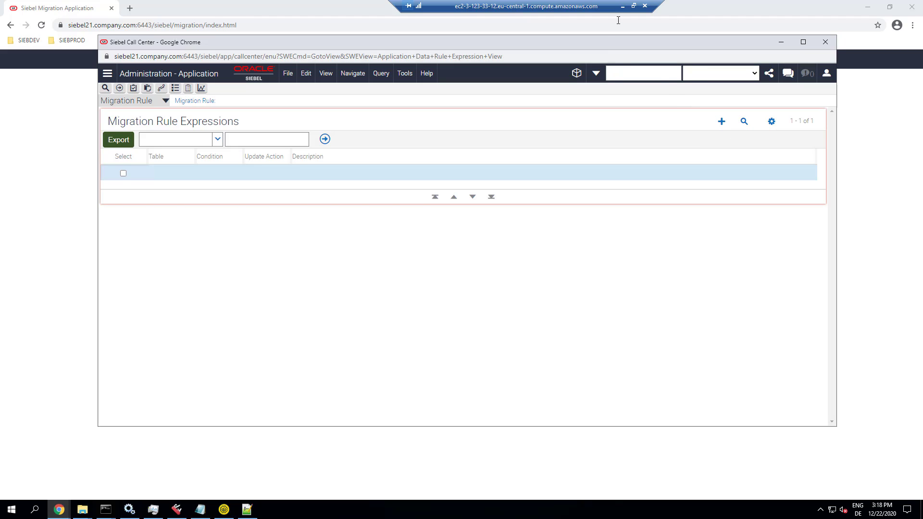
pyautogui.moveTo(623, 7)
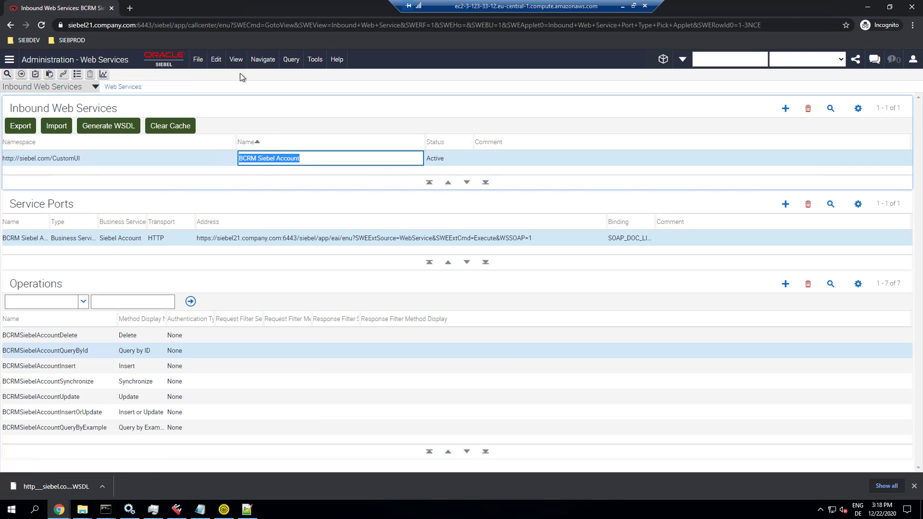
# Use Help > About View to find the Web Service business object behind Inbound Web Services
pyautogui.click(337, 59)
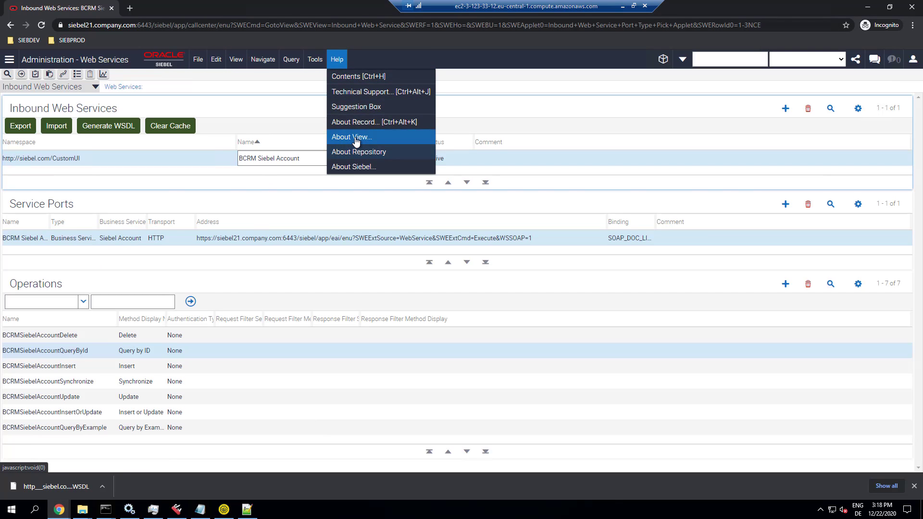
pyautogui.click(352, 136)
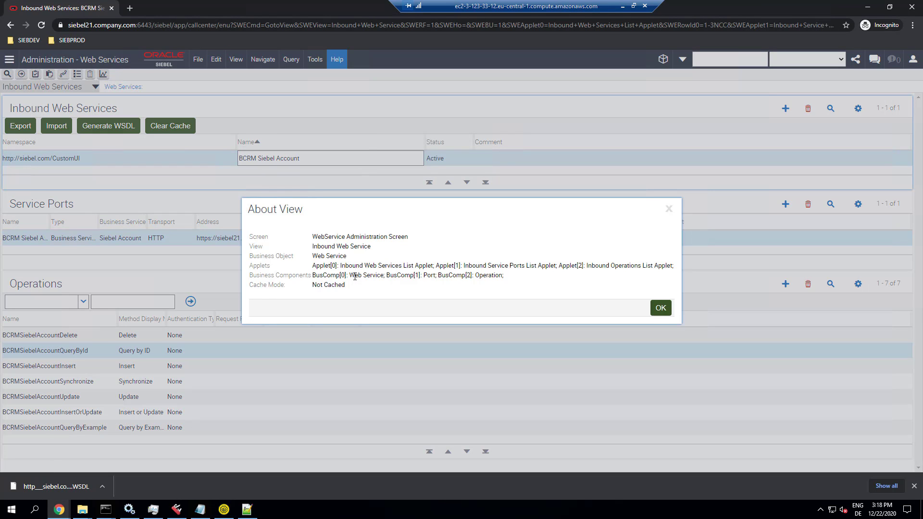
pyautogui.doubleClick(364, 275)
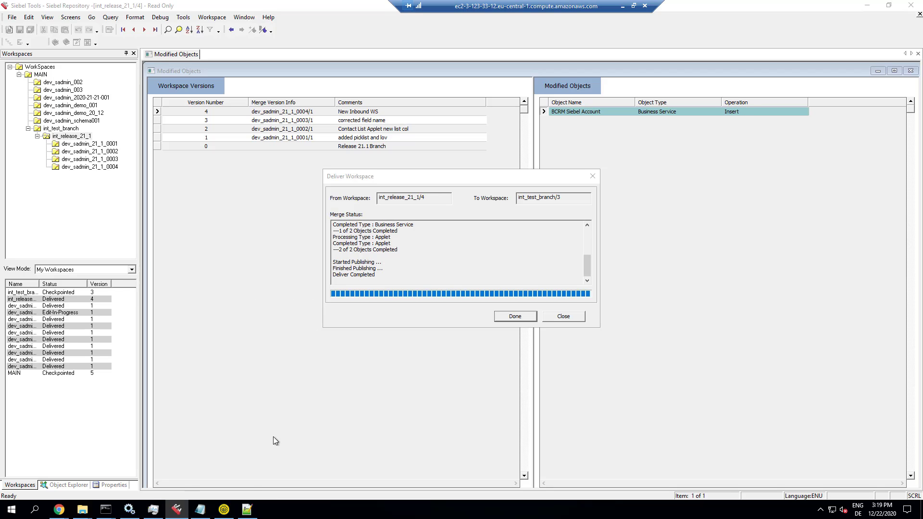
# Open the Web Service business object's diagram from Object Explorer with its Properties pane
pyautogui.click(514, 316)
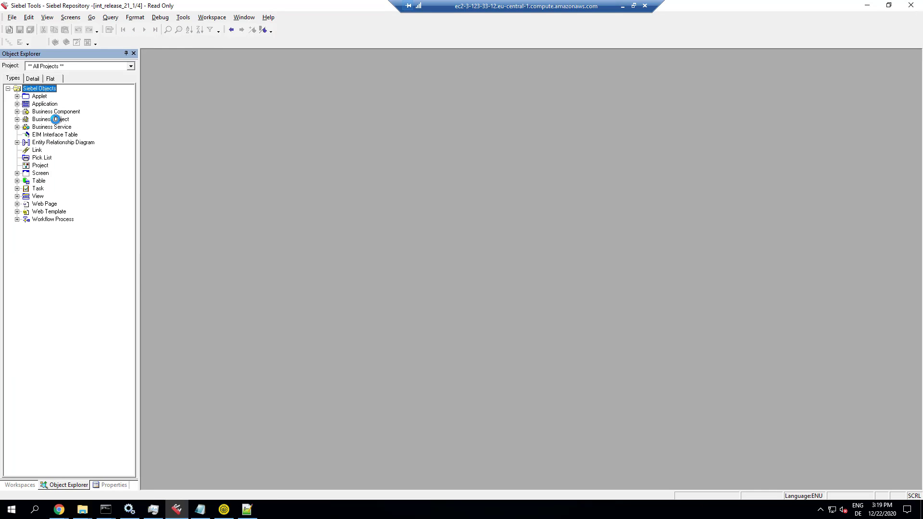
pyautogui.doubleClick(41, 120)
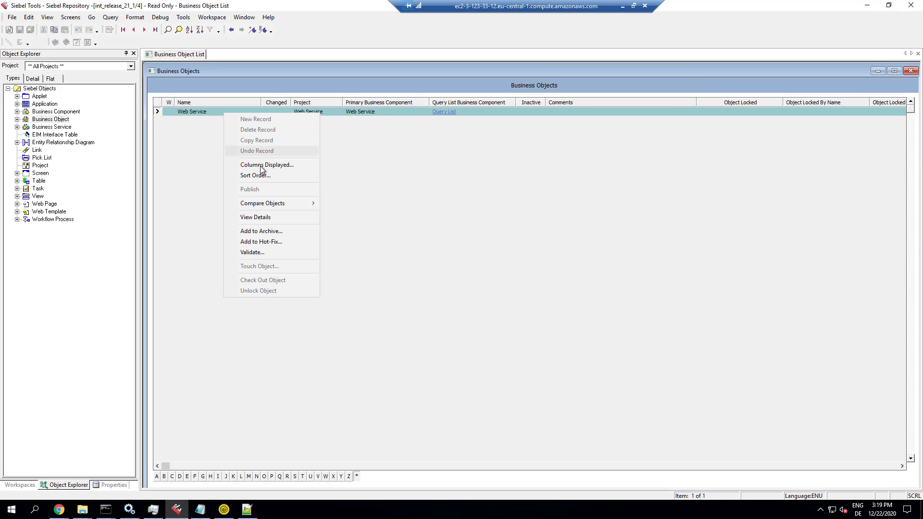
pyautogui.click(256, 217)
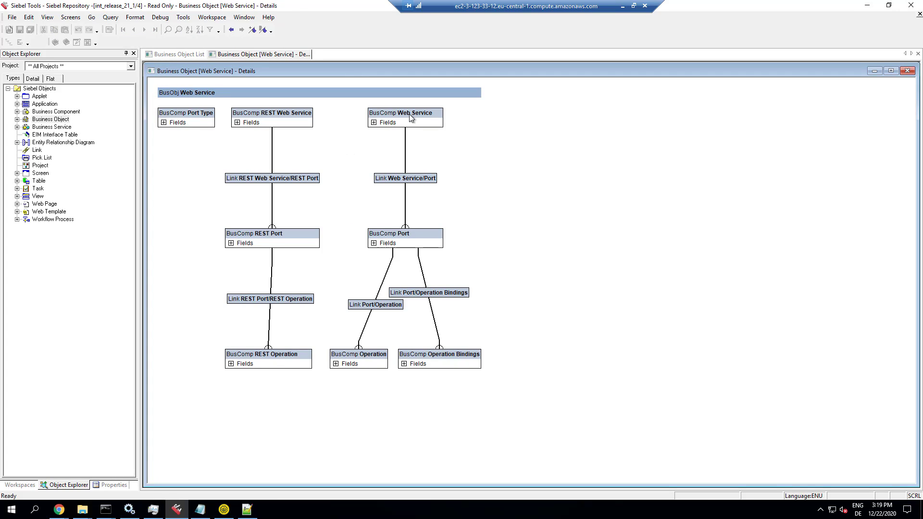
pyautogui.moveTo(419, 179)
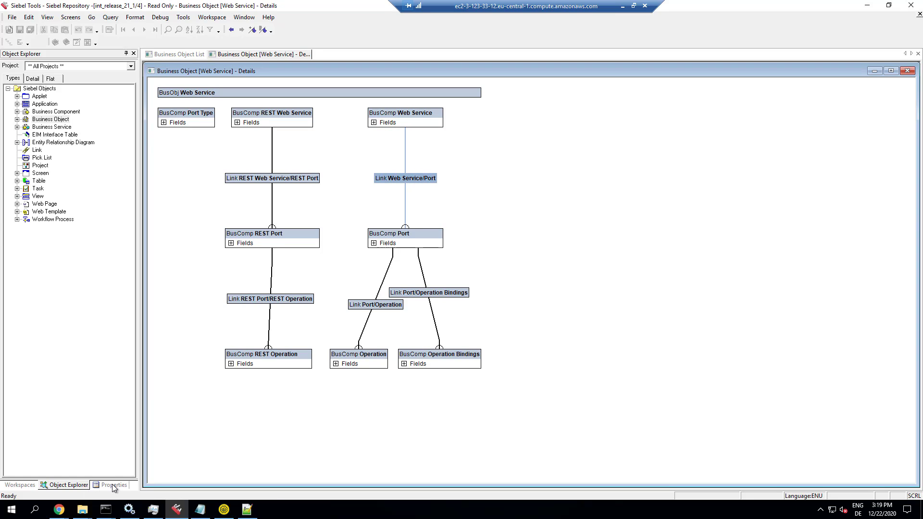
pyautogui.click(114, 484)
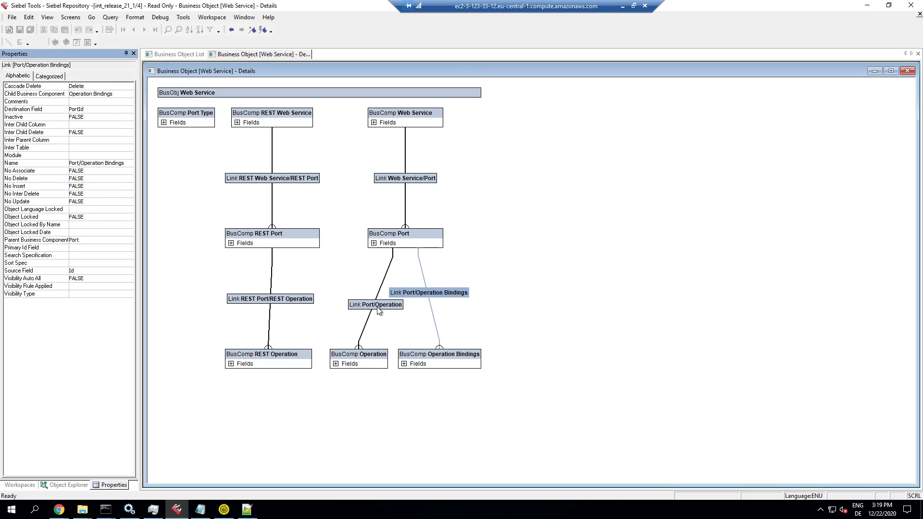
# Inspect the Operation, Port and Web Service components' base tables, copying S_WS_WEBSERVICE
pyautogui.click(375, 305)
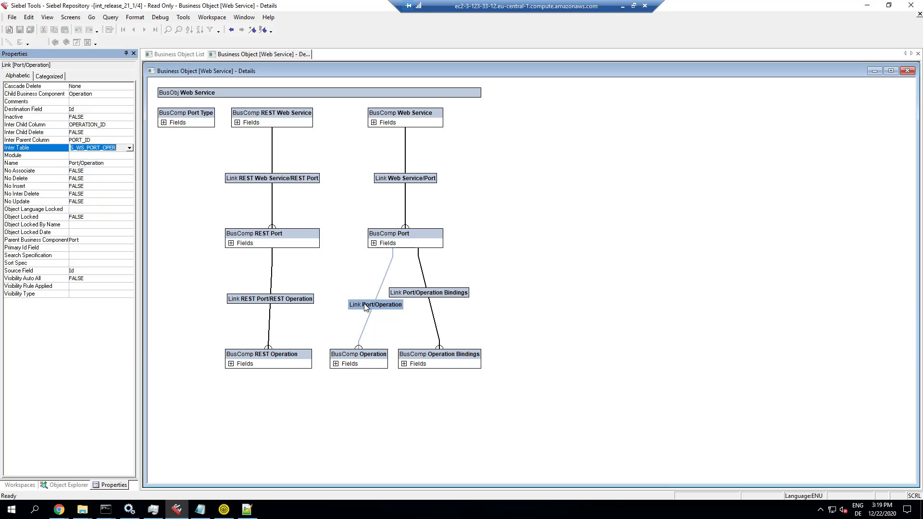
pyautogui.click(358, 355)
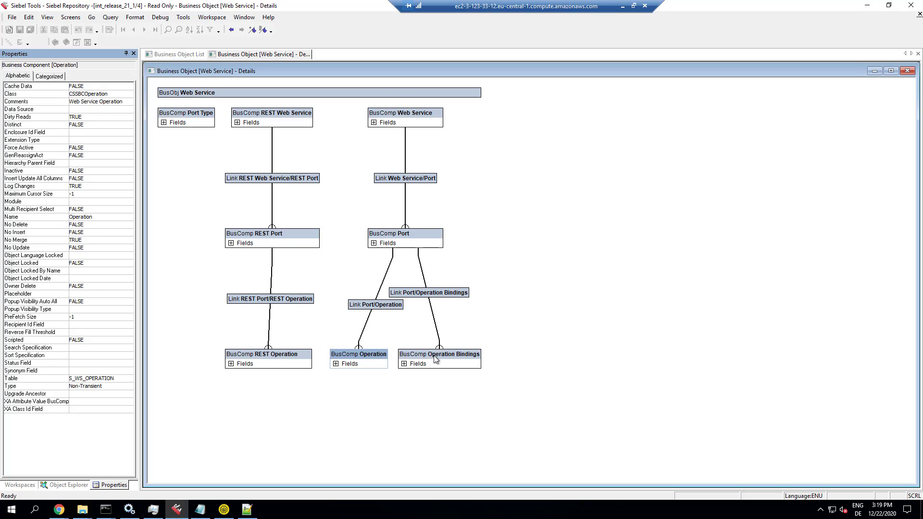
pyautogui.moveTo(172, 358)
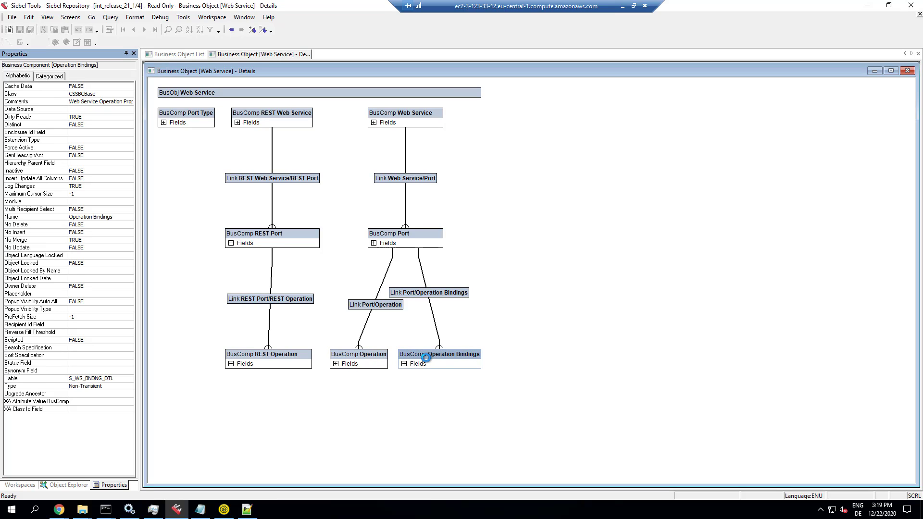
pyautogui.click(405, 232)
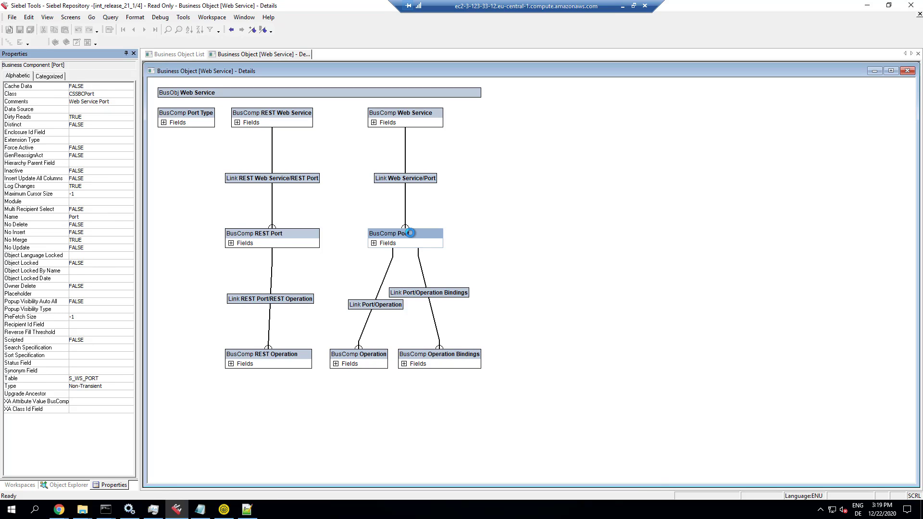
pyautogui.click(405, 113)
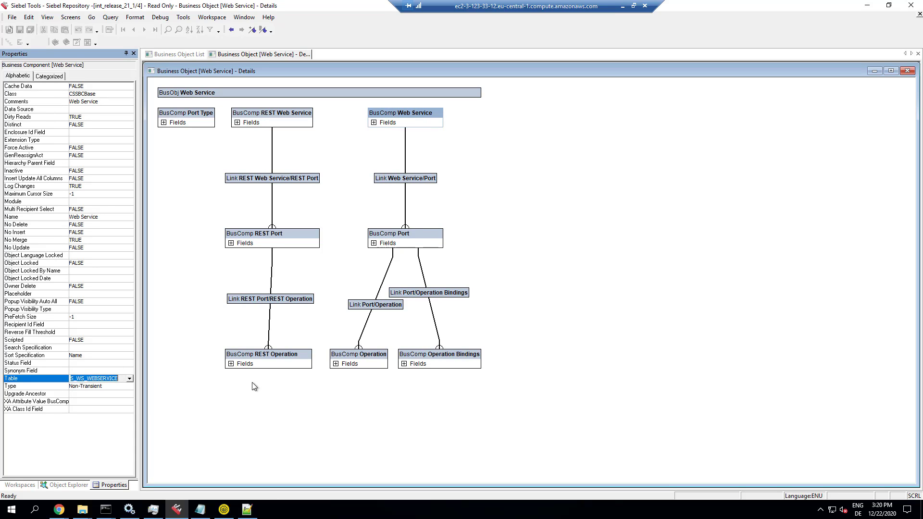
pyautogui.press('alt+tab')
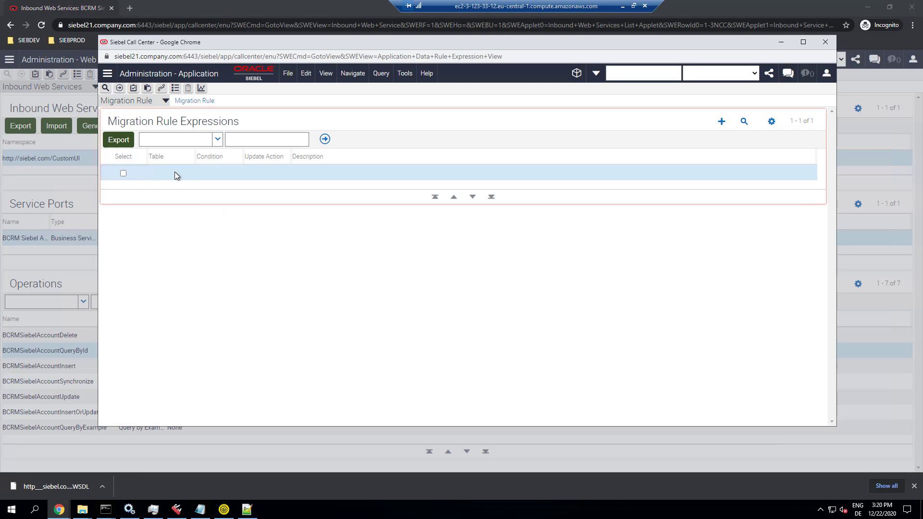
# Set the rule table to S_WS_WEBSERVICE and insert the NAME column into the condition expression
pyautogui.click(167, 172)
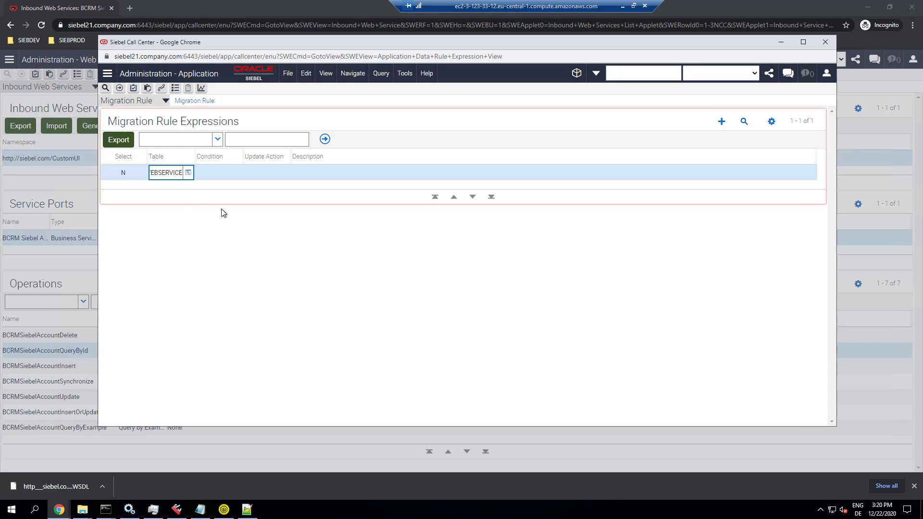
pyautogui.click(188, 172)
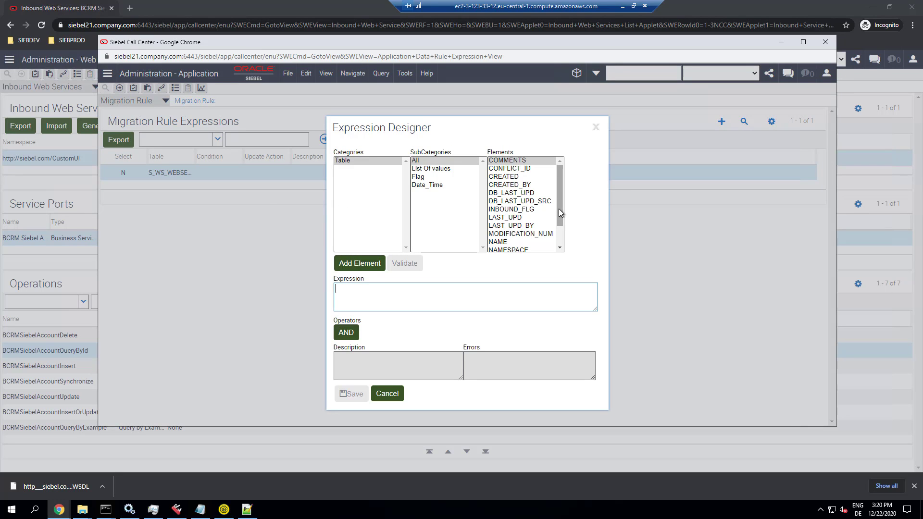
pyautogui.click(507, 161)
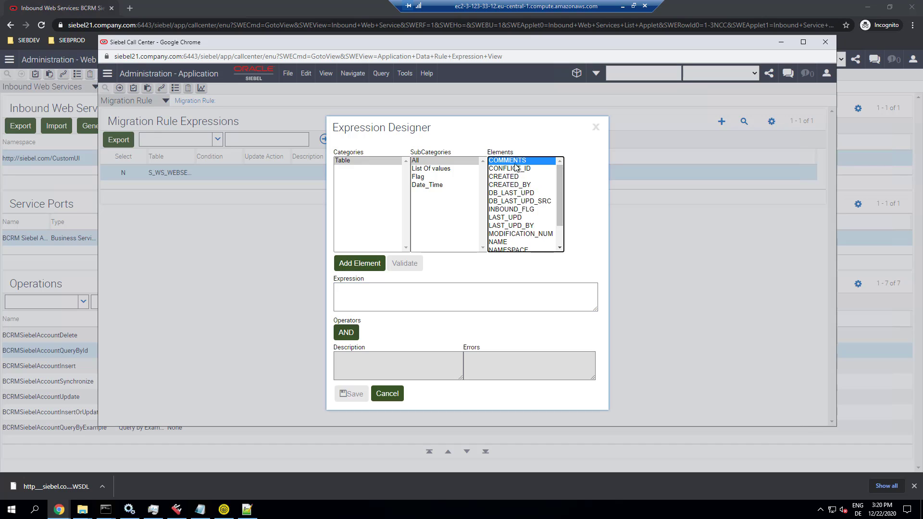
pyautogui.moveTo(513, 171)
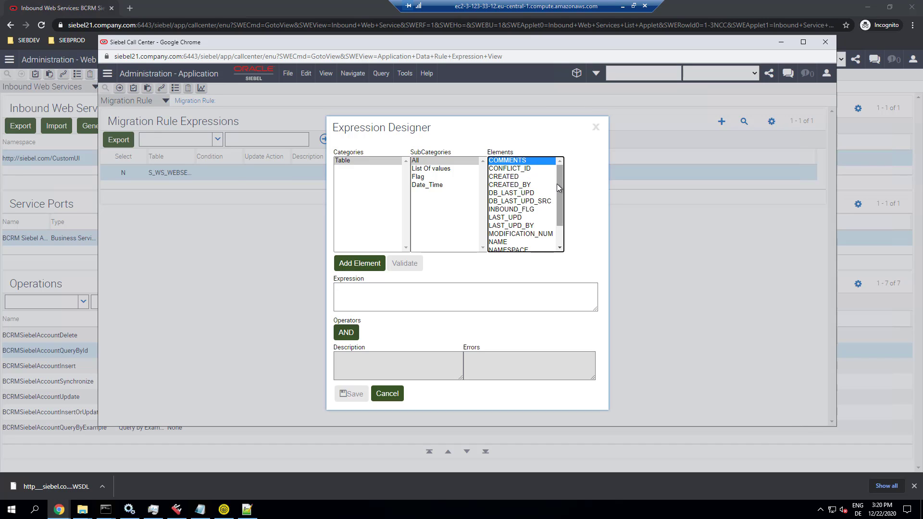
pyautogui.scroll(-3)
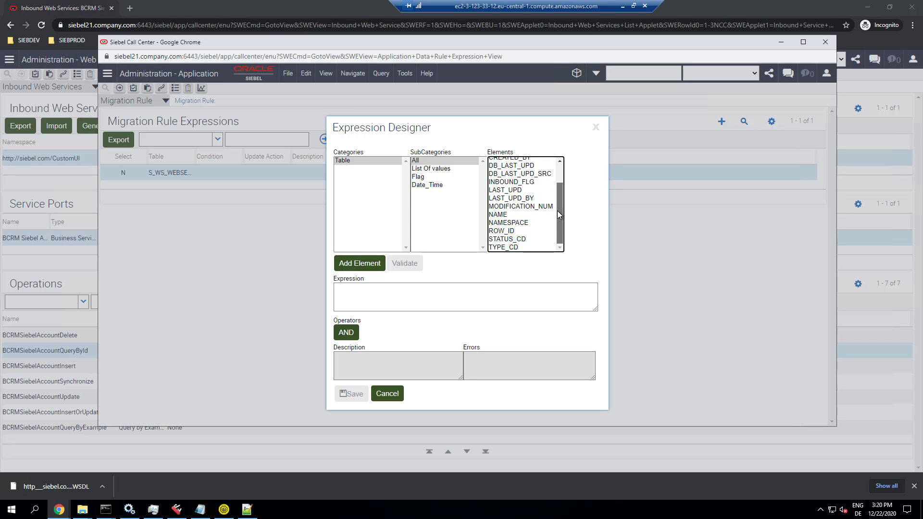
pyautogui.click(498, 215)
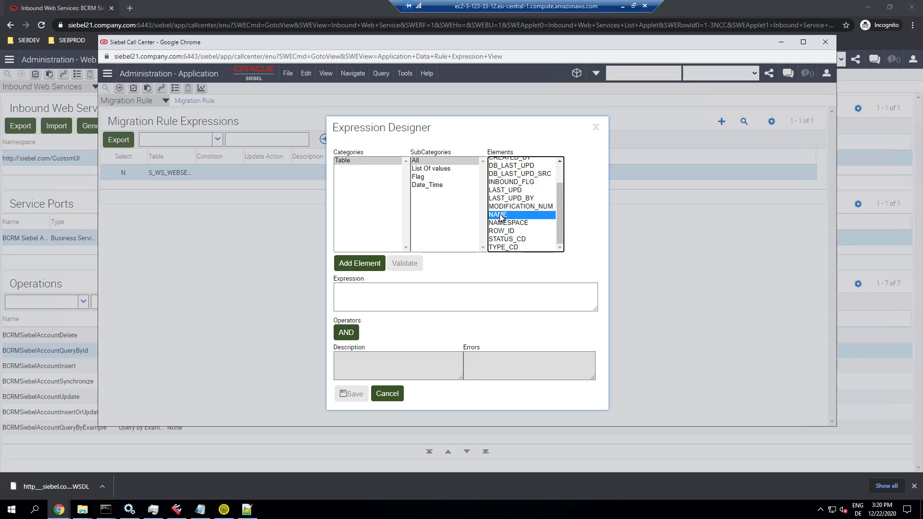
pyautogui.click(359, 264)
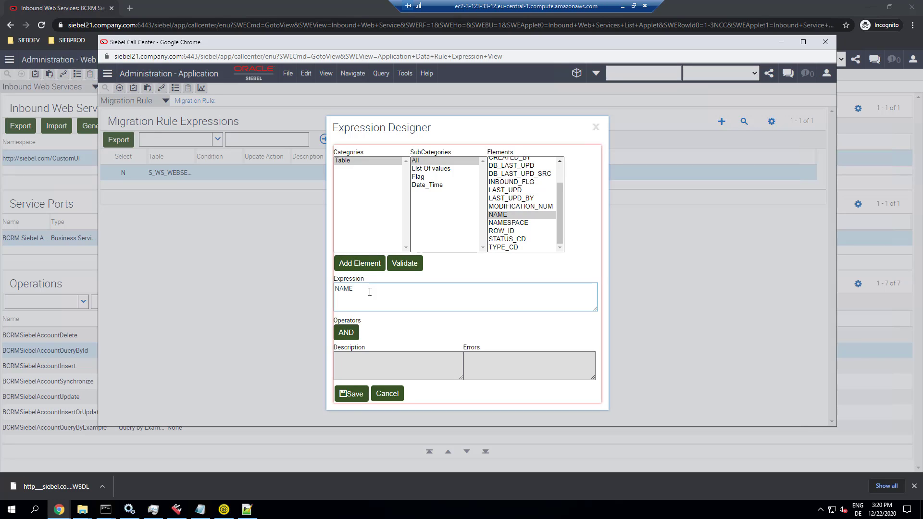
# Complete the condition as NAME like 'BCRM%' and save it to the rule
pyautogui.write('like')
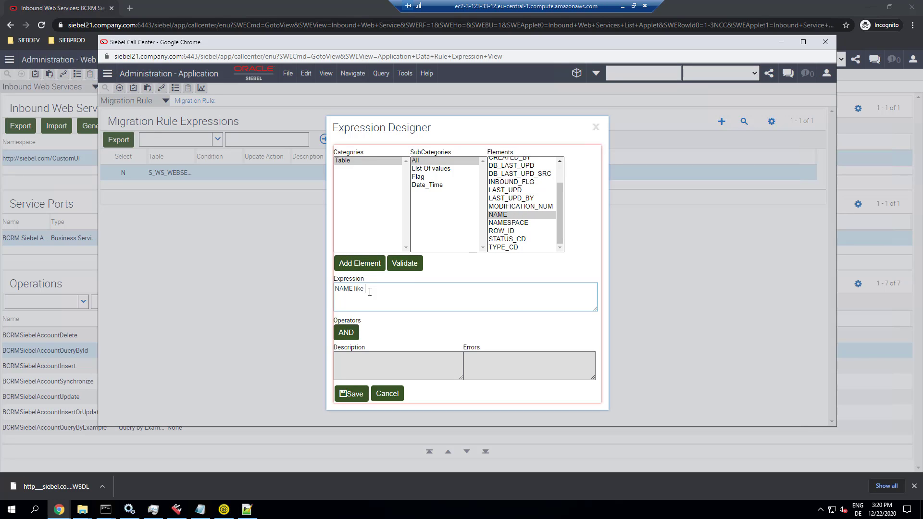
pyautogui.write("'B")
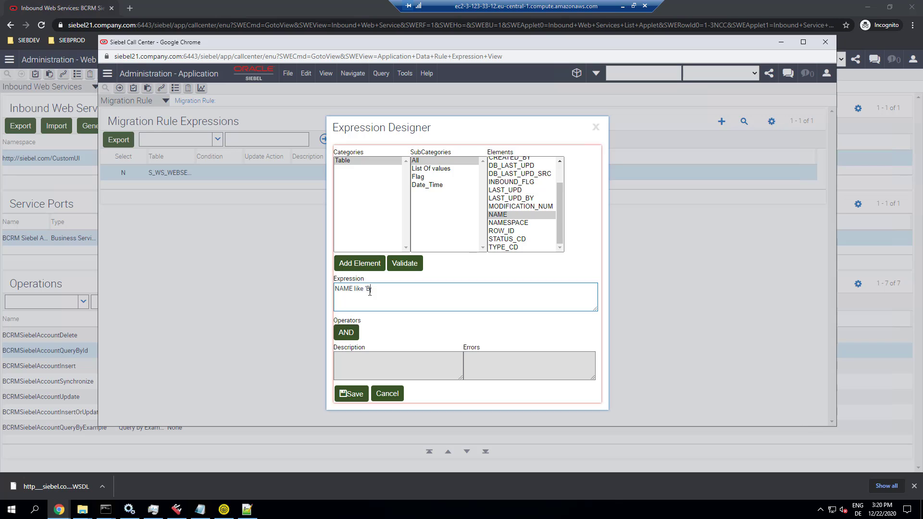
pyautogui.write("CRM%'")
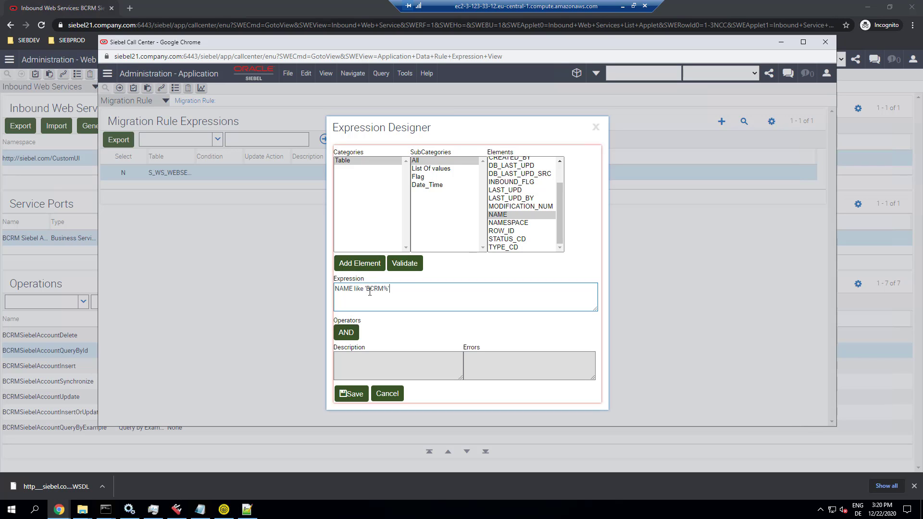
pyautogui.click(352, 394)
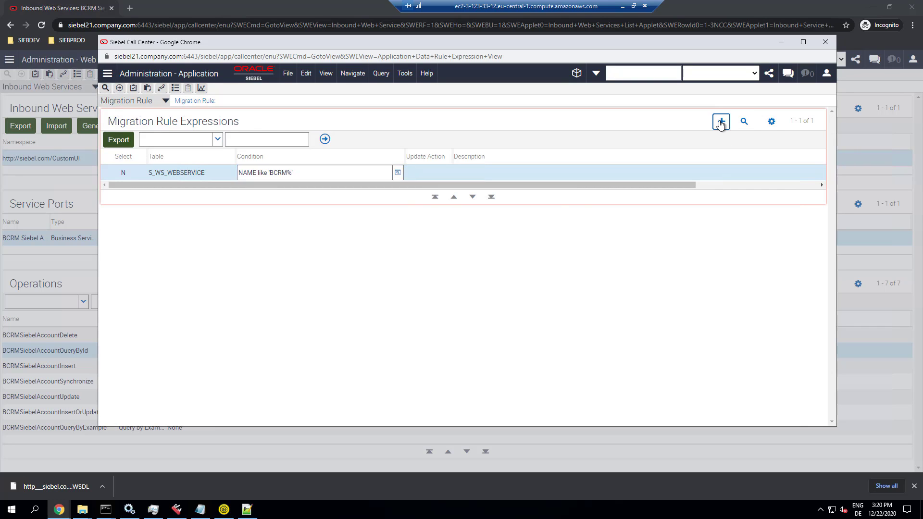
# Add a second rule record and look up the Port component's base table S_WS_PORT in Siebel Tools
pyautogui.click(720, 121)
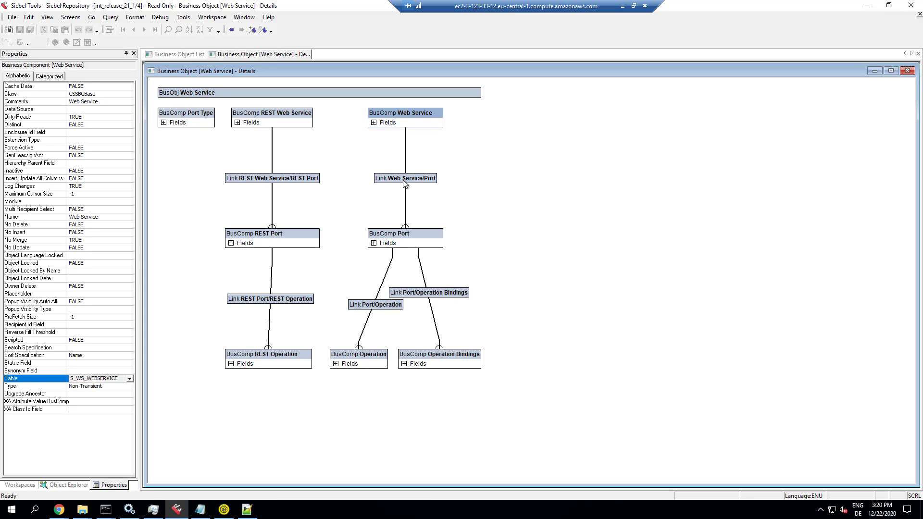
pyautogui.click(405, 178)
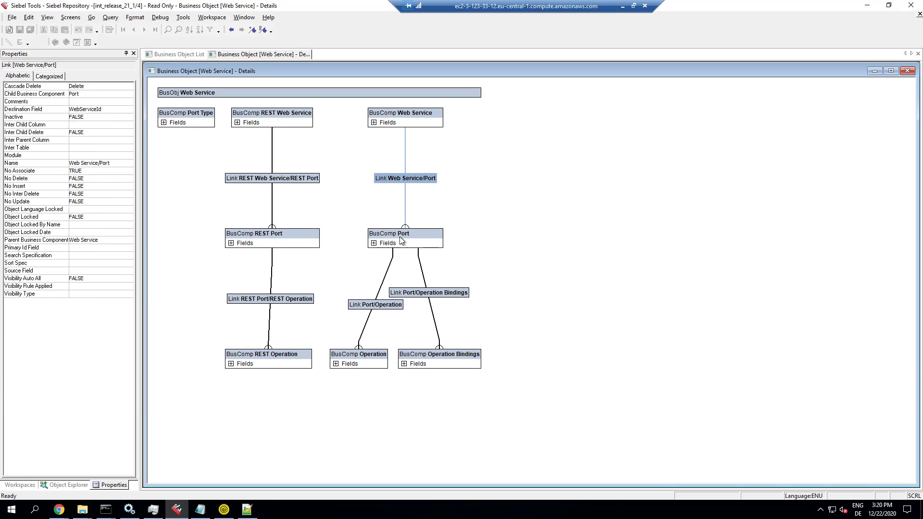
pyautogui.click(405, 232)
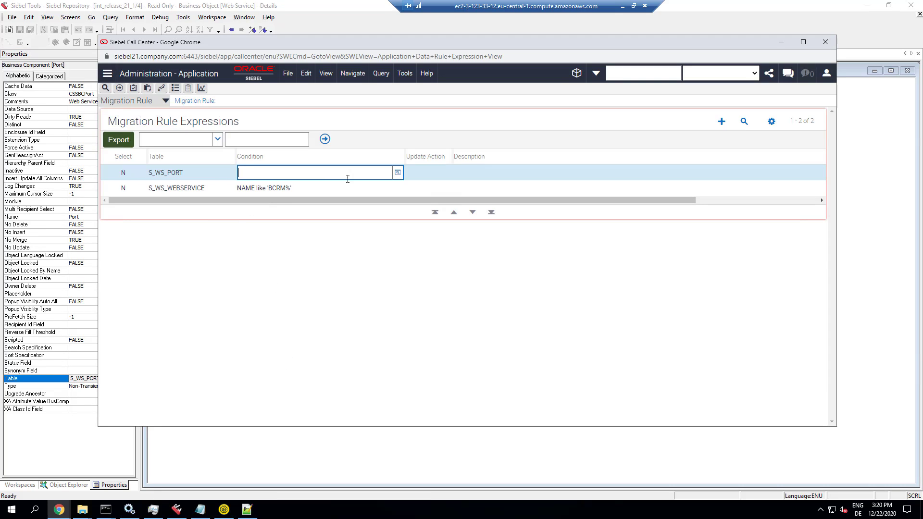
# Give the S_WS_PORT rule the condition NAME LIKE 'BCRM%' and save it
pyautogui.click(399, 172)
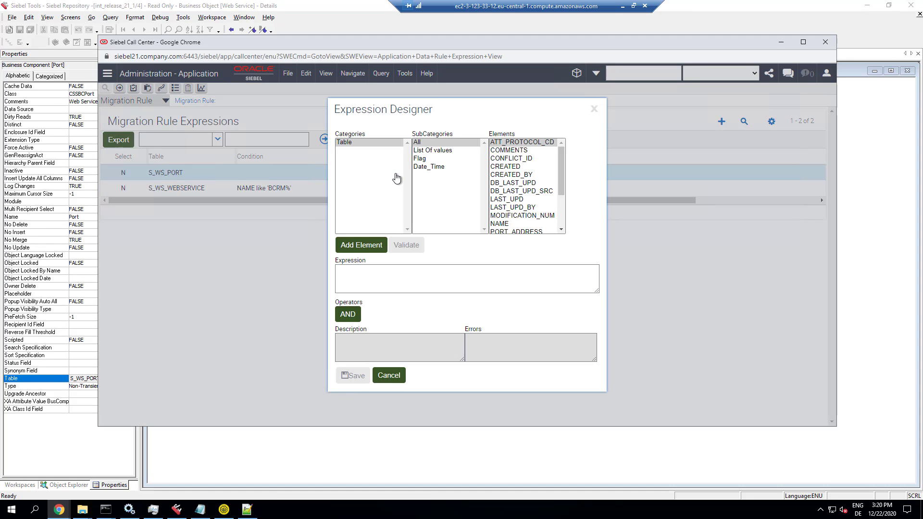
pyautogui.moveTo(561, 186)
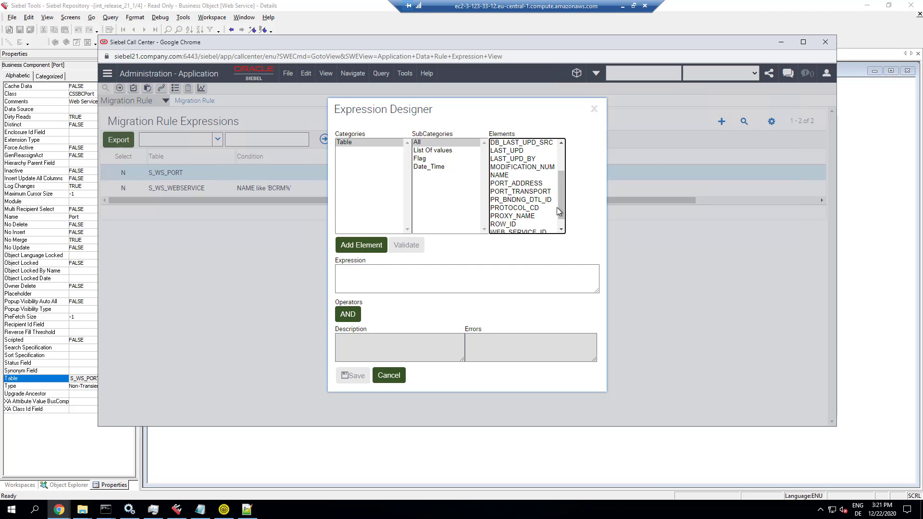
pyautogui.moveTo(571, 229)
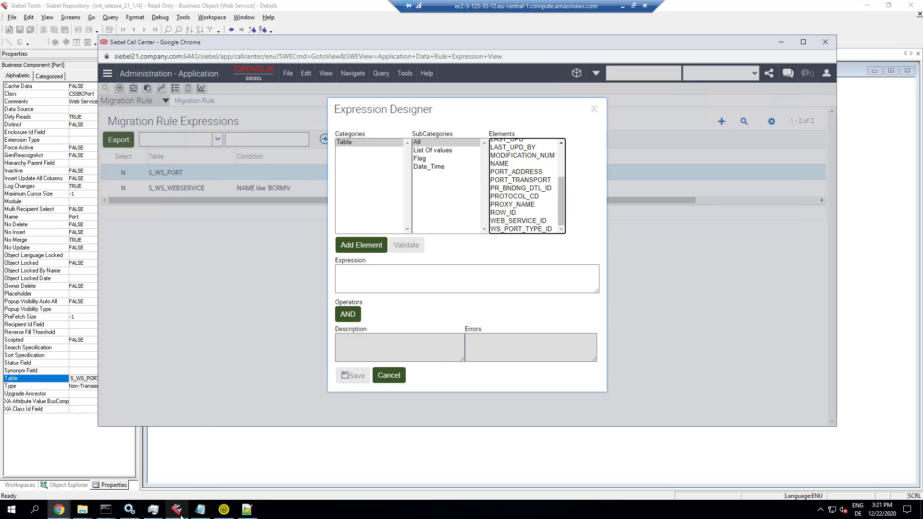
pyautogui.moveTo(58, 509)
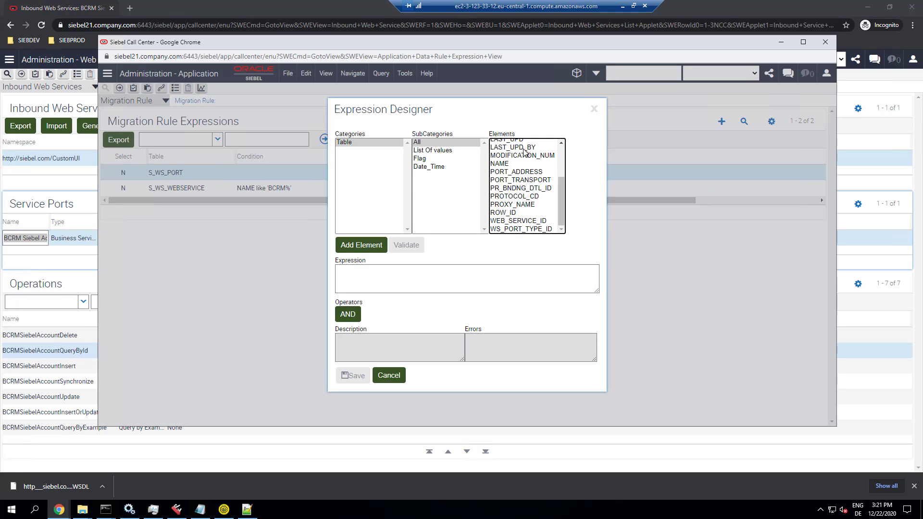
pyautogui.click(360, 245)
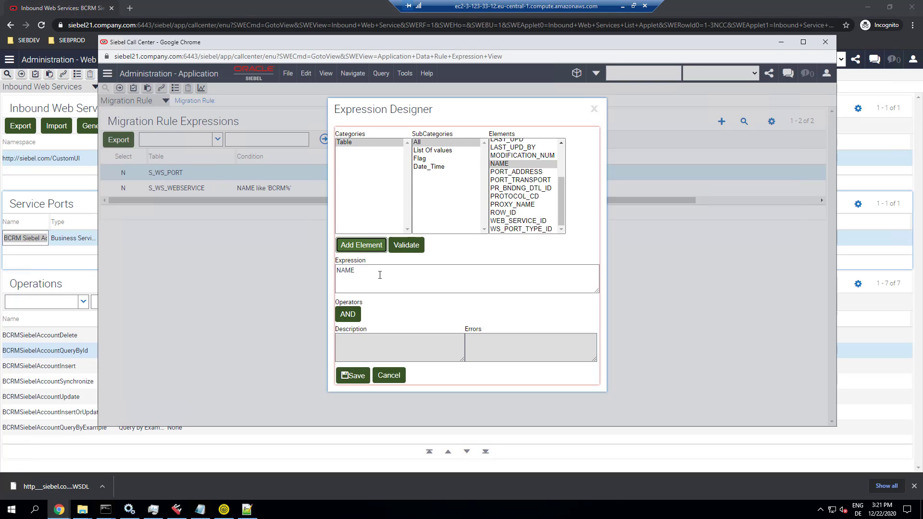
pyautogui.write('LIKE')
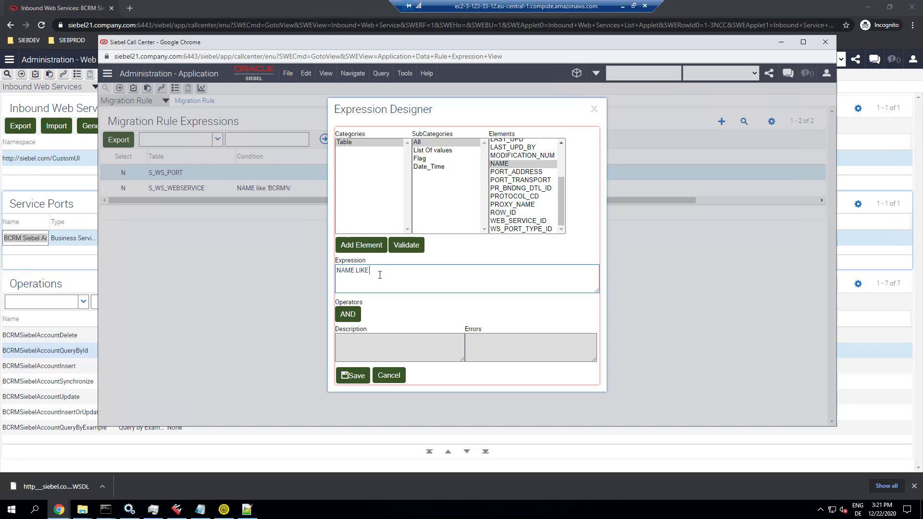
pyautogui.write("'BCRM")
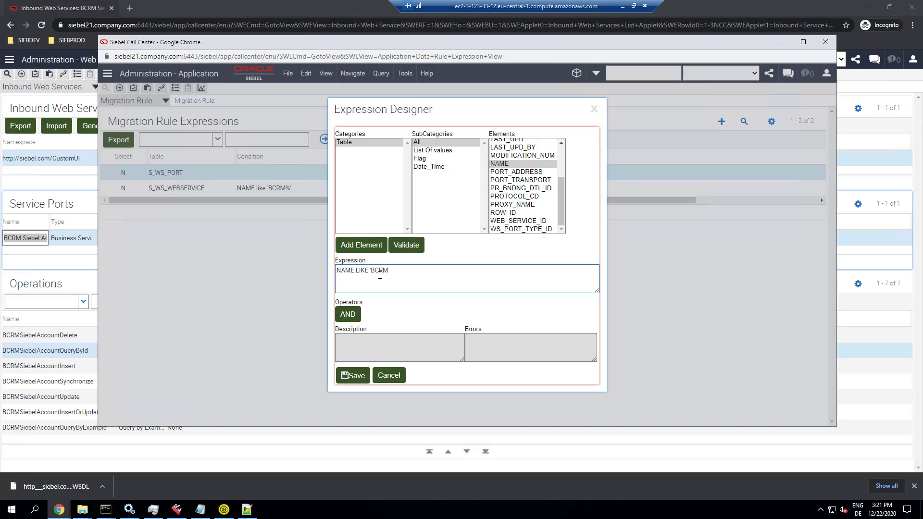
pyautogui.write('%')
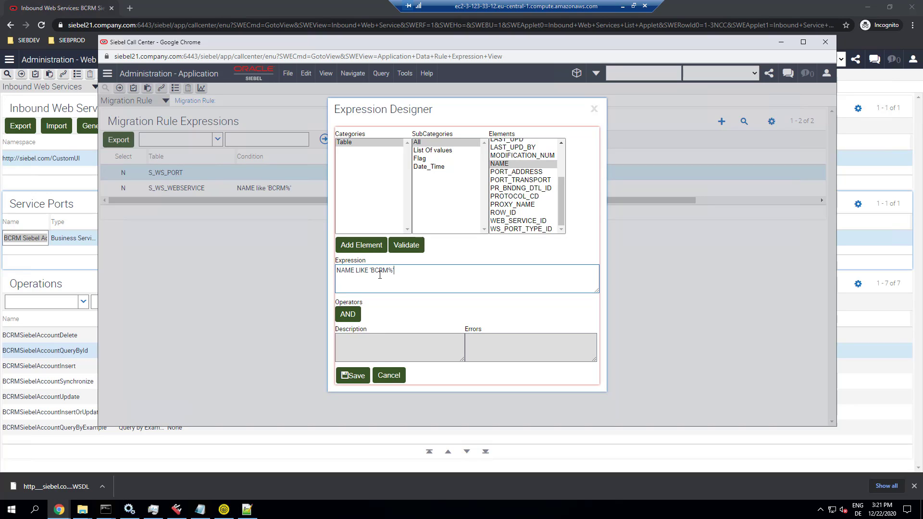
pyautogui.click(353, 375)
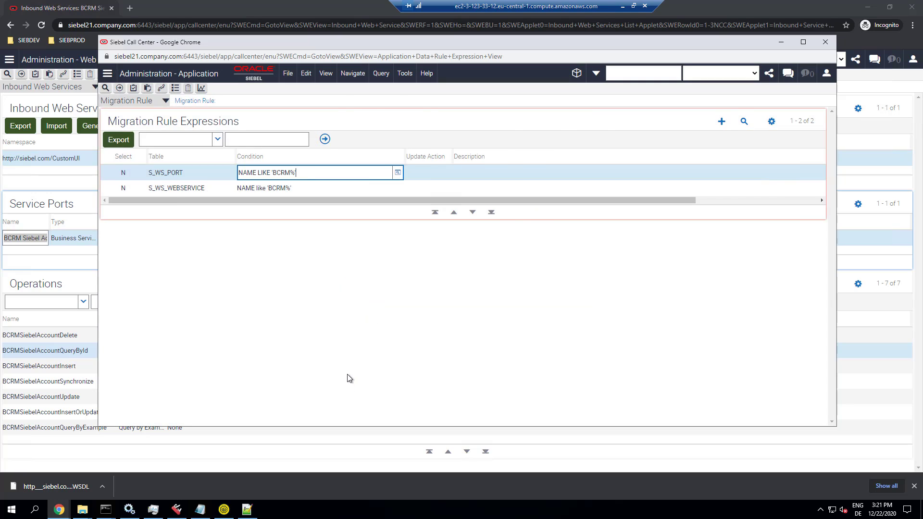
# Save the S_WS_PORT_OPER condition LAST_UPD > sysdate-1 and add the S_WS_PORT_TYPE and S_WS_OPERATION rules
pyautogui.click(398, 172)
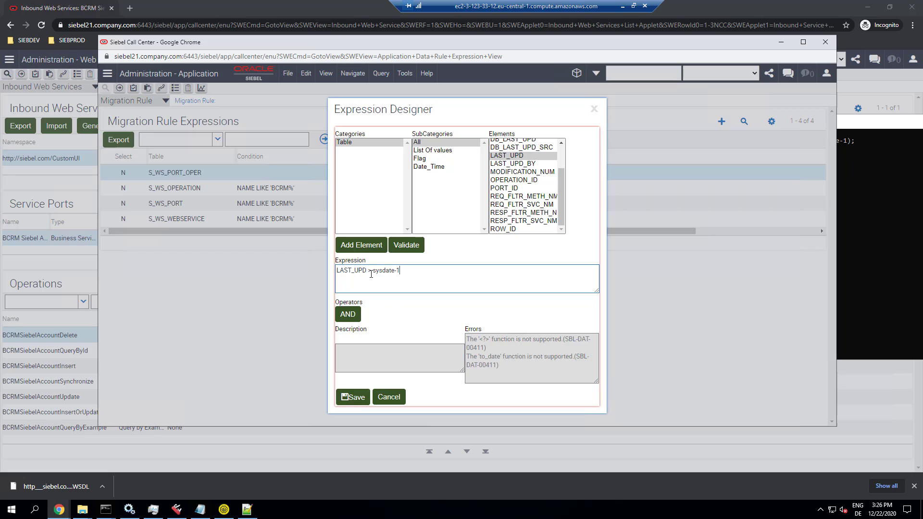
pyautogui.click(352, 397)
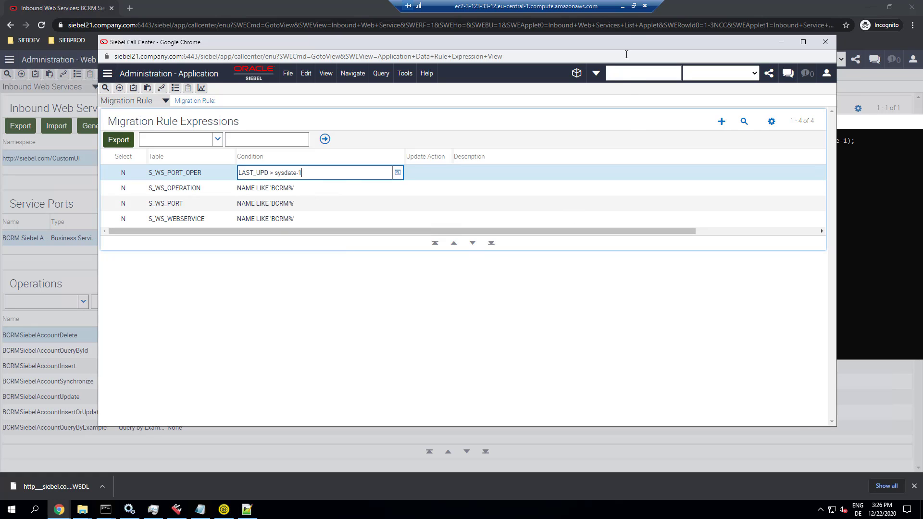
pyautogui.click(721, 122)
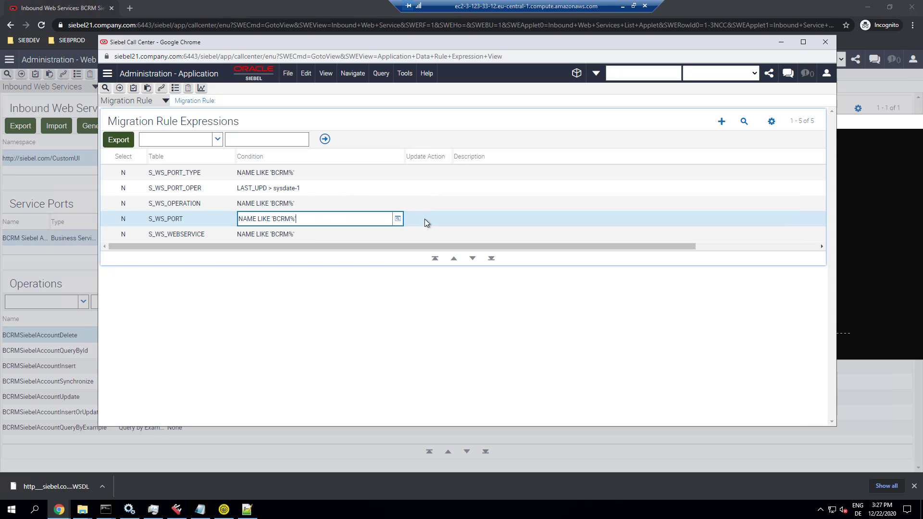
# Set the S_WS_PORT update action PORT_ADDRESS = the siebel21 8443 EAI web service URL and save it
pyautogui.click(397, 219)
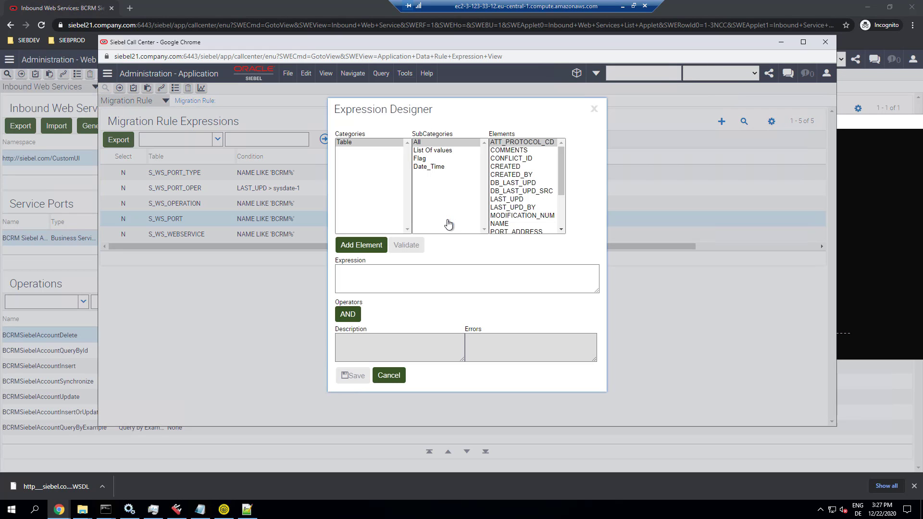
pyautogui.moveTo(17, 240)
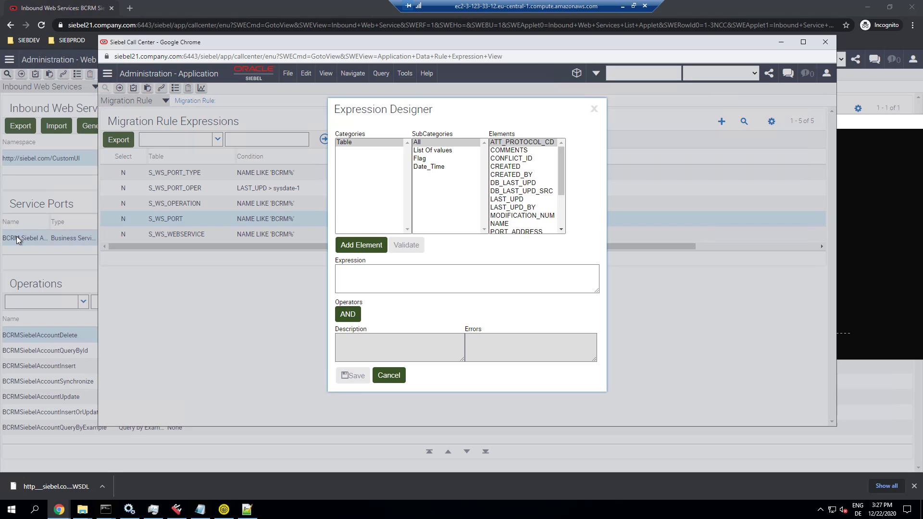
pyautogui.click(510, 150)
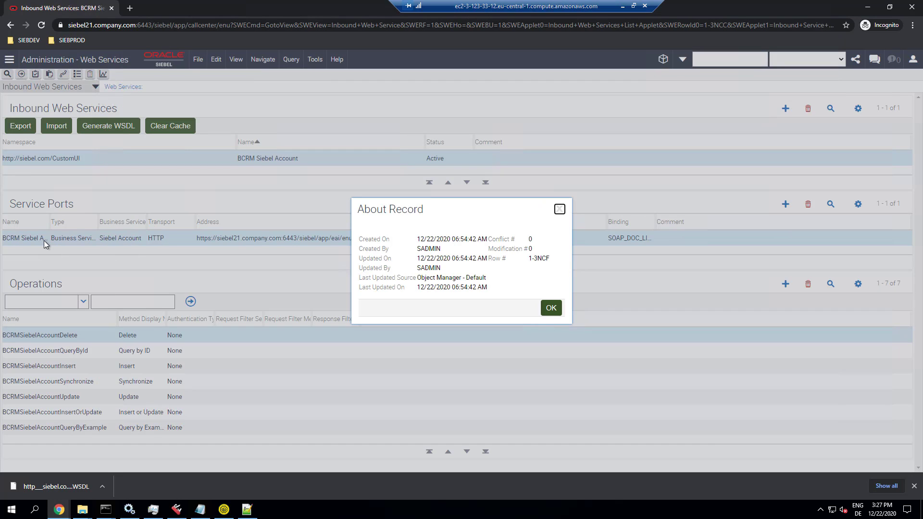
pyautogui.click(551, 308)
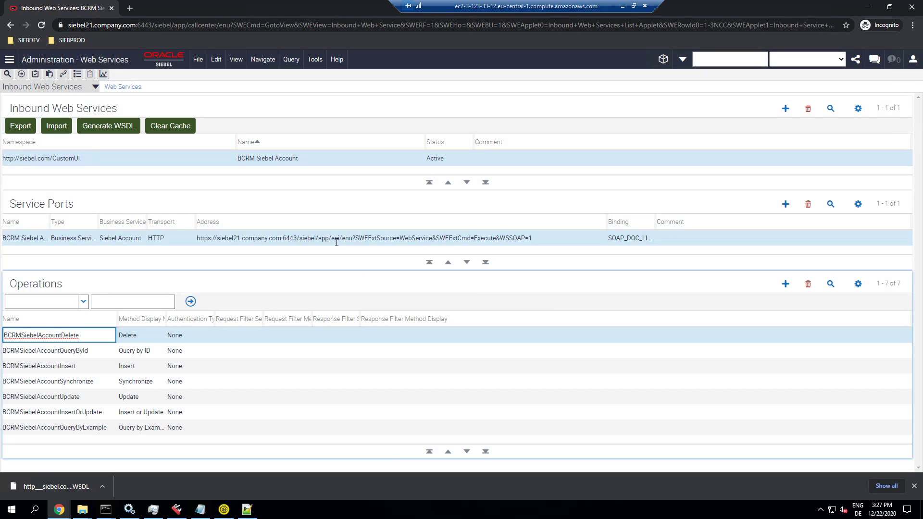
pyautogui.moveTo(335, 237)
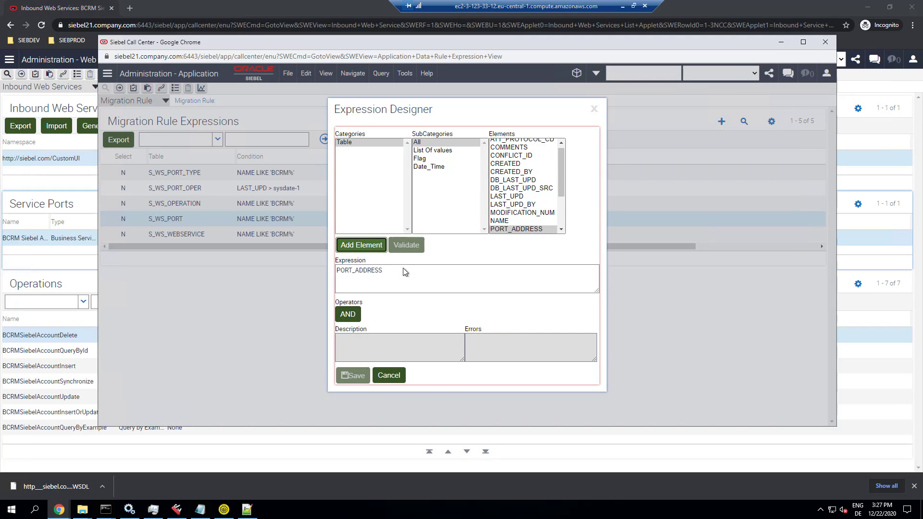
pyautogui.write('=')
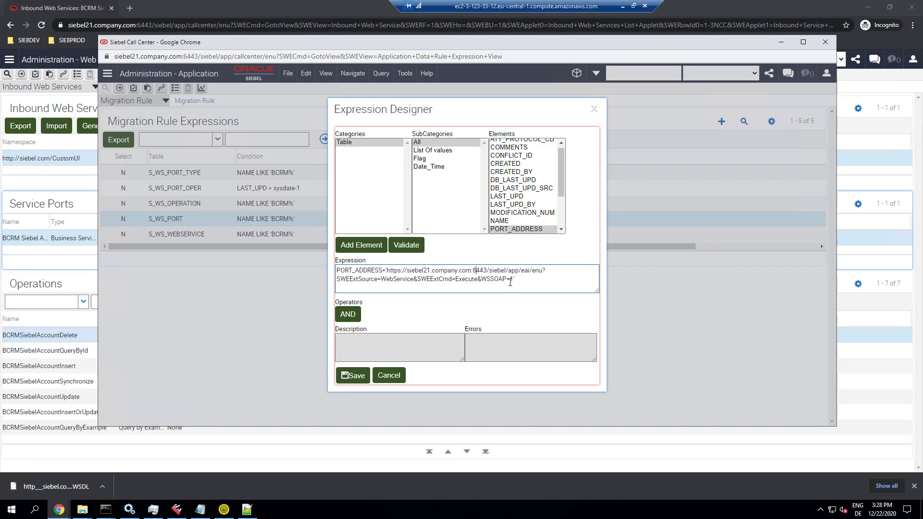
pyautogui.moveTo(527, 279)
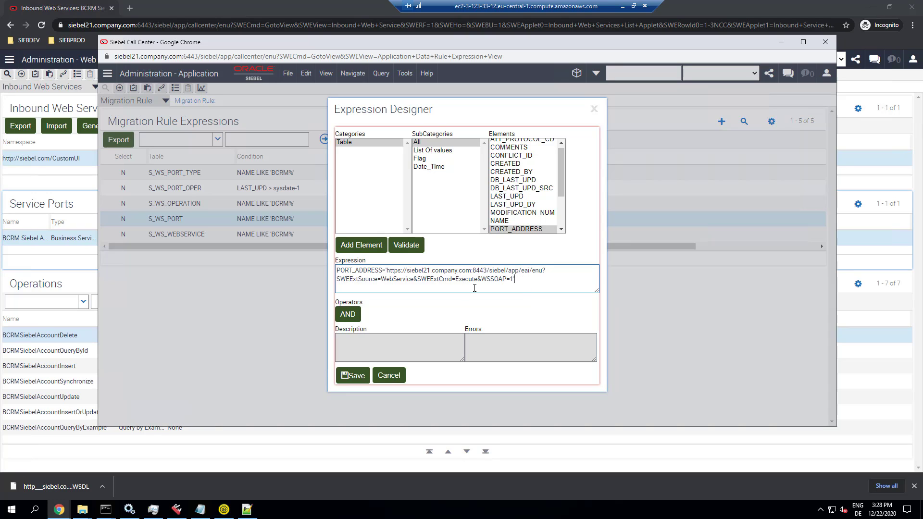
pyautogui.click(353, 375)
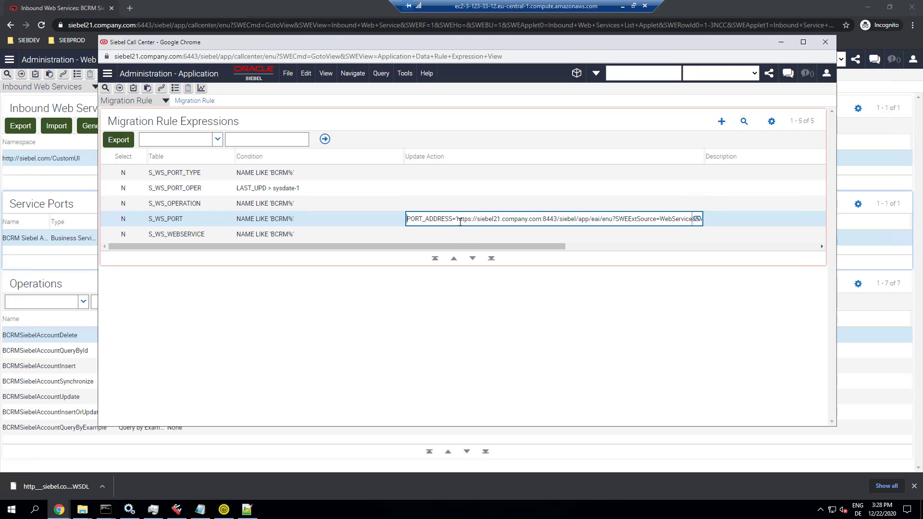
# Commit the update action and mark all five migration rule rows as selected
pyautogui.click(530, 233)
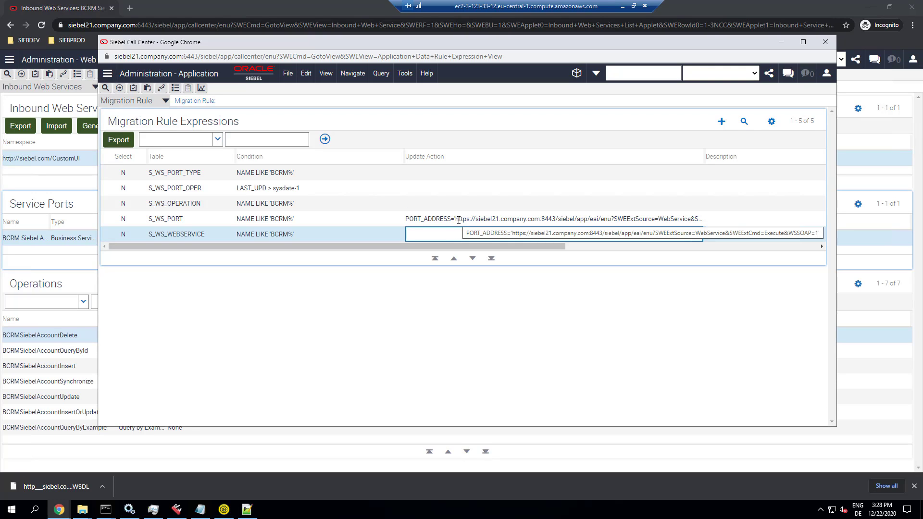
pyautogui.click(554, 219)
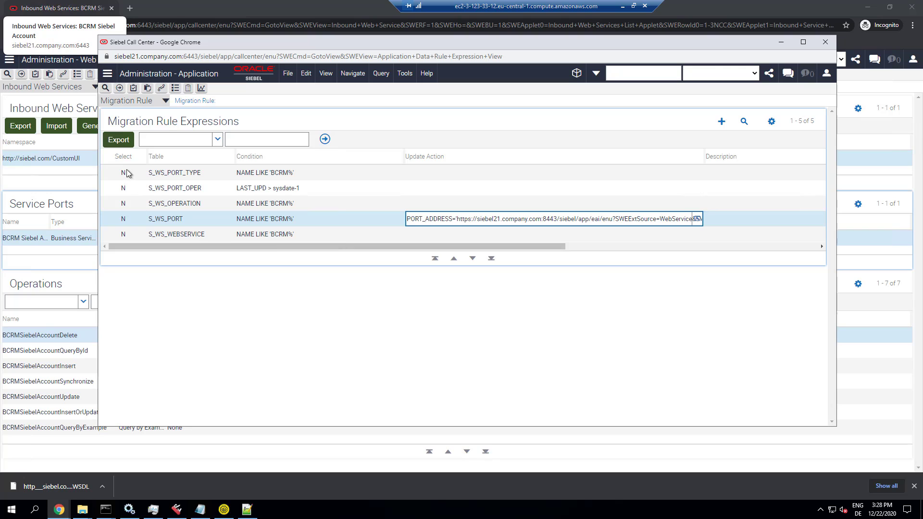
pyautogui.click(125, 188)
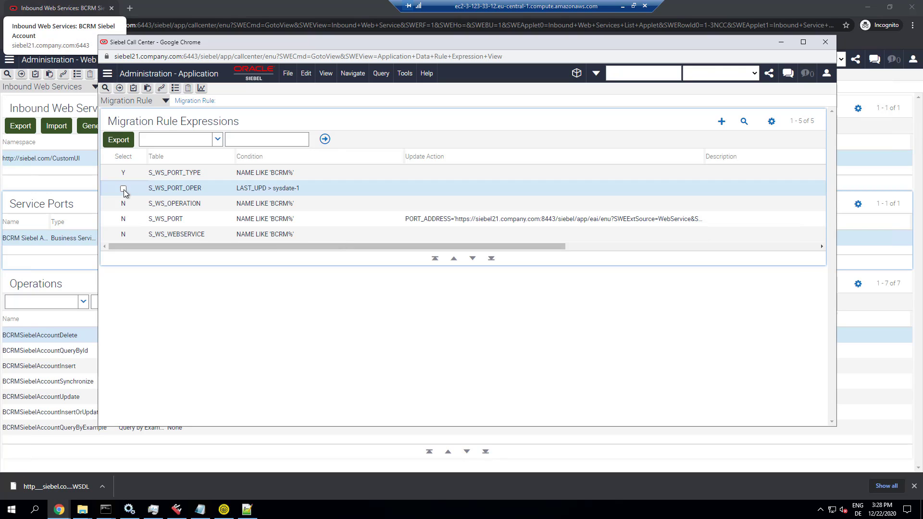
pyautogui.click(124, 188)
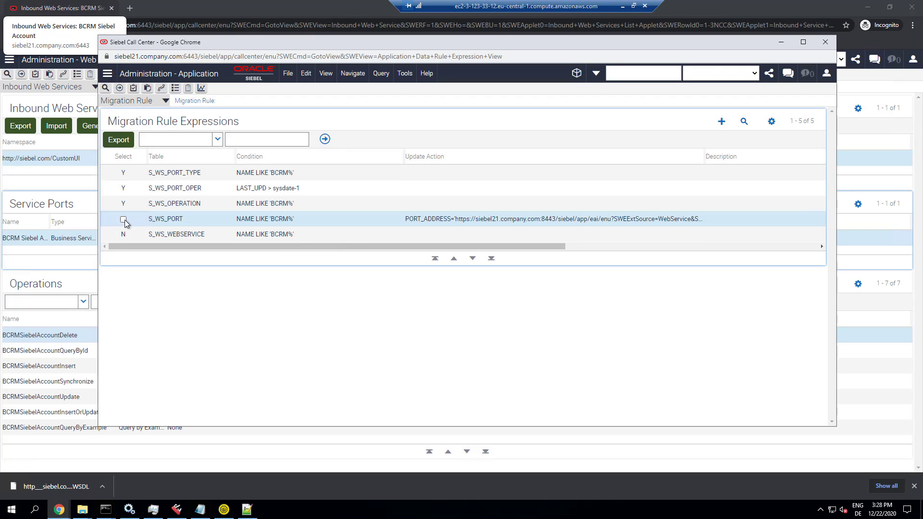
pyautogui.click(123, 233)
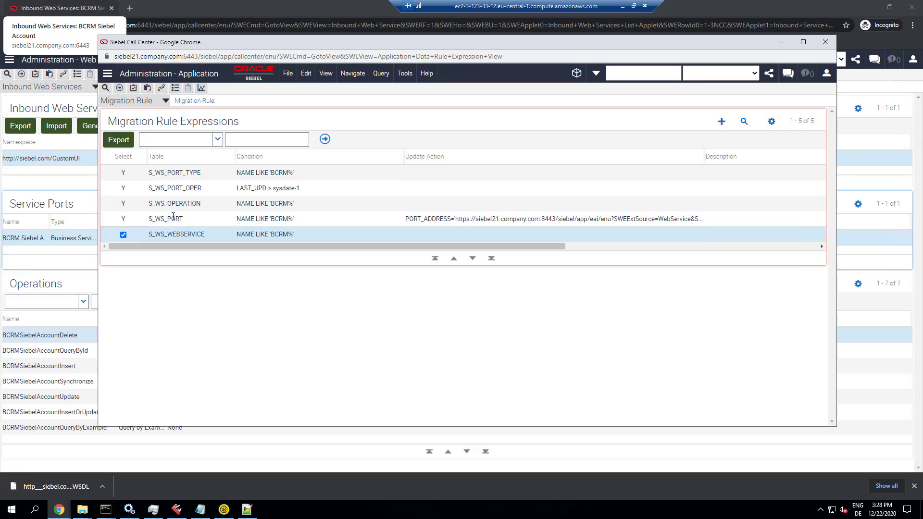
pyautogui.click(175, 218)
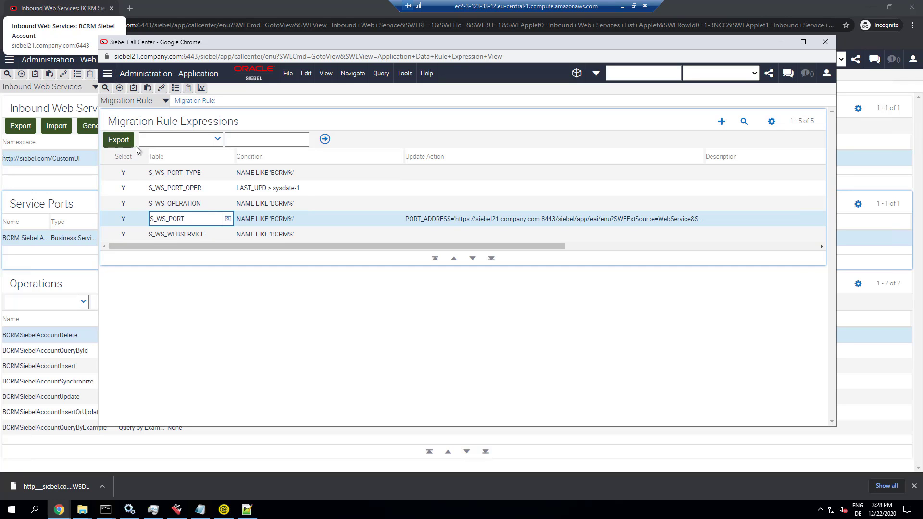
pyautogui.click(183, 173)
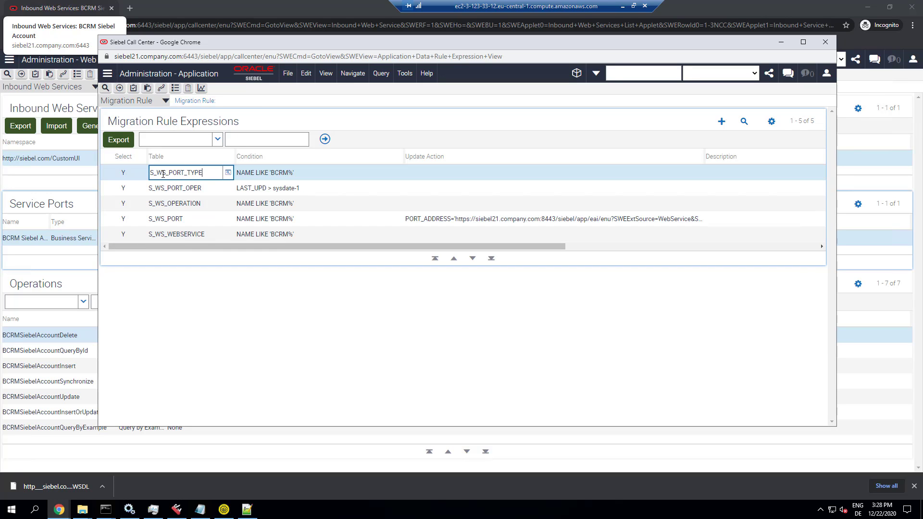
# Export the selected migration rules and acknowledge the success message
pyautogui.click(118, 139)
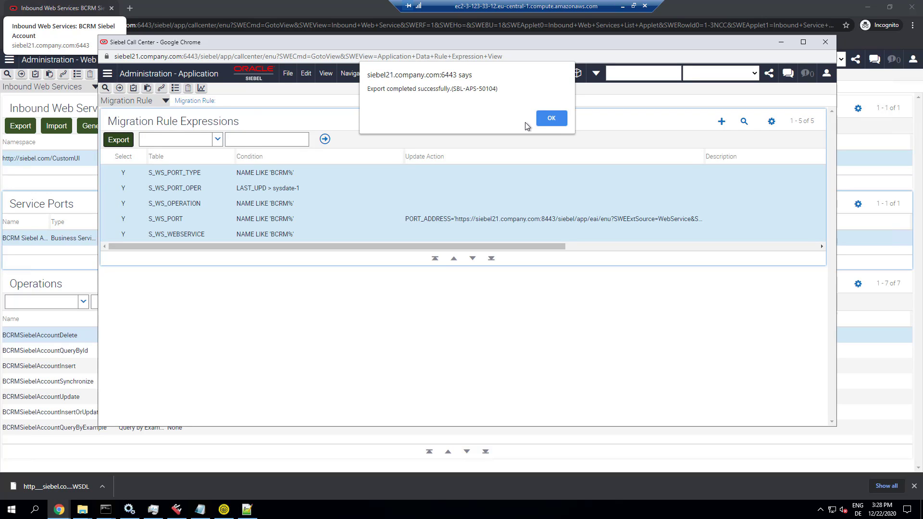
pyautogui.click(550, 117)
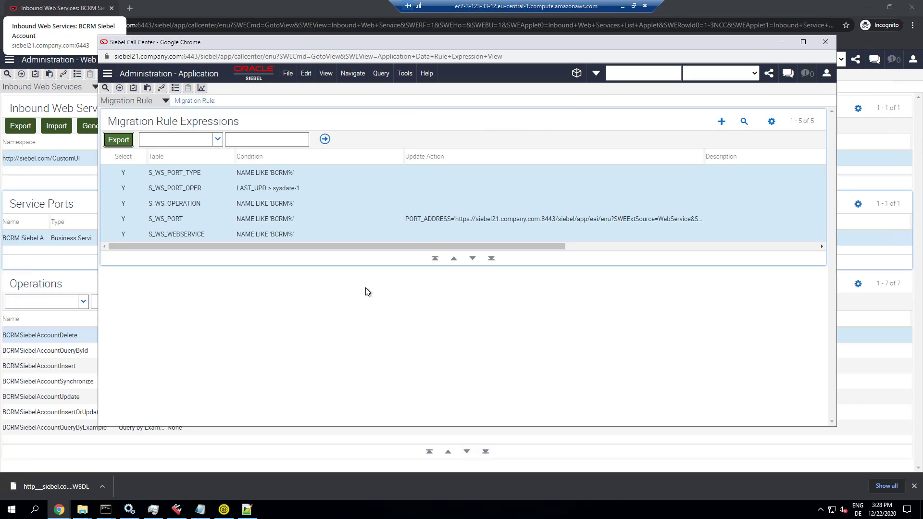
pyautogui.moveTo(146, 483)
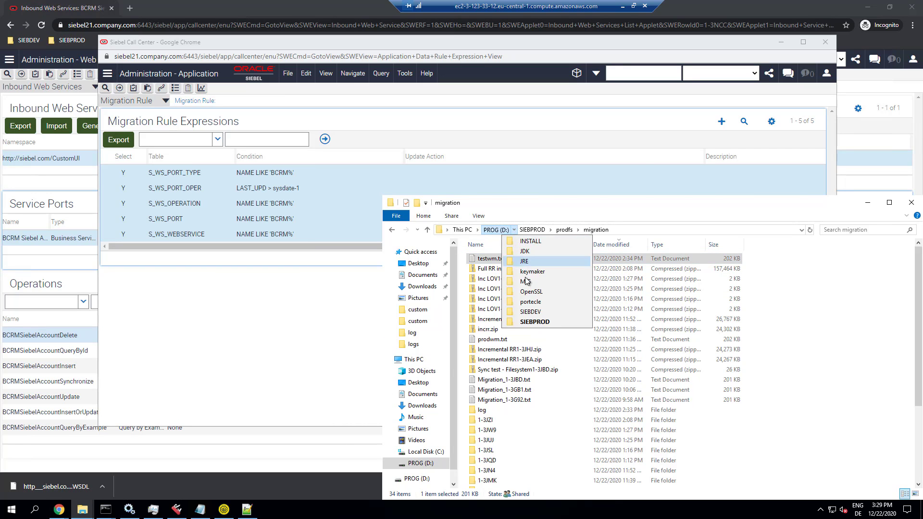
# Navigate File Explorer into D:\SIEBDEV\fs\migration\inp
pyautogui.click(531, 312)
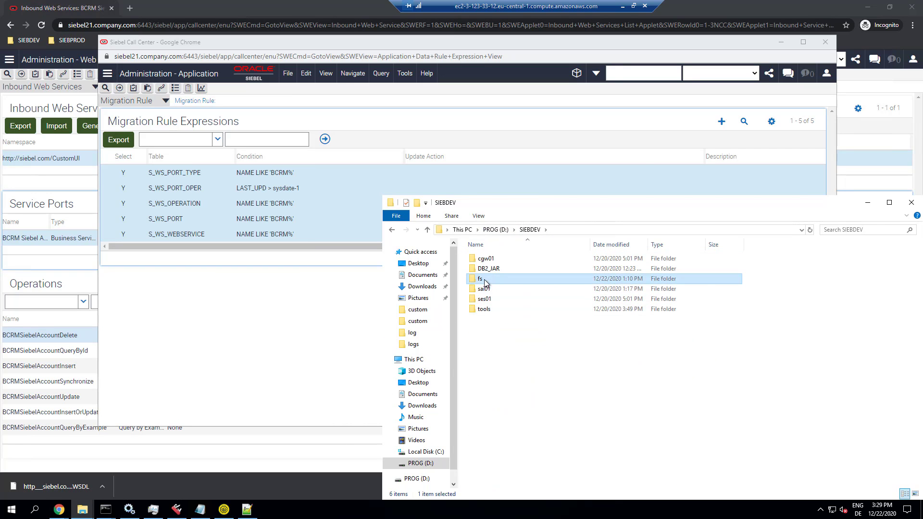
pyautogui.doubleClick(479, 279)
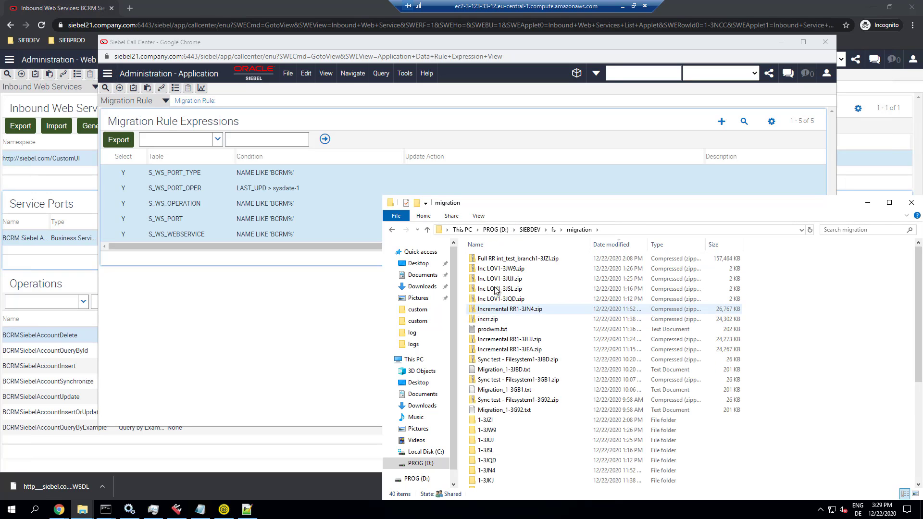
pyautogui.click(474, 244)
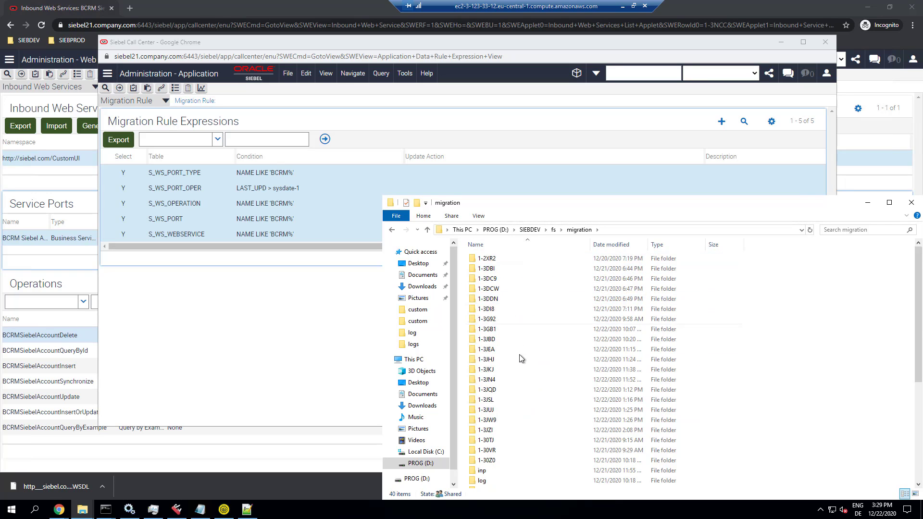
pyautogui.doubleClick(482, 470)
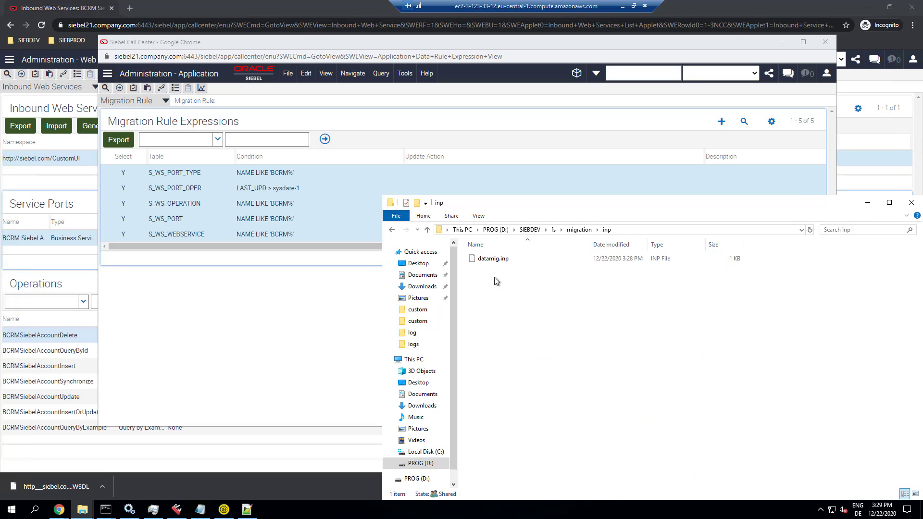
# Review datamig.inp's five table conditions in Notepad and close it
pyautogui.doubleClick(492, 259)
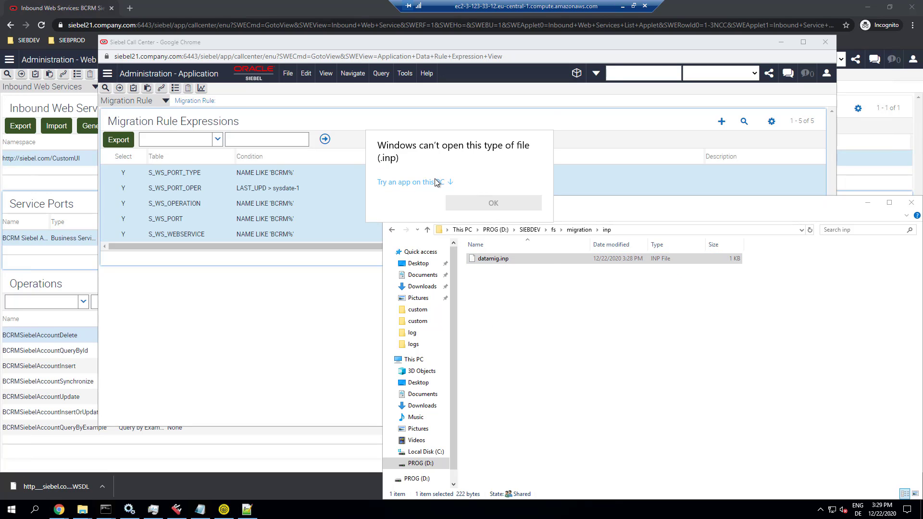
pyautogui.click(406, 181)
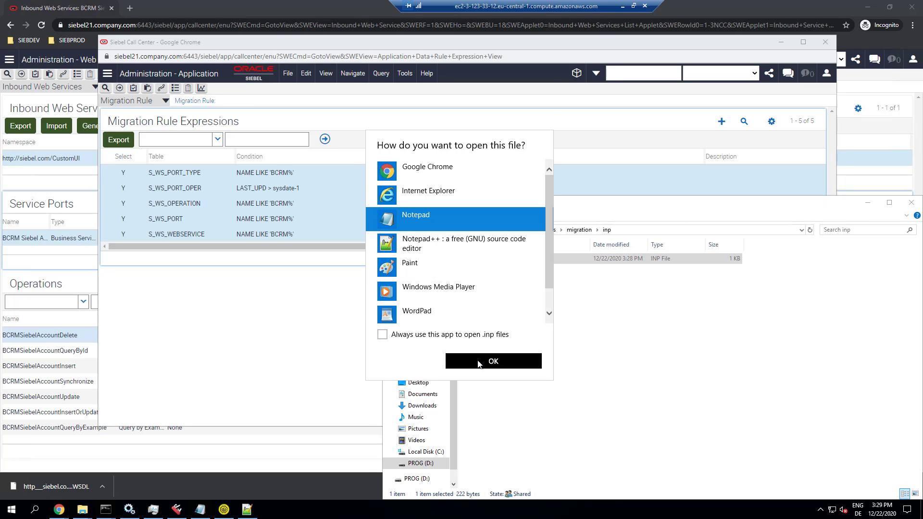
pyautogui.click(493, 361)
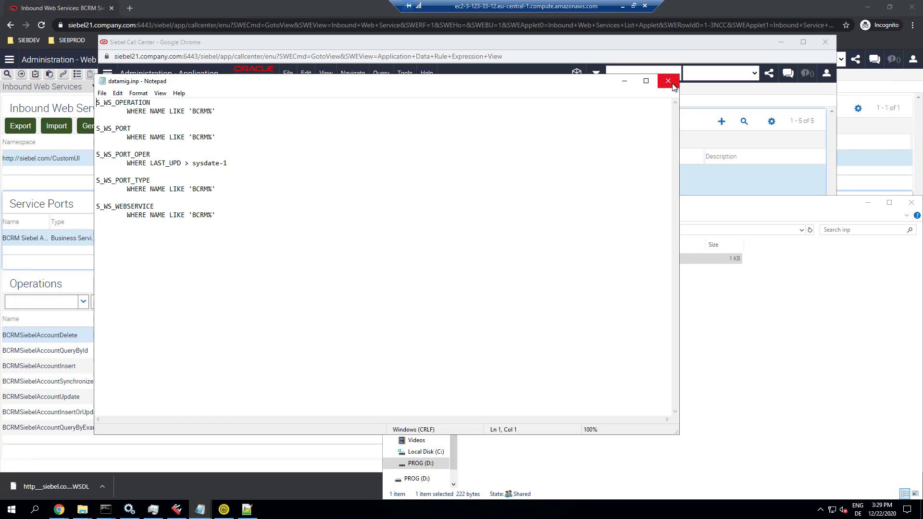
pyautogui.click(668, 80)
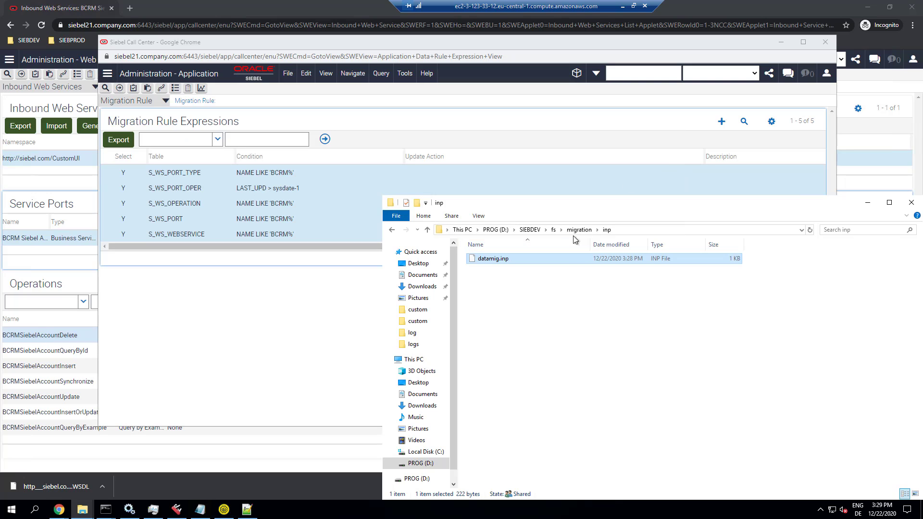
# Switch to the rul folder and review datamig.rul's S_WS_PORT address update in Notepad, then close it
pyautogui.click(596, 230)
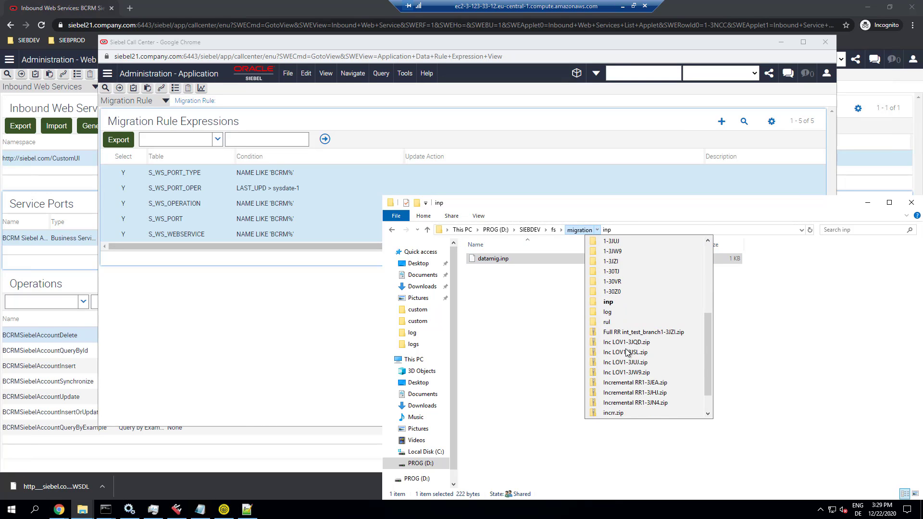
pyautogui.click(606, 321)
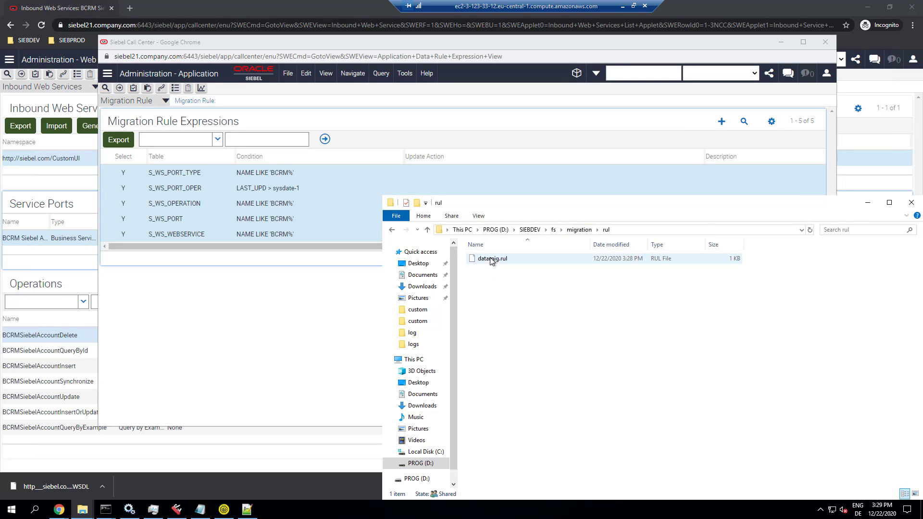
pyautogui.click(492, 258)
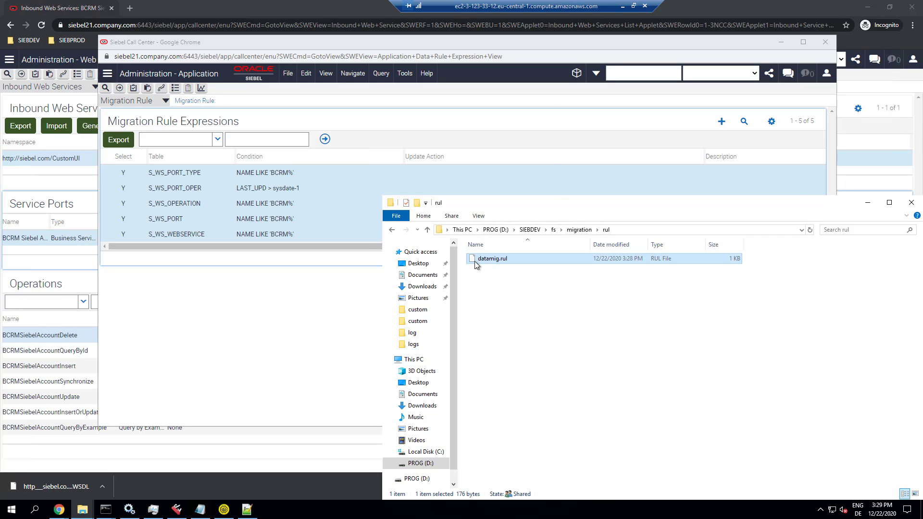
pyautogui.doubleClick(493, 258)
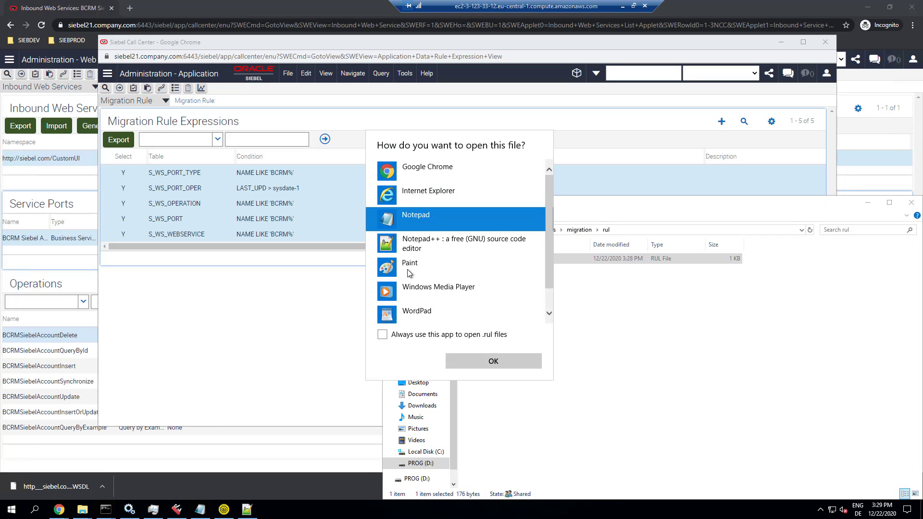
pyautogui.click(493, 360)
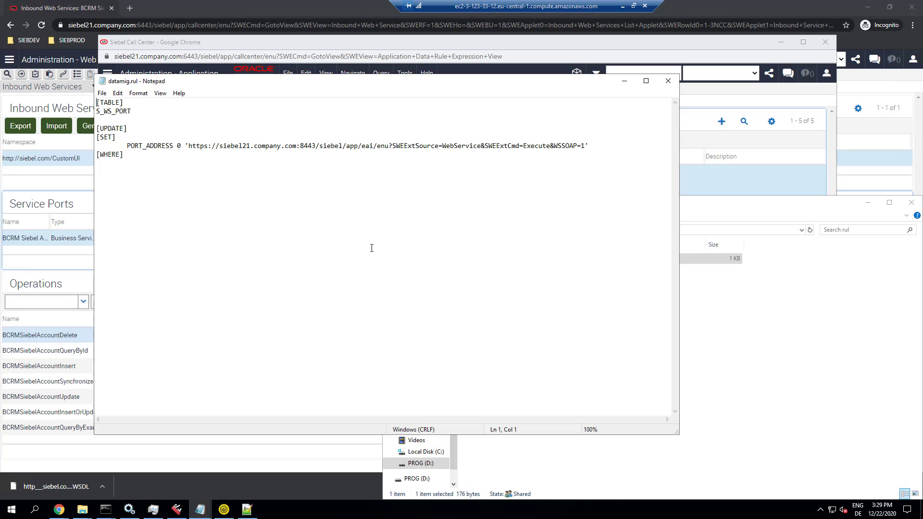
pyautogui.click(668, 81)
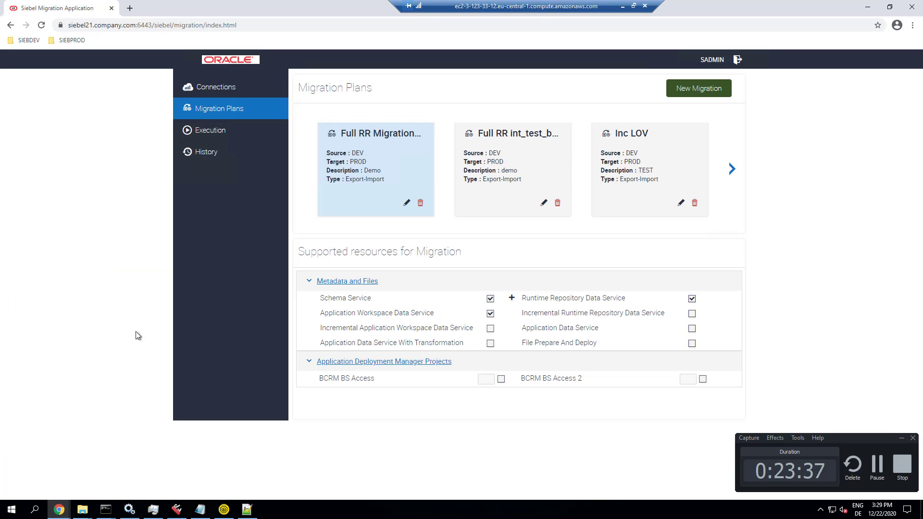
pyautogui.moveTo(214, 102)
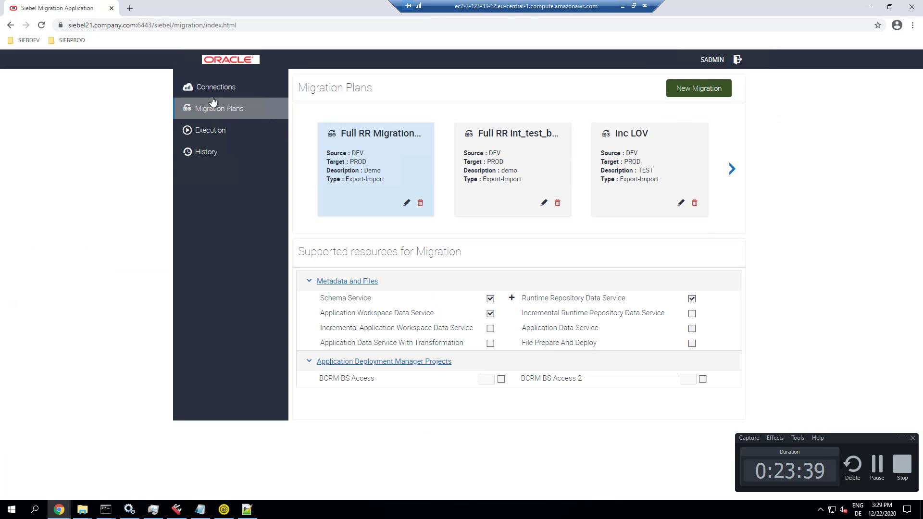
# Start a new migration plan named 'Inbound WS' with description 'synchronous', correcting a mistyped name
pyautogui.click(698, 88)
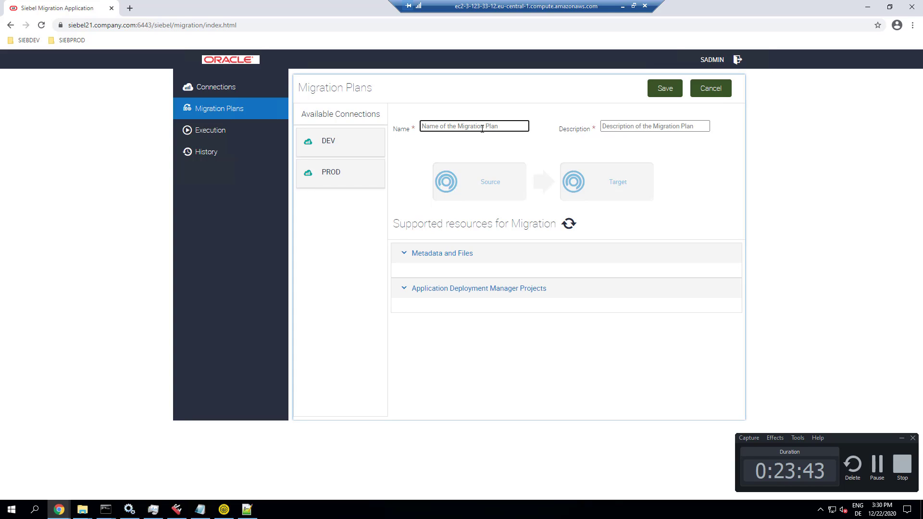
pyautogui.write('S')
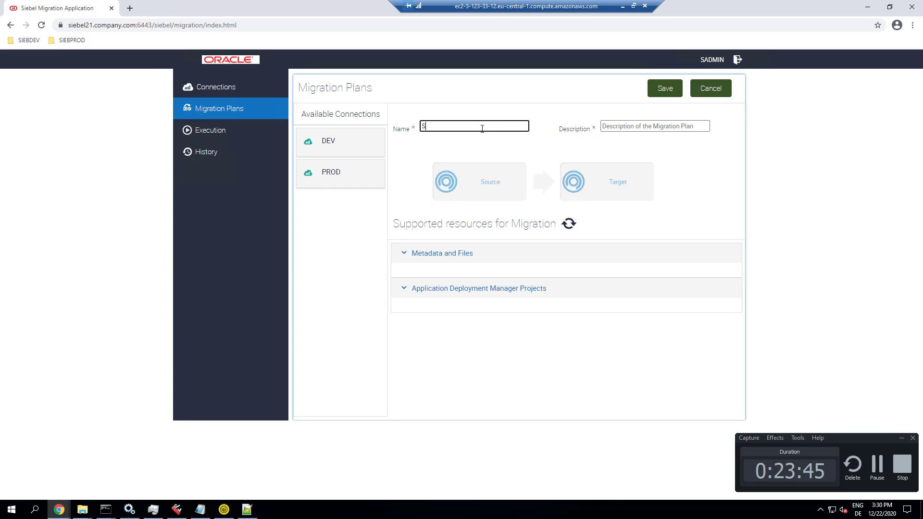
pyautogui.write('ynch')
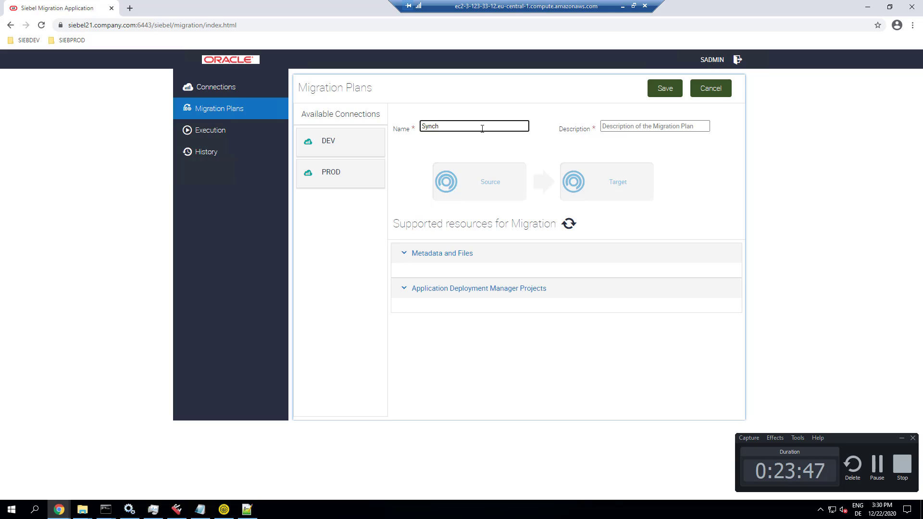
pyautogui.write('We')
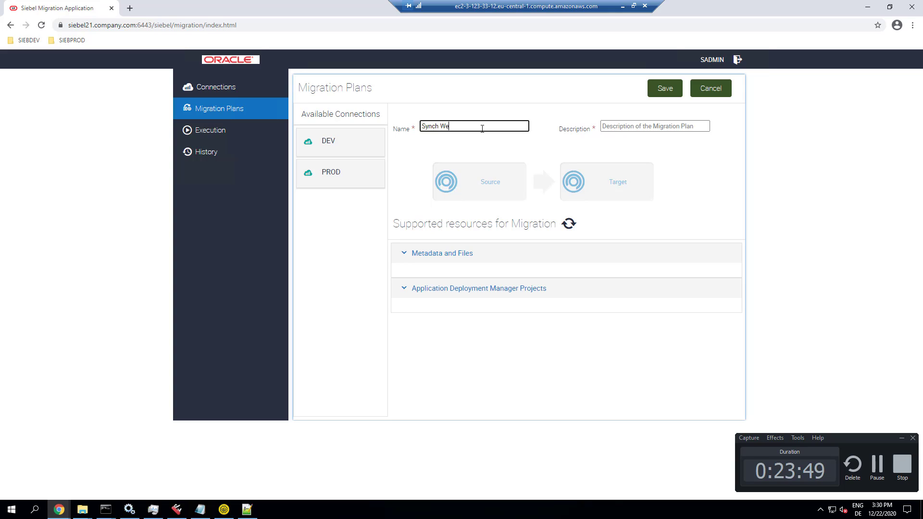
pyautogui.click(474, 126)
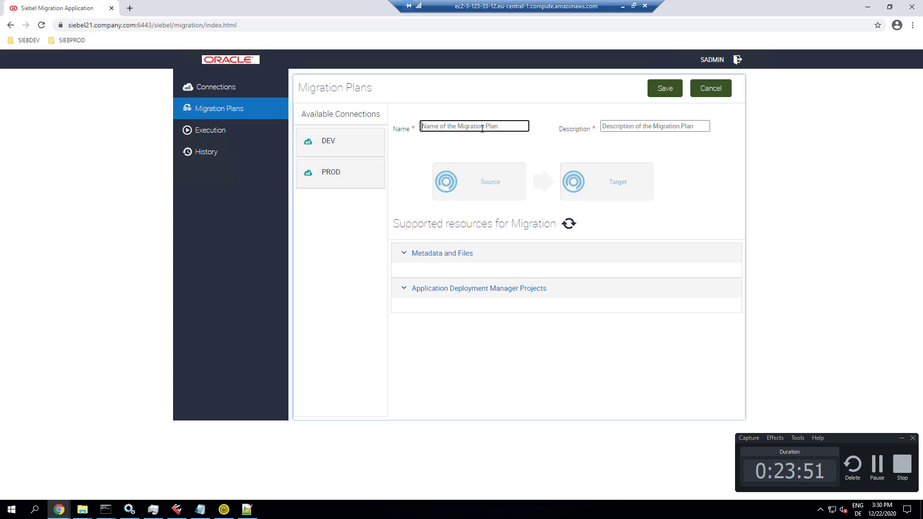
pyautogui.write('Inbound WS')
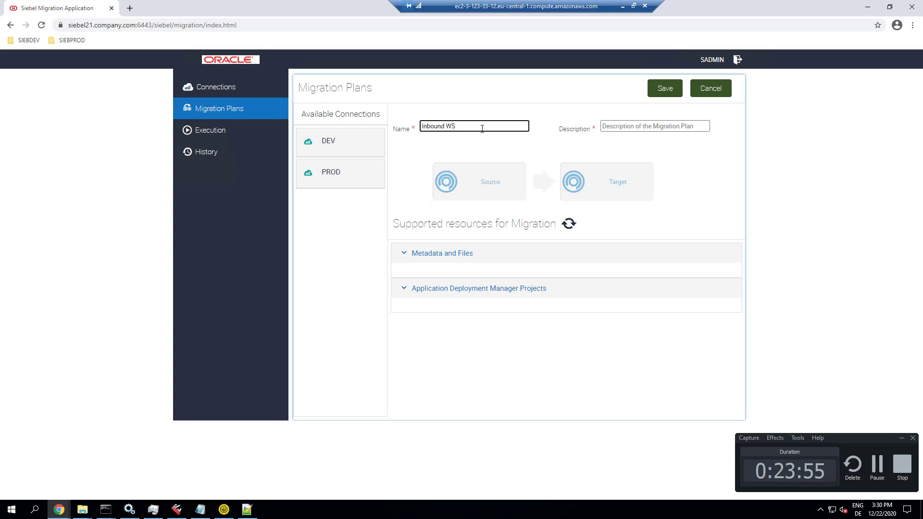
pyautogui.write('synchronous')
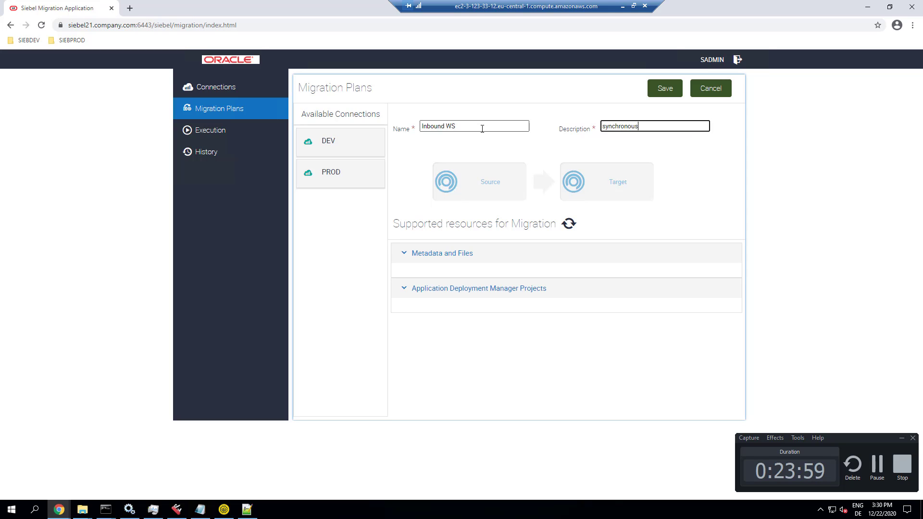
# Set DEV as source and PROD as target with Application Data Service With Transformation, and save the plan
pyautogui.moveTo(328, 141); pyautogui.dragTo(478, 182)
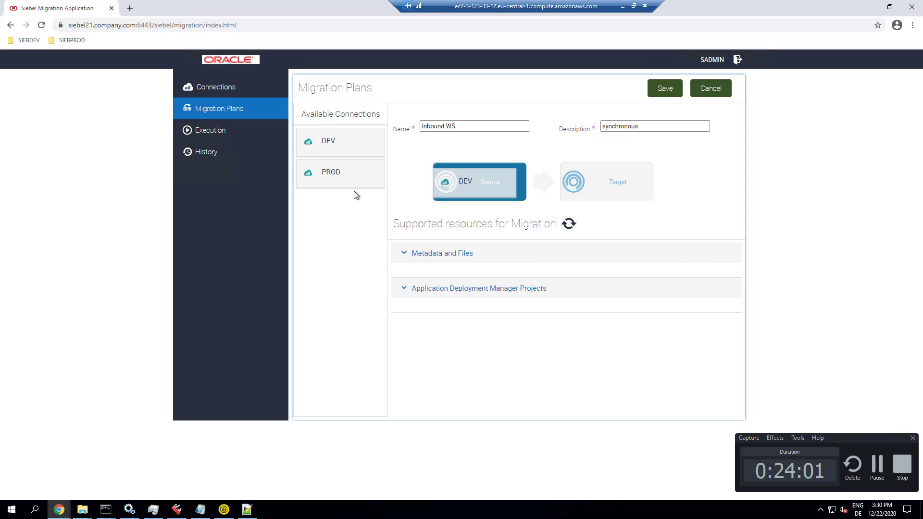
pyautogui.click(607, 181)
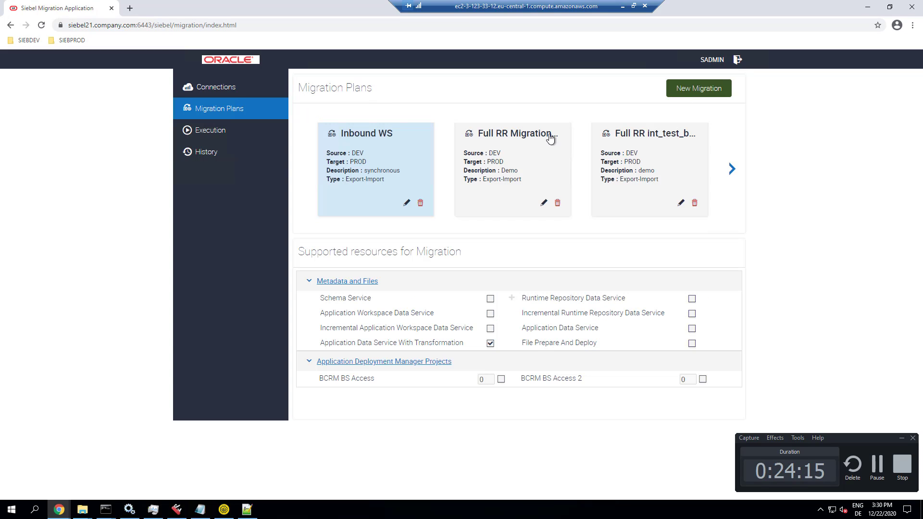
# Run the Inbound WS plan from the Execution list and confirm the run
pyautogui.click(211, 130)
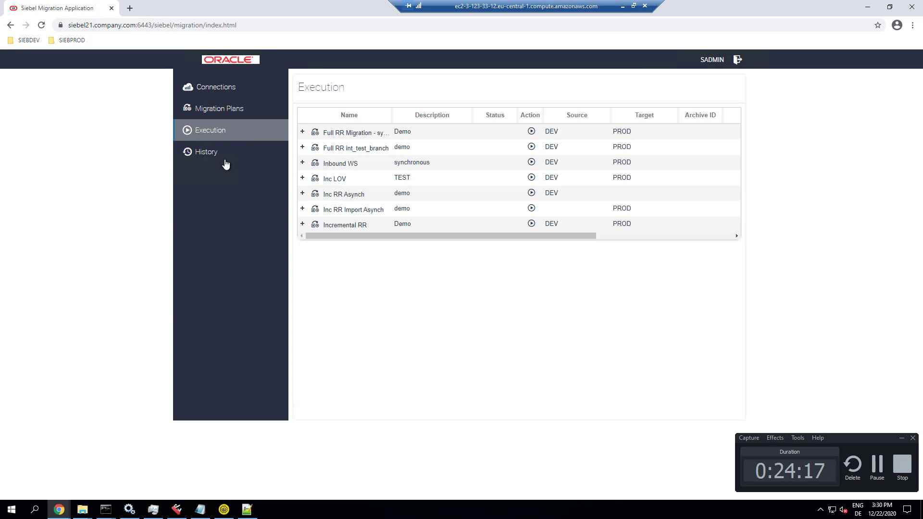
pyautogui.click(210, 130)
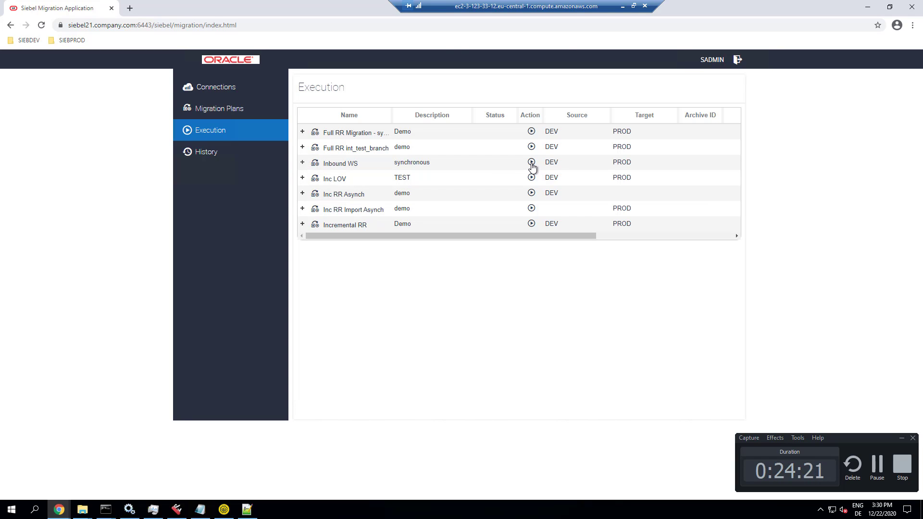
pyautogui.click(530, 162)
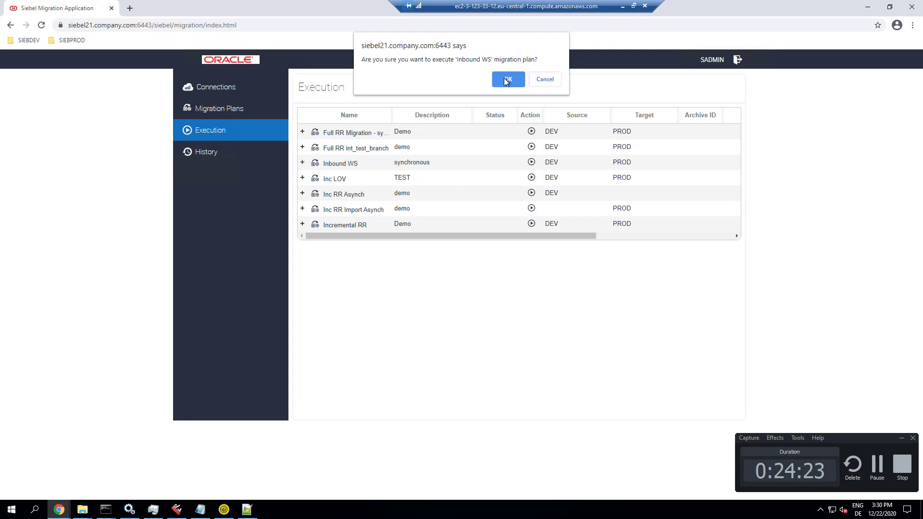
pyautogui.click(508, 80)
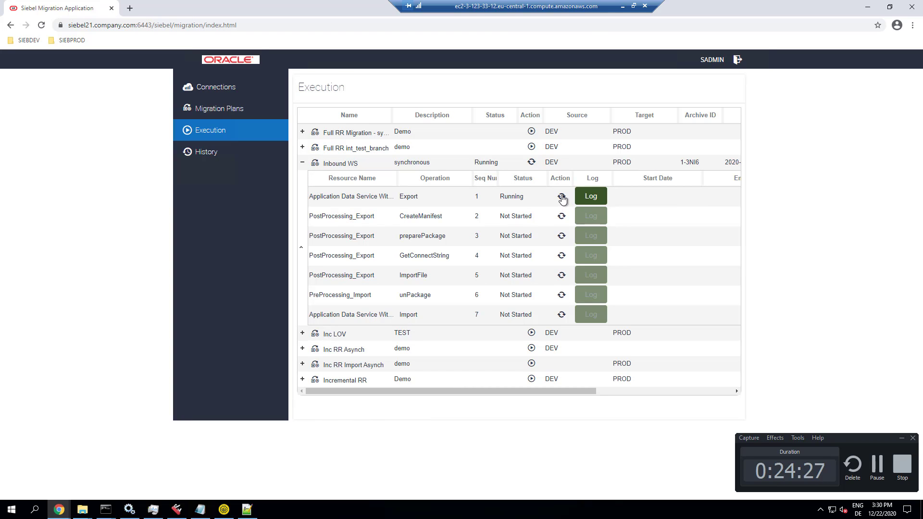
# Review the export step log reporting five web service tables exported, 17 rows total
pyautogui.click(590, 196)
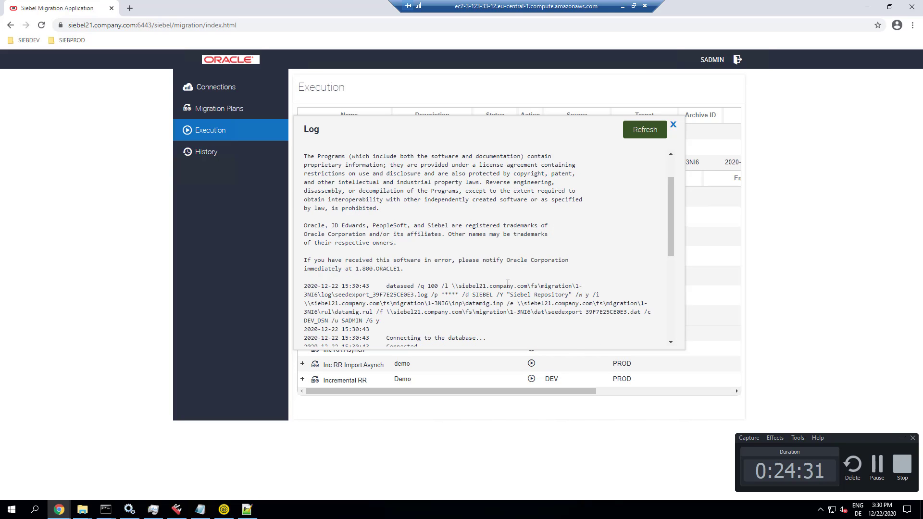
pyautogui.scroll(-3)
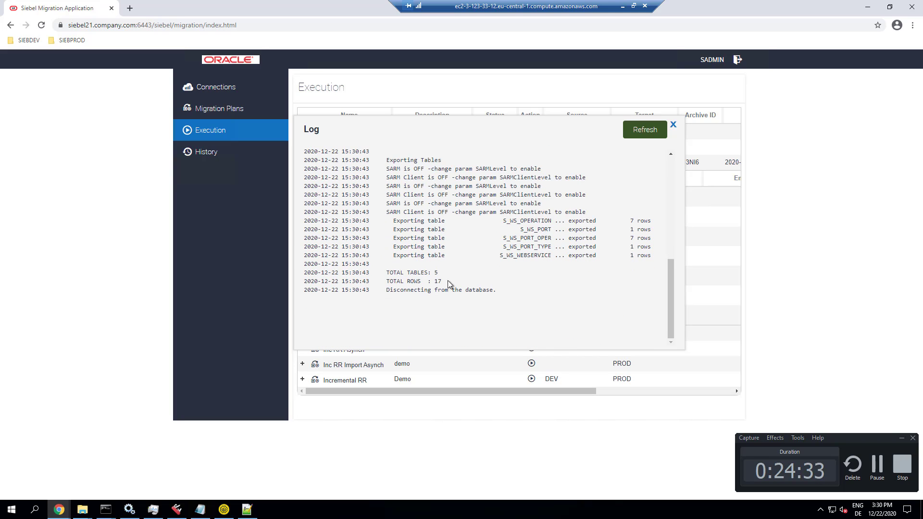
pyautogui.moveTo(385, 272); pyautogui.dragTo(441, 282)
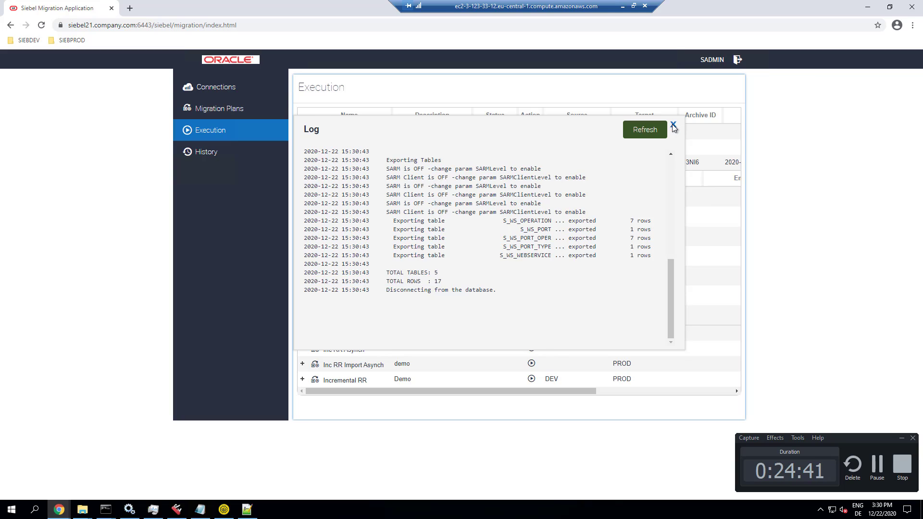
# Review the import step log showing five tables imported with 17 rows succeeded, then close it
pyautogui.click(673, 126)
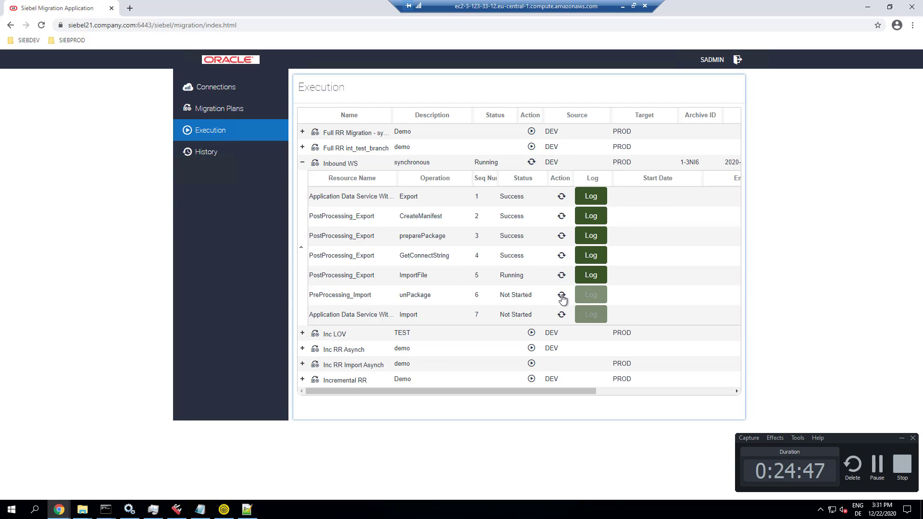
pyautogui.moveTo(564, 292)
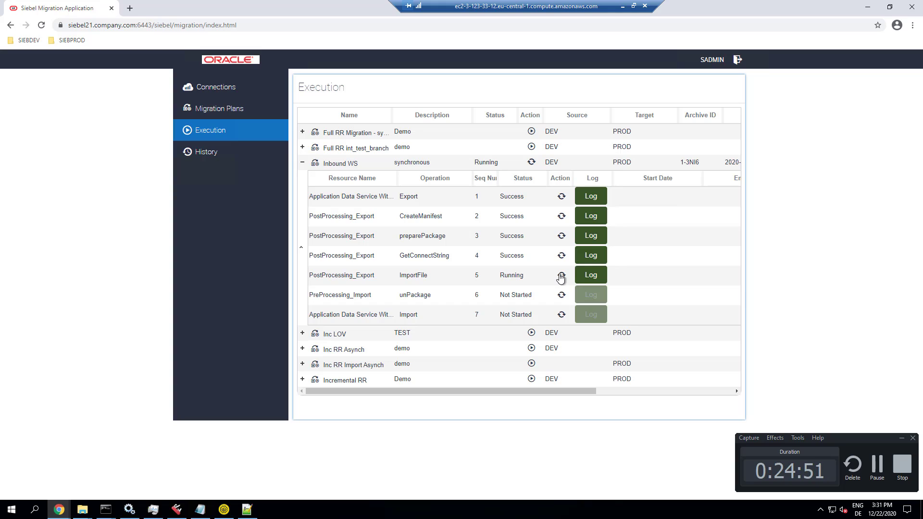
pyautogui.moveTo(564, 280)
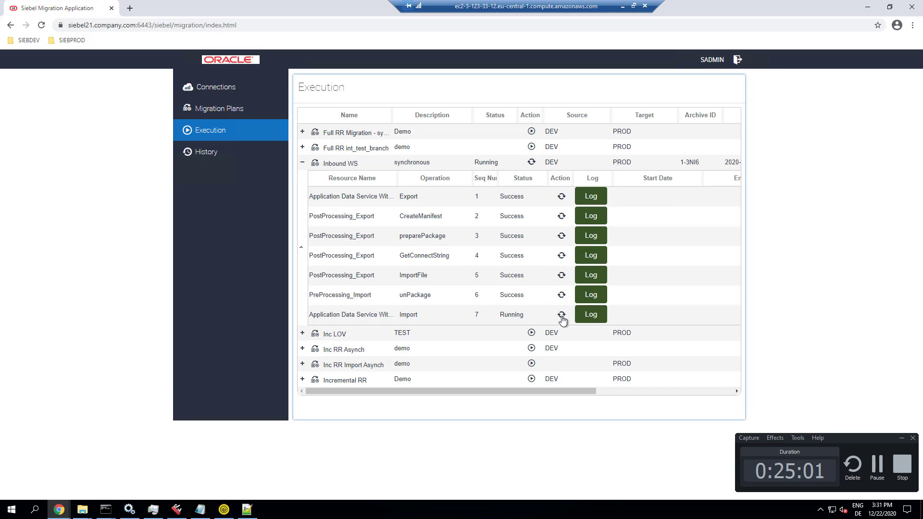
pyautogui.click(590, 313)
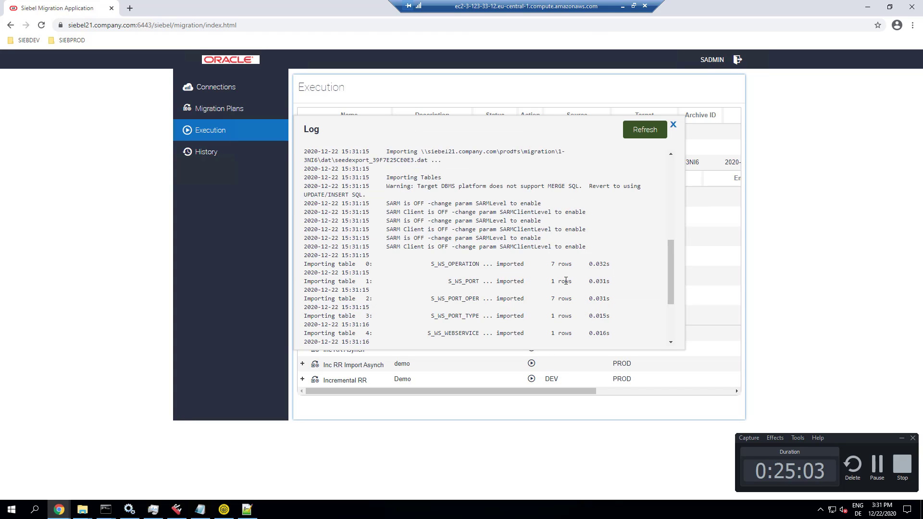
pyautogui.scroll(-3)
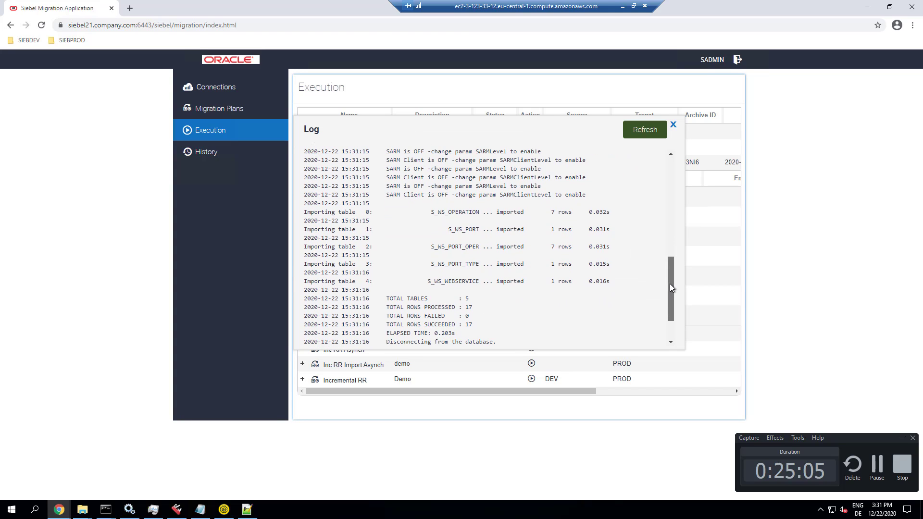
pyautogui.scroll(-3)
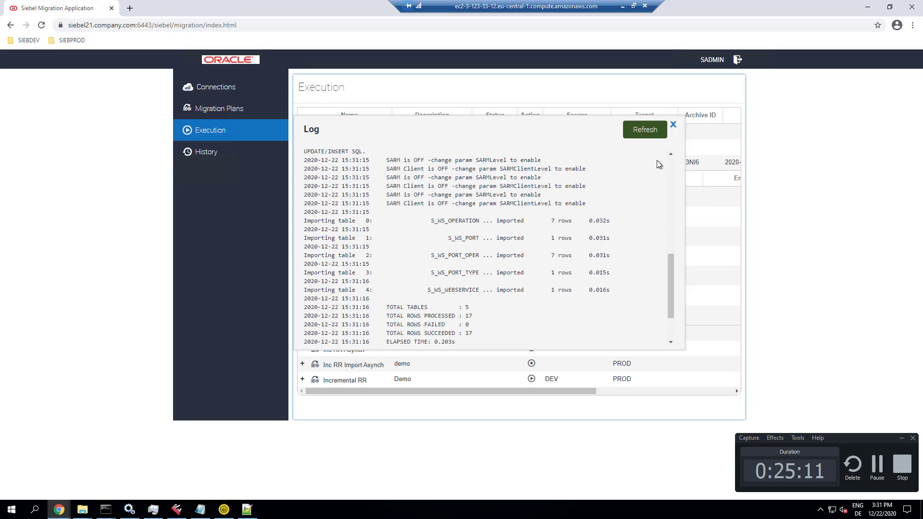
pyautogui.click(673, 124)
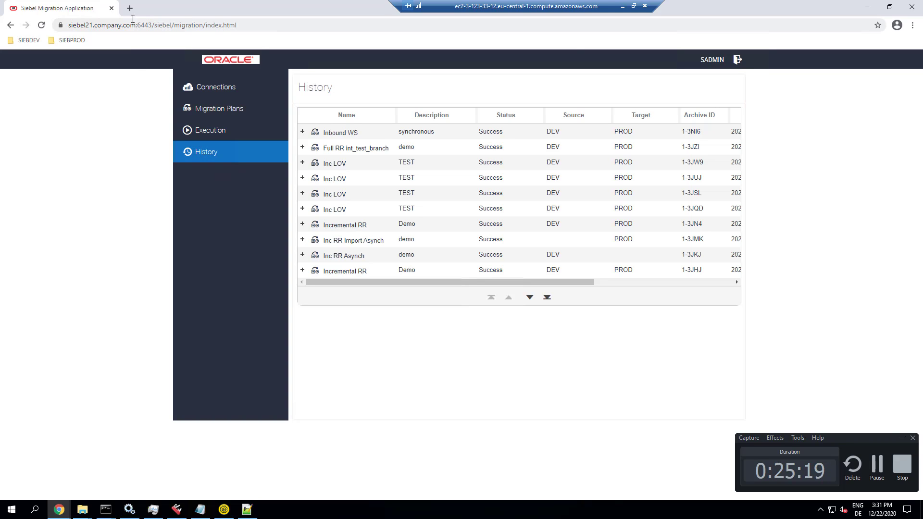
# Log in to the SIEBPROD Call Center and open the Inbound Web Services screen
pyautogui.click(129, 8)
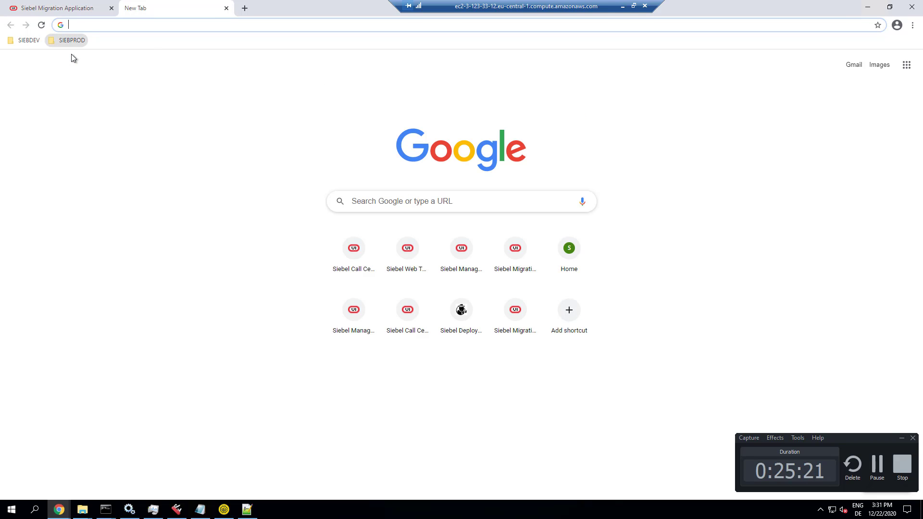
pyautogui.click(460, 215)
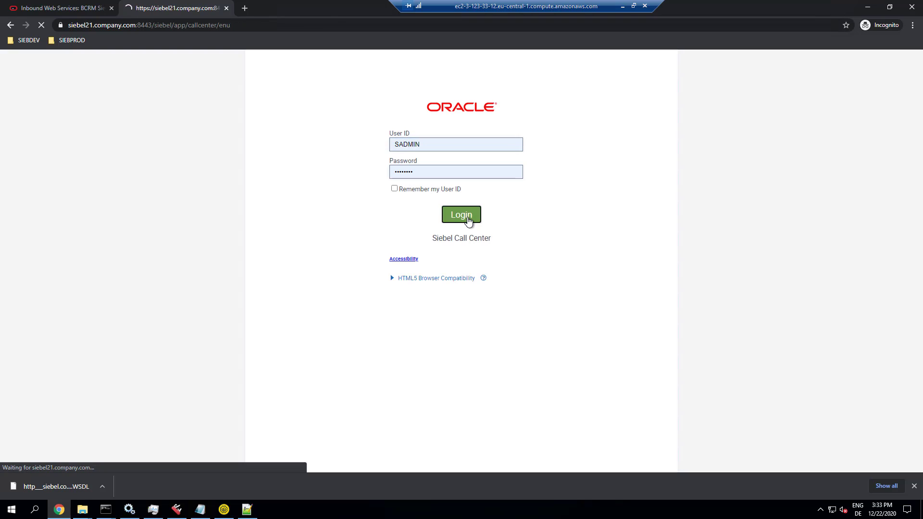
pyautogui.click(461, 215)
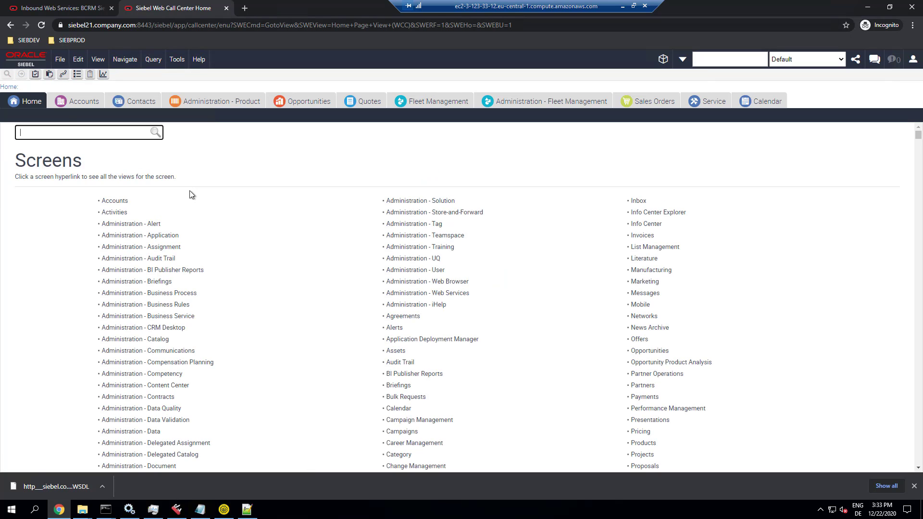
pyautogui.write('inbound')
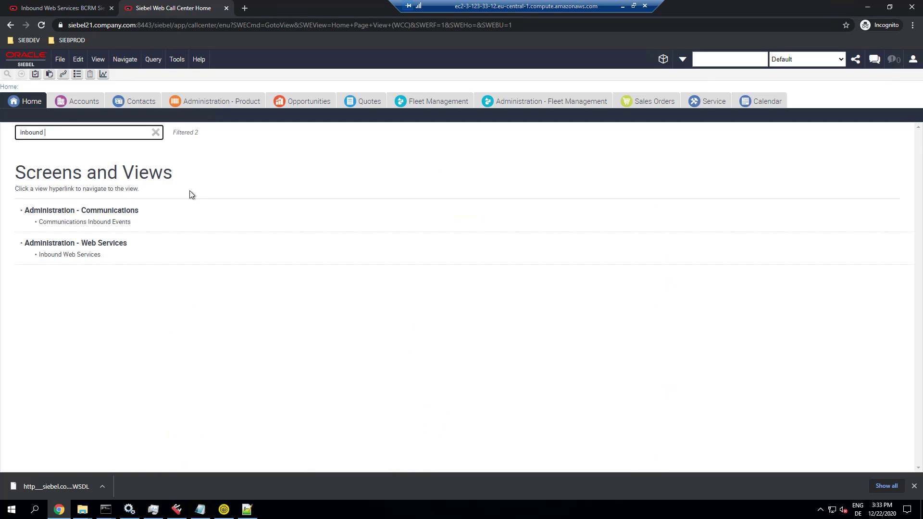
pyautogui.click(69, 253)
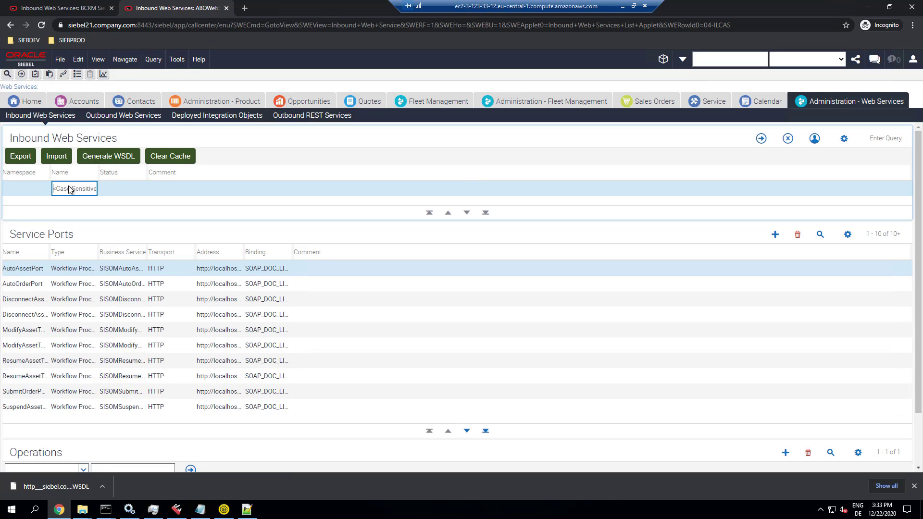
# Query the BCRM Siebel Account service and select its 8443 EAI port address
pyautogui.write('BCRM')
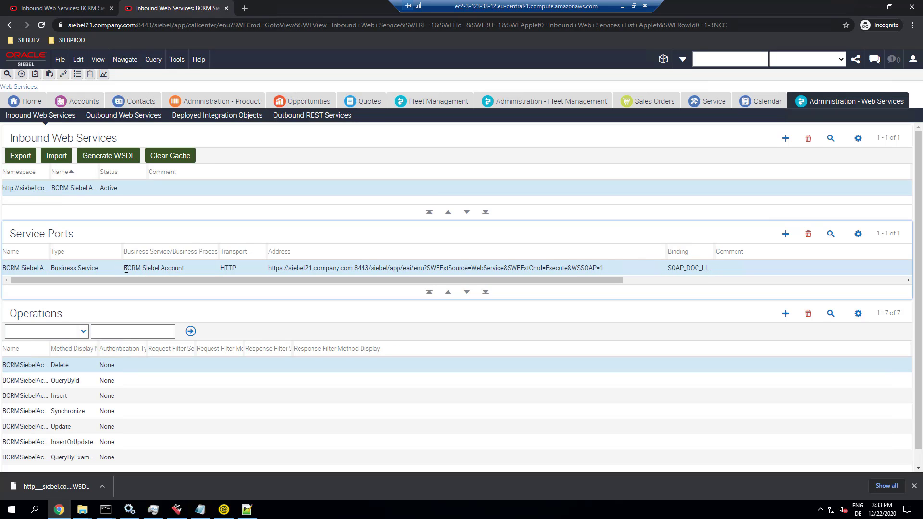
pyautogui.moveTo(303, 268)
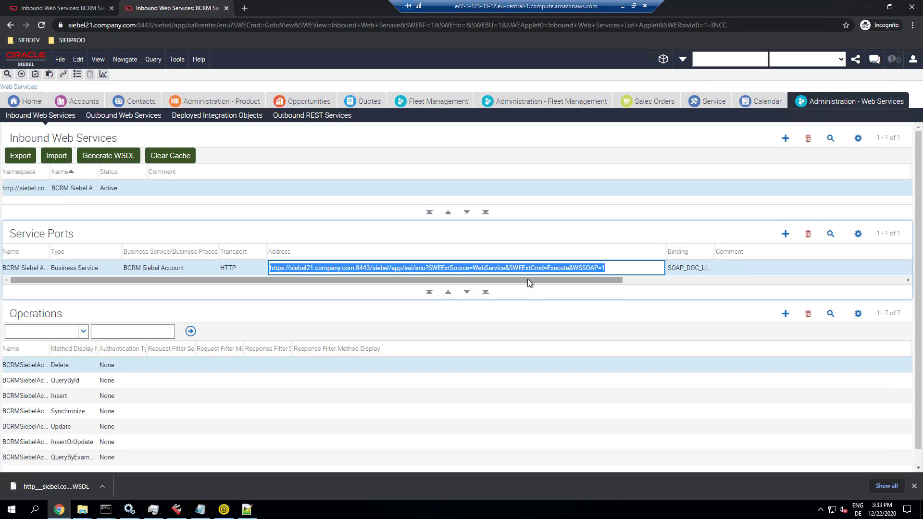
pyautogui.click(363, 268)
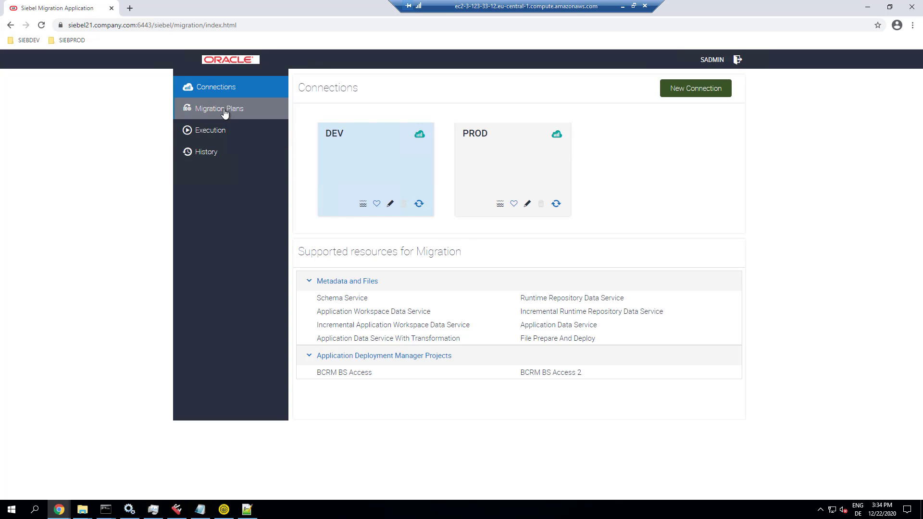
# Run the Incremental RR migration plan from the Execution list and confirm it
pyautogui.click(219, 109)
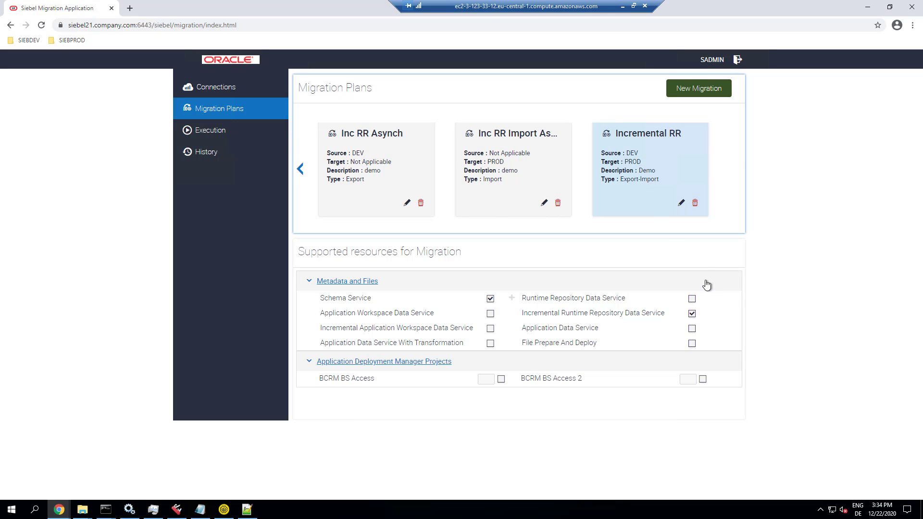
pyautogui.moveTo(291, 114)
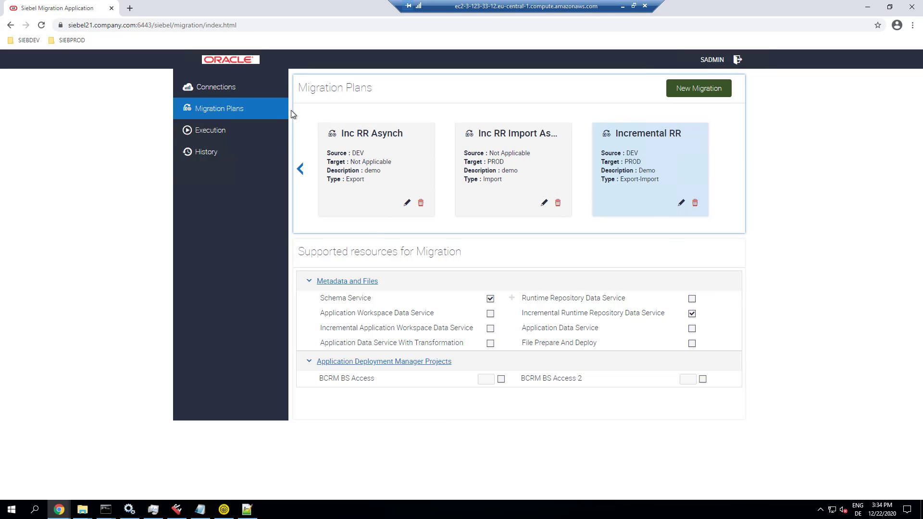
pyautogui.click(210, 130)
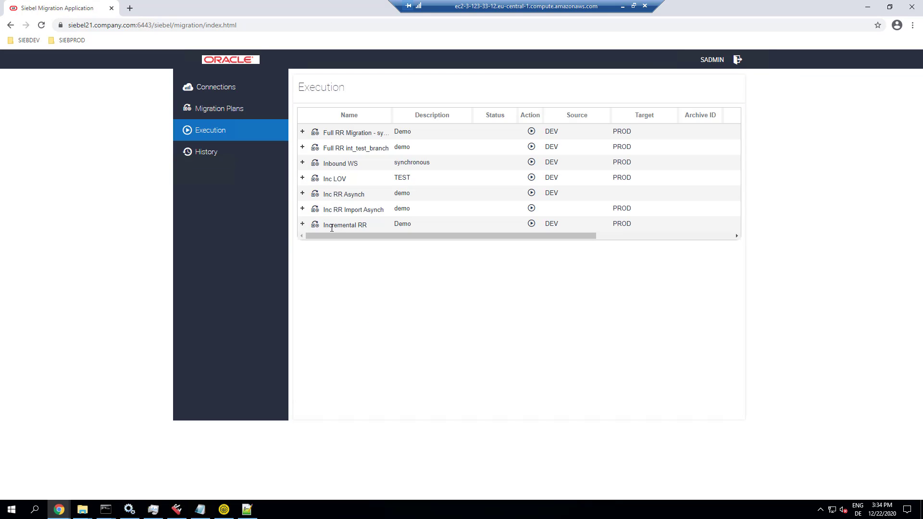
pyautogui.click(531, 224)
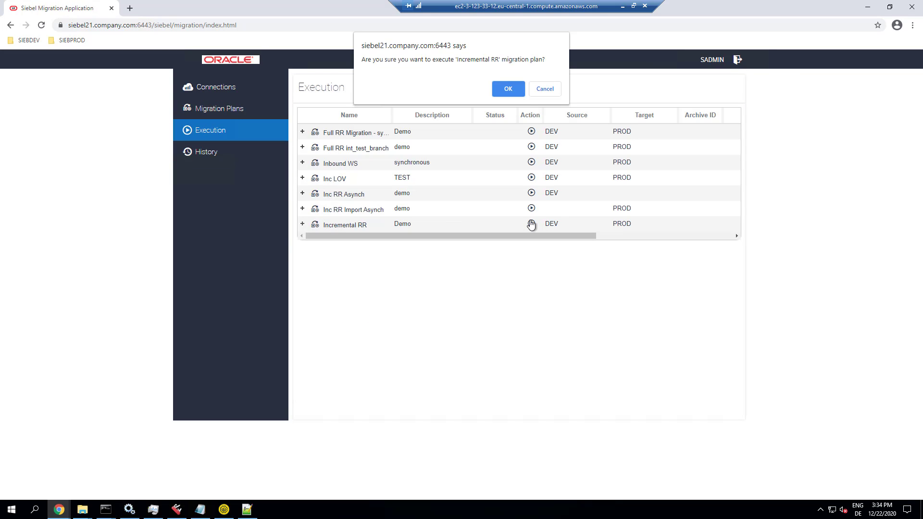
pyautogui.click(508, 89)
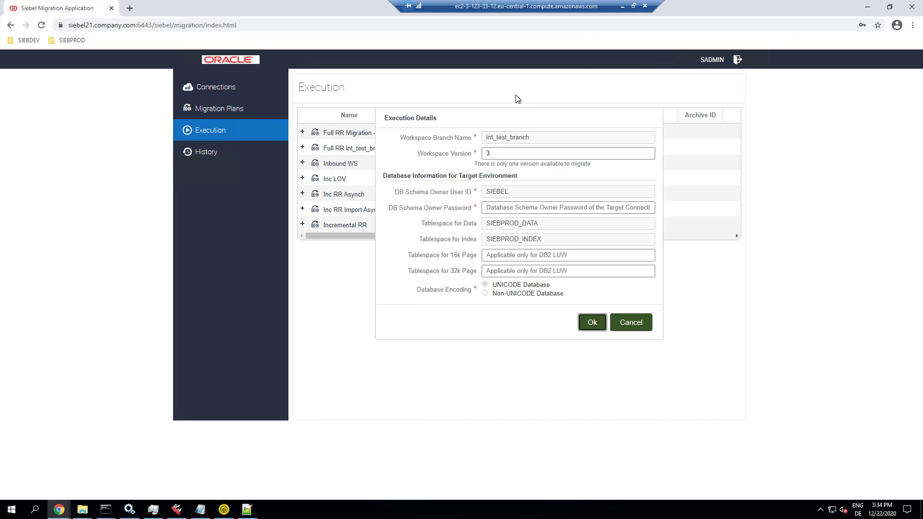
# Enter the schema owner password and submit the execution details so the plan runs
pyautogui.doubleClick(508, 137)
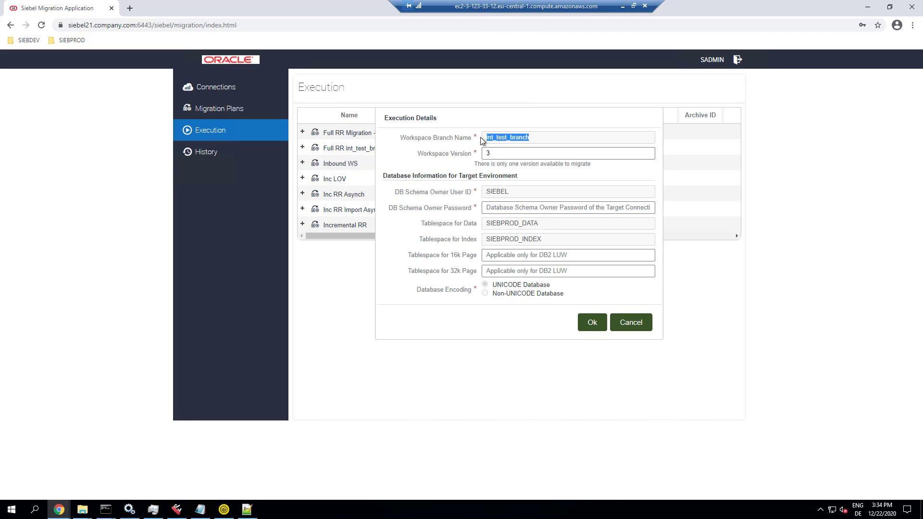
pyautogui.click(567, 207)
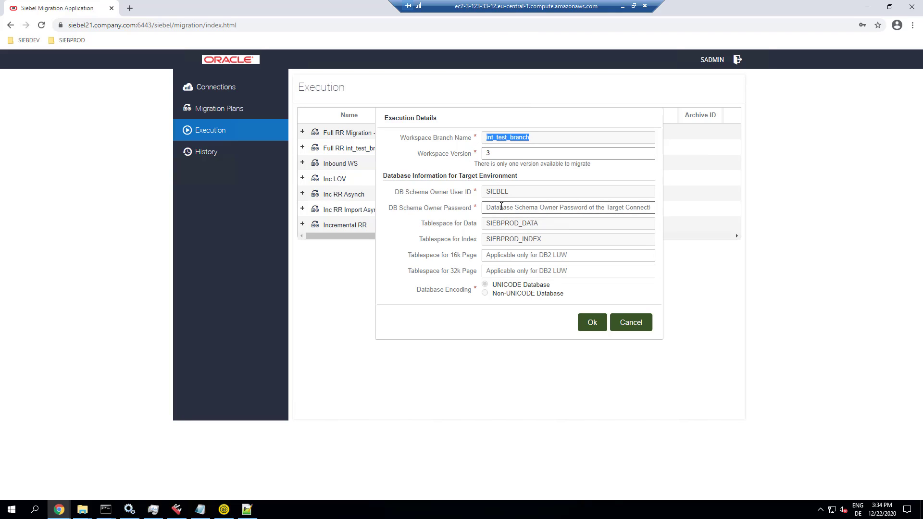
pyautogui.write('••••')
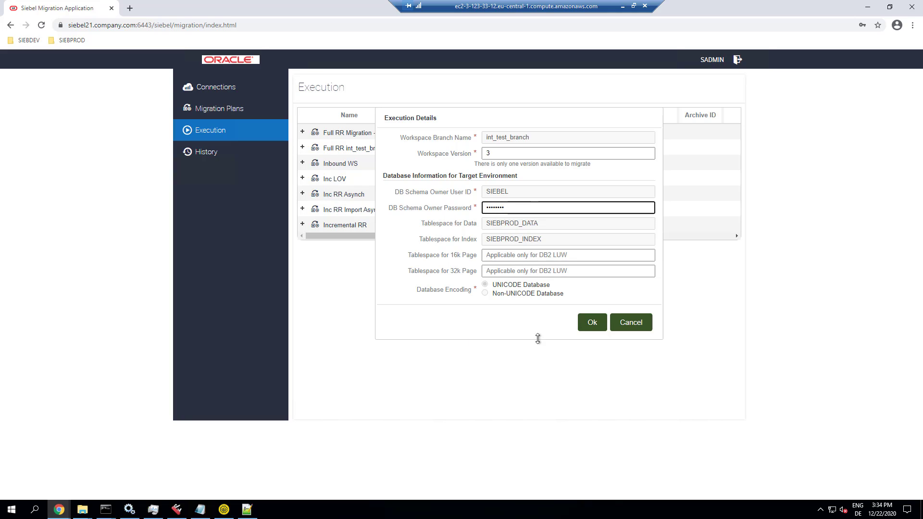
pyautogui.click(591, 323)
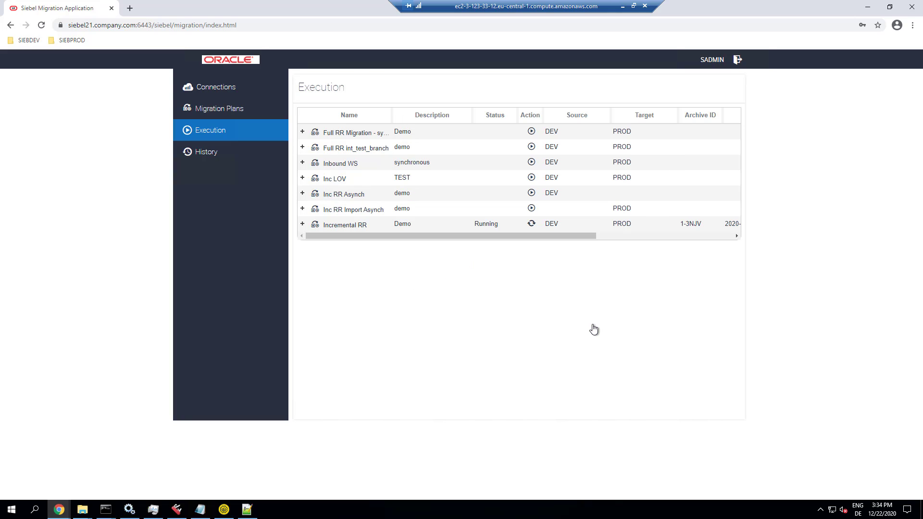
# Check History shows the Incremental RR run as Success with archive ID 1-3NJV
pyautogui.click(302, 224)
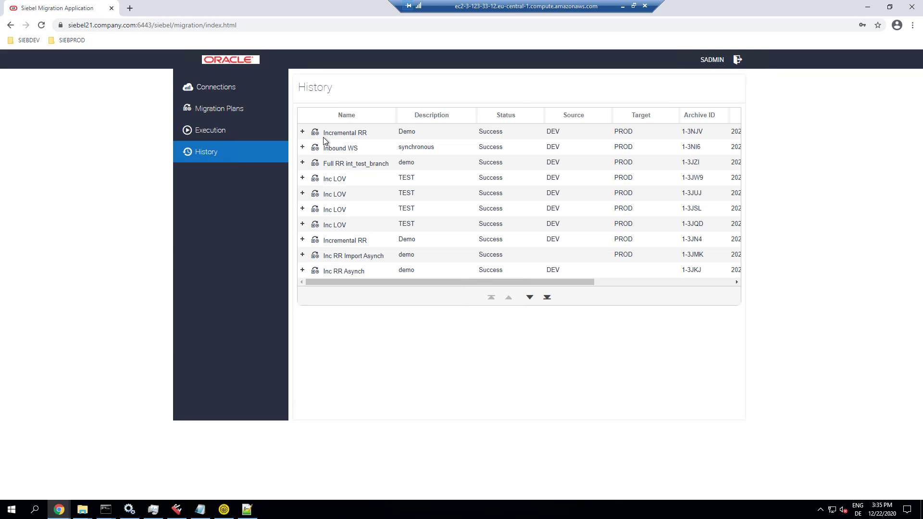
pyautogui.moveTo(218, 305)
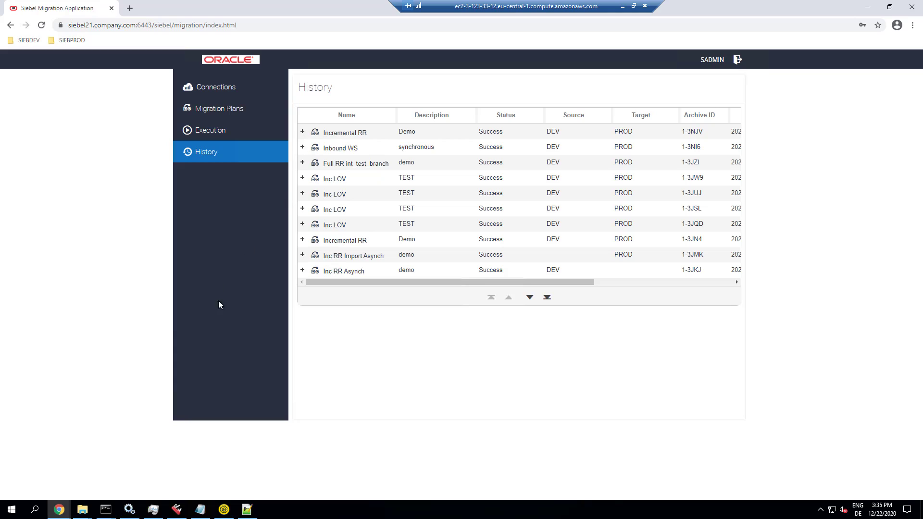
pyautogui.moveTo(148, 377)
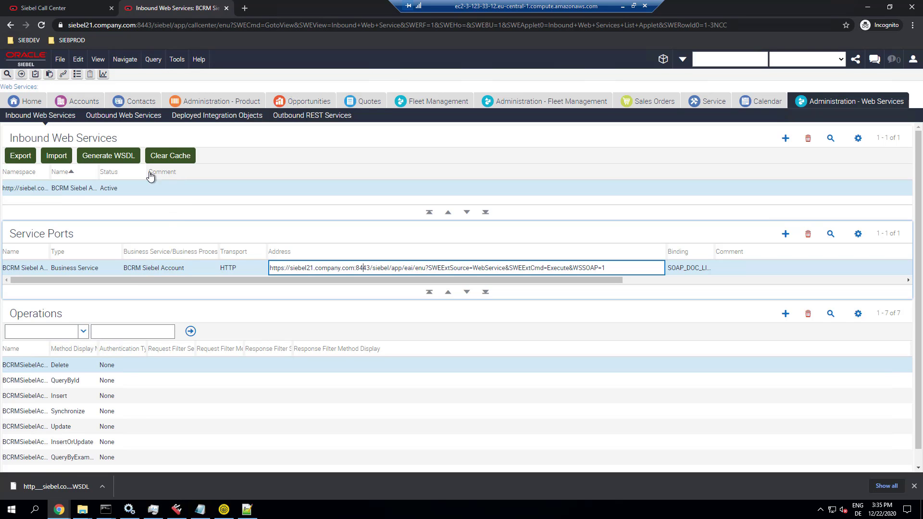
# Open Test Account from Accounts and select its production row id 1-GU5 via About Record
pyautogui.click(75, 101)
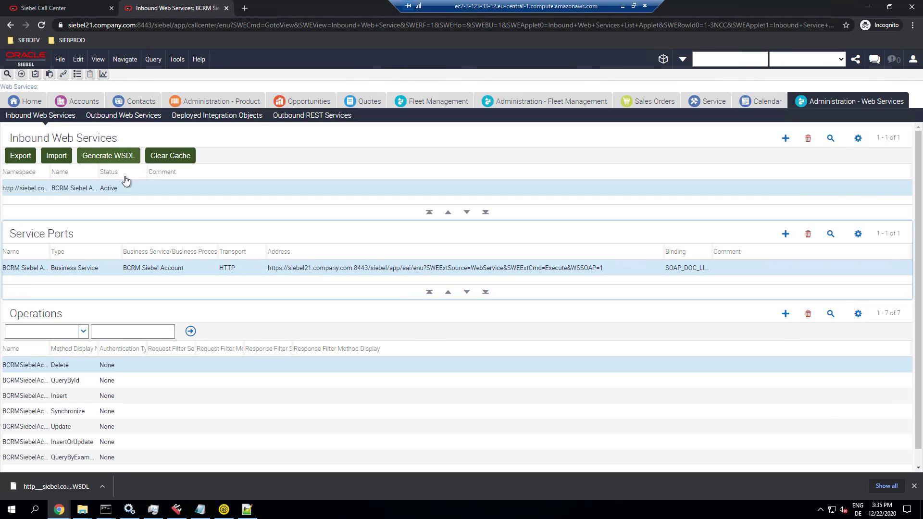
pyautogui.click(75, 101)
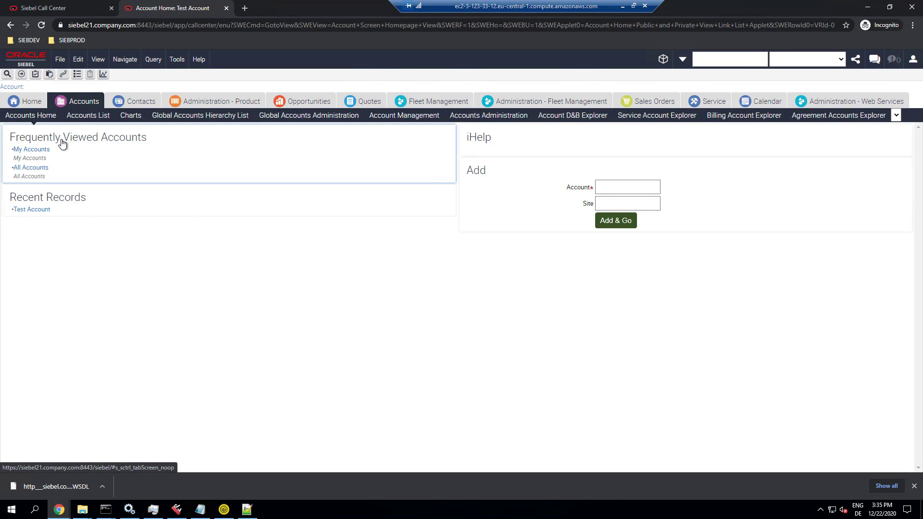
pyautogui.click(30, 209)
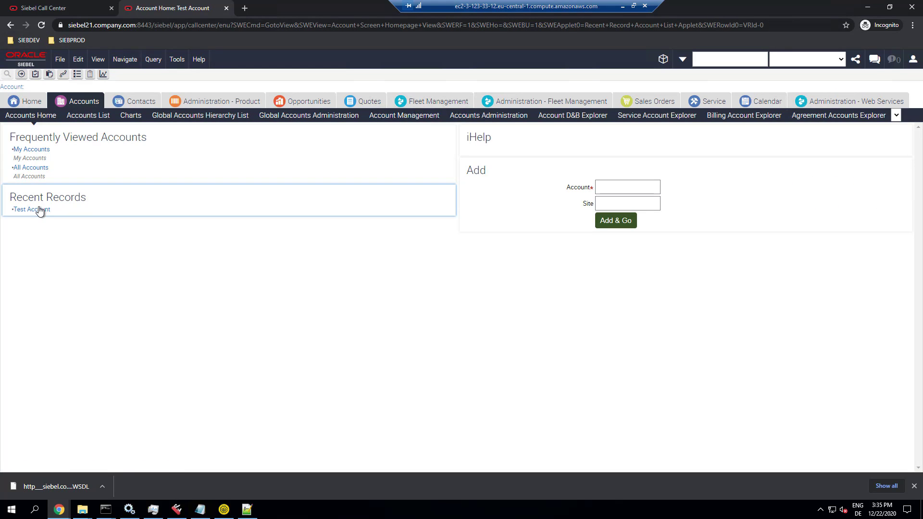
pyautogui.click(31, 208)
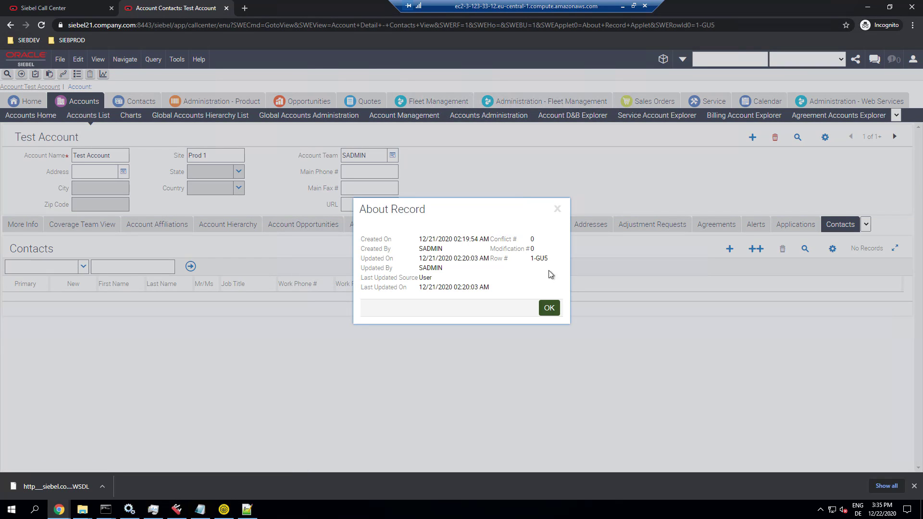
pyautogui.doubleClick(539, 258)
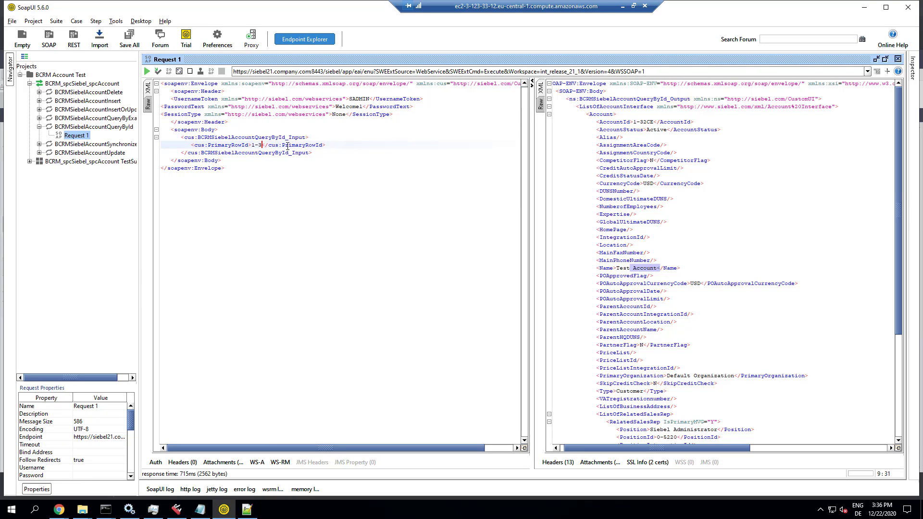
# Set PrimaryRowId to 1-GU5 in the QueryById request and submit it, returning Test Account at Prod 1
pyautogui.write('1-GU5')
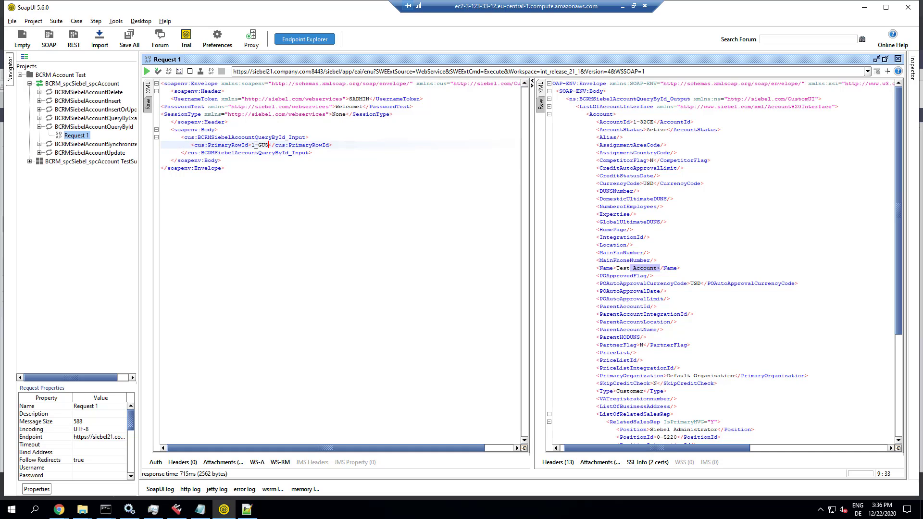
pyautogui.click(146, 71)
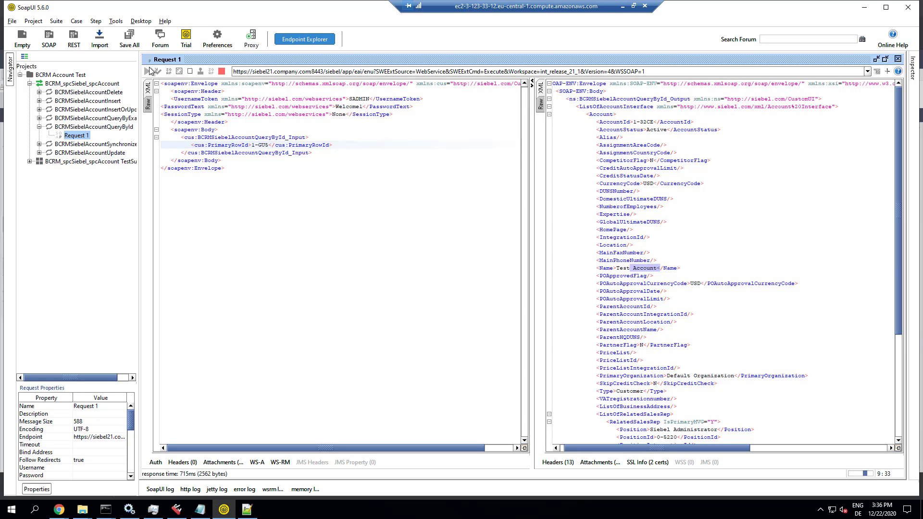
pyautogui.click(146, 70)
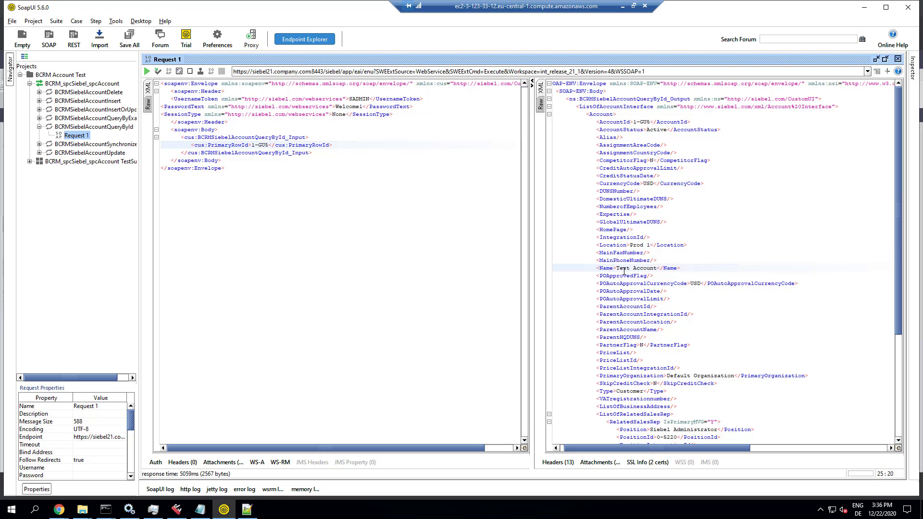